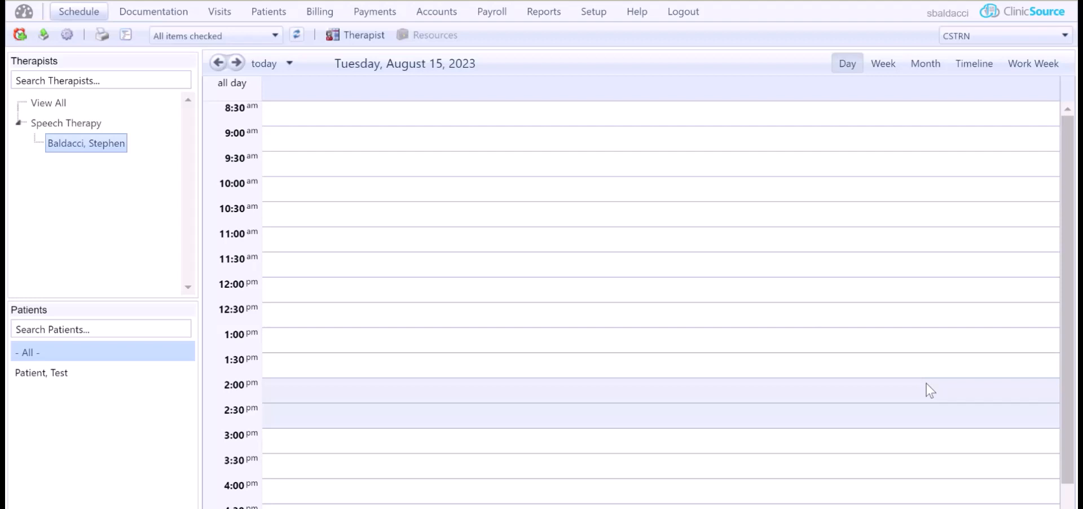
mouse_move(269, 12)
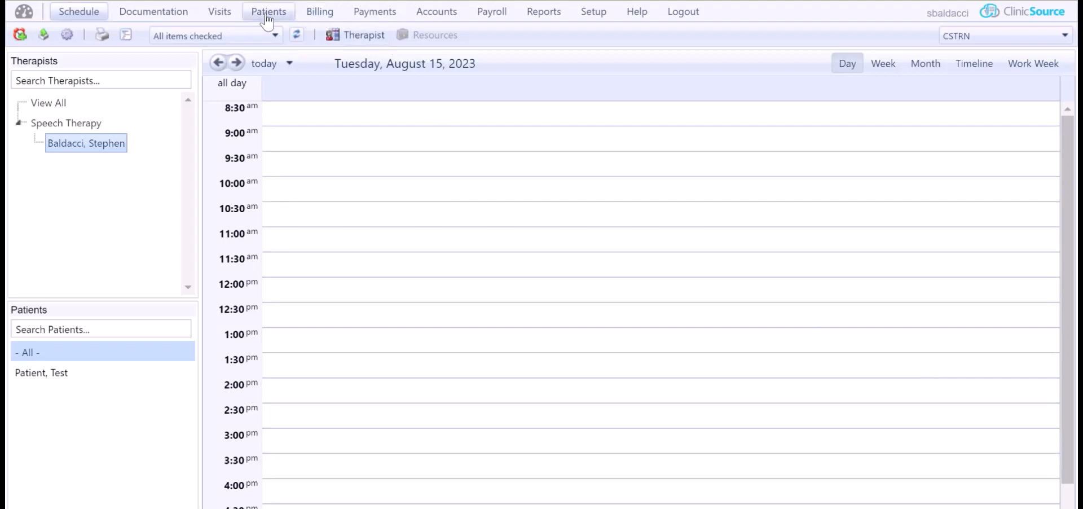
Open the 'Patient, Test' record from the Patients list.
click(268, 12)
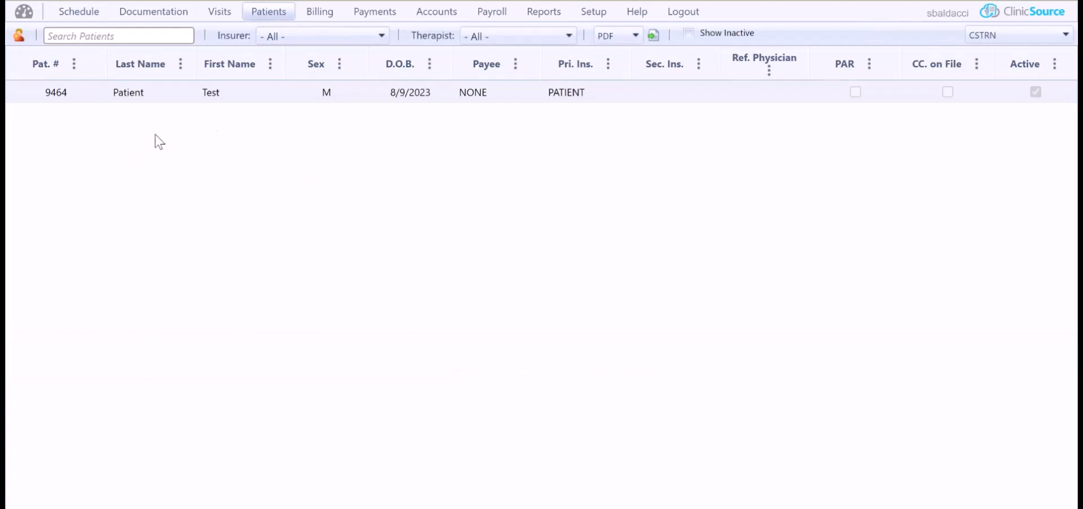
click(211, 92)
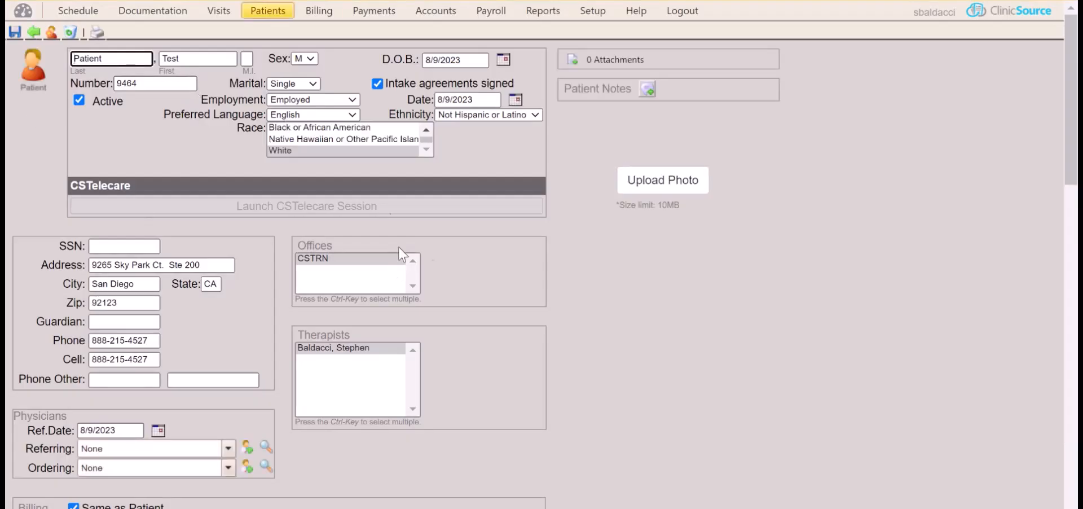
scroll(down, 3)
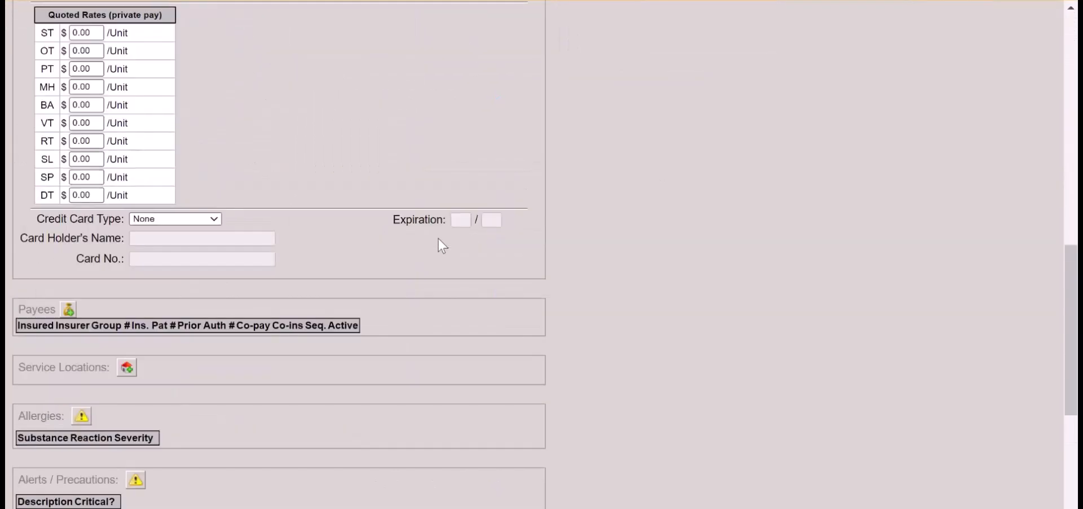
scroll(down, 3)
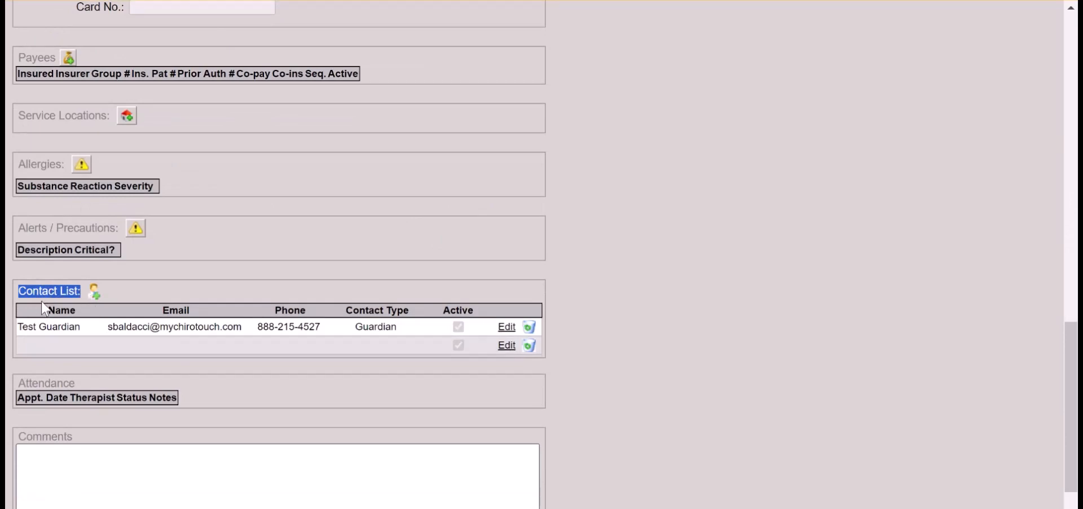
mouse_move(103, 309)
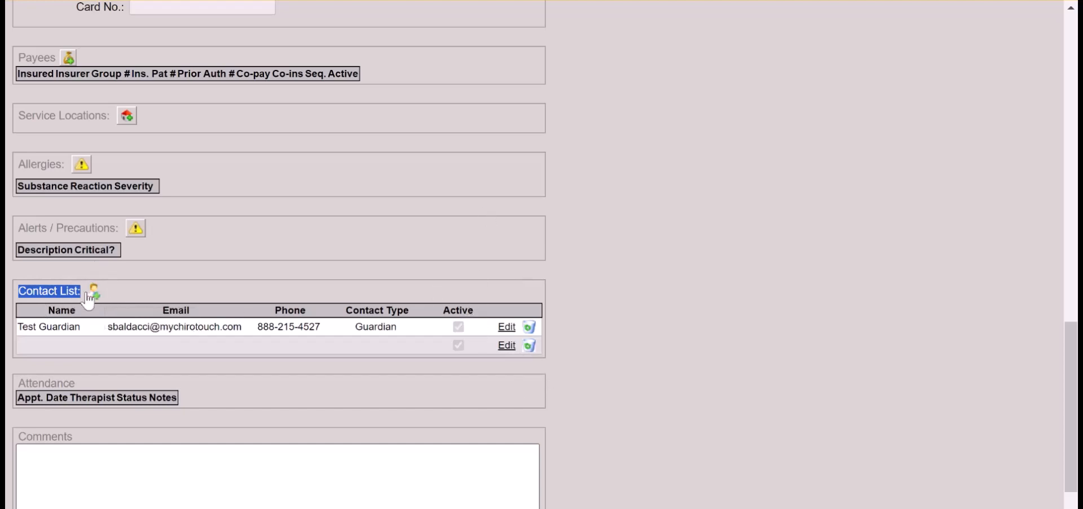
mouse_move(93, 292)
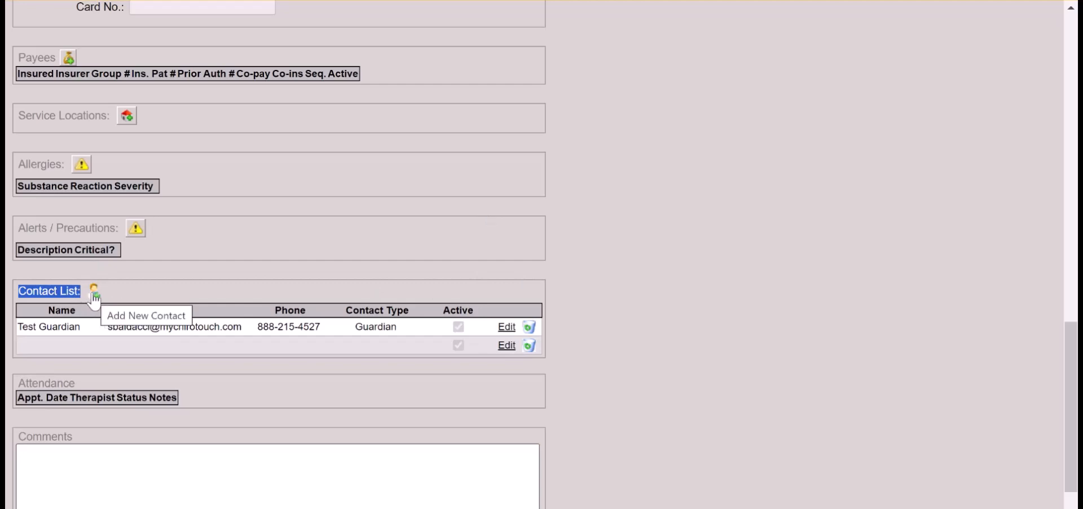
click(95, 290)
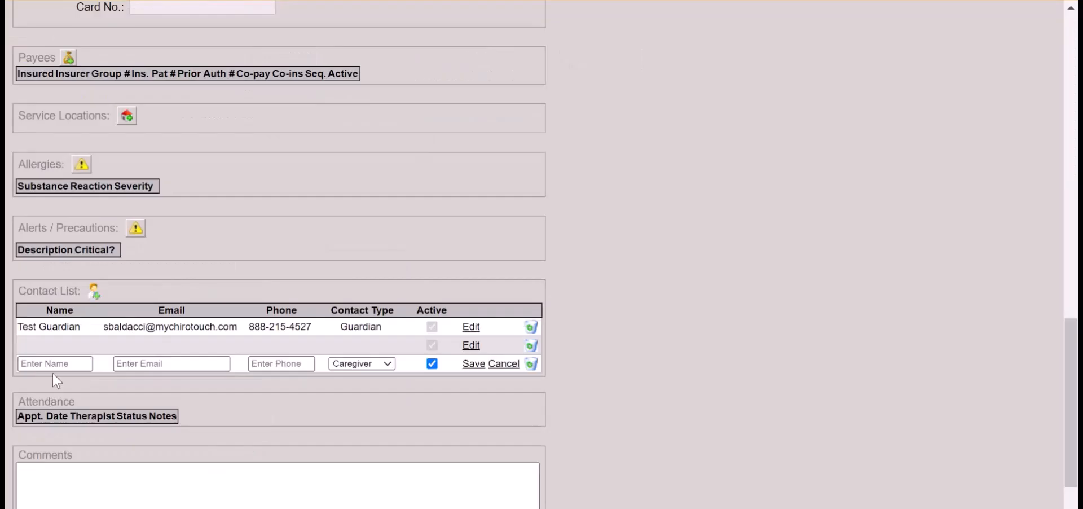
click(170, 364)
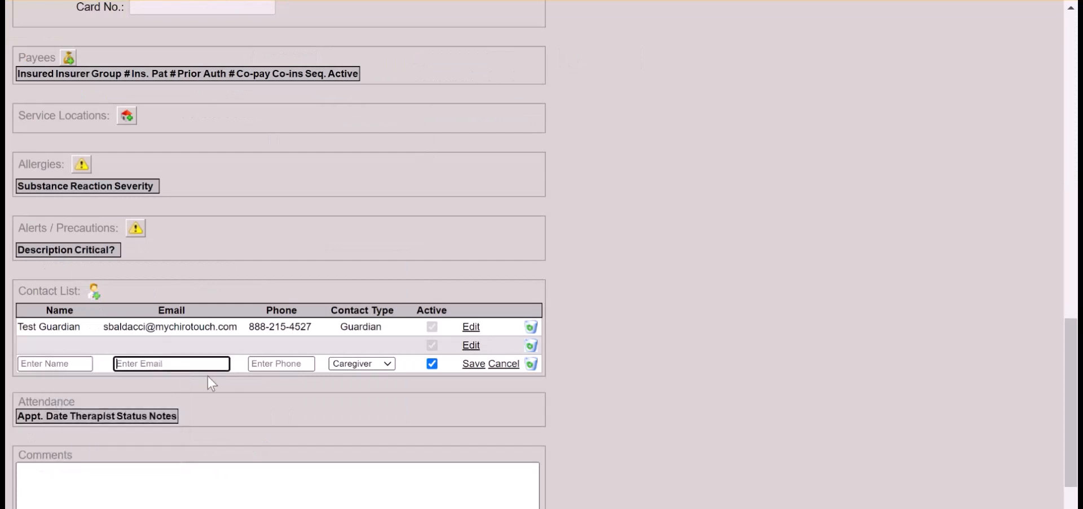
click(387, 363)
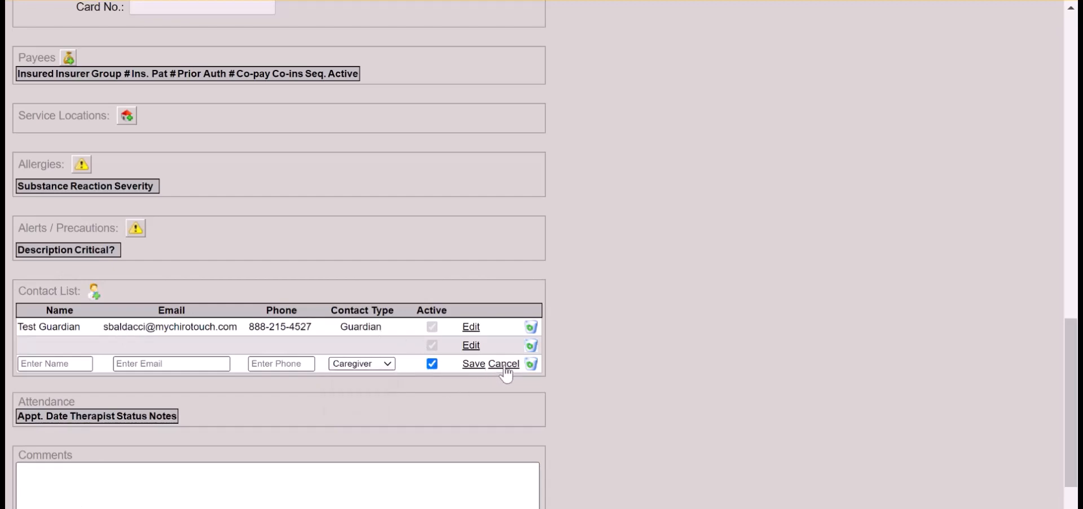
click(530, 363)
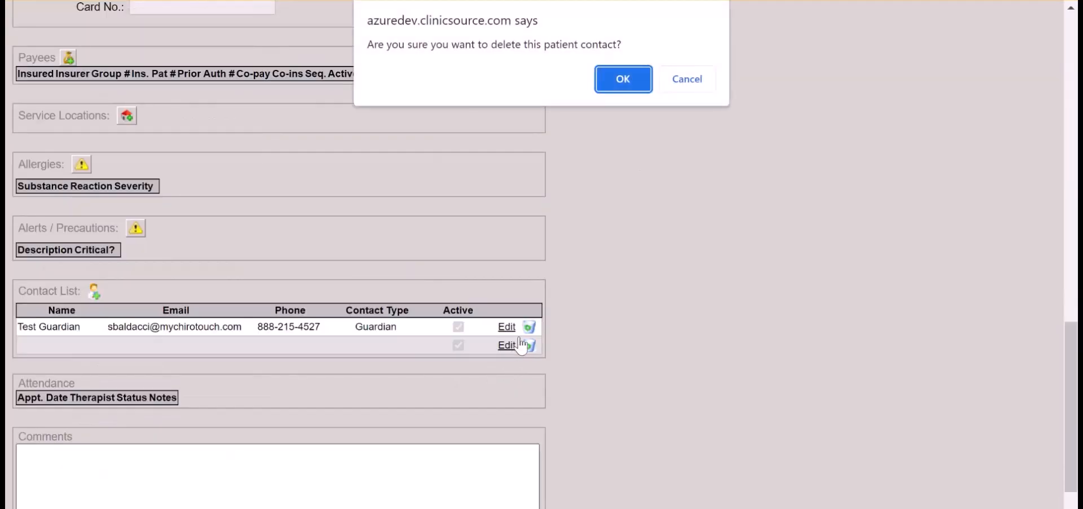
click(621, 79)
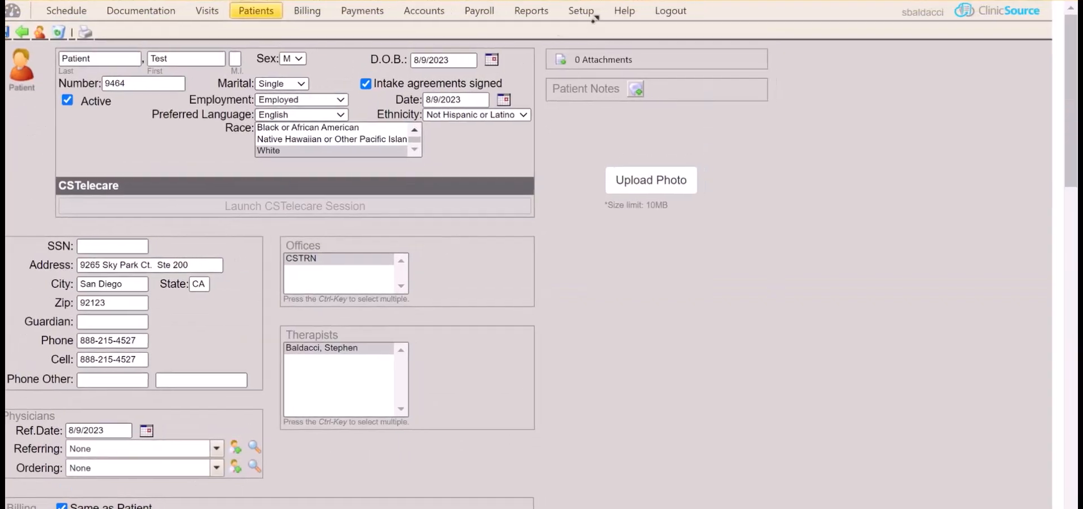
Show the CSTRN facility's details from Setup > Facilities.
click(581, 10)
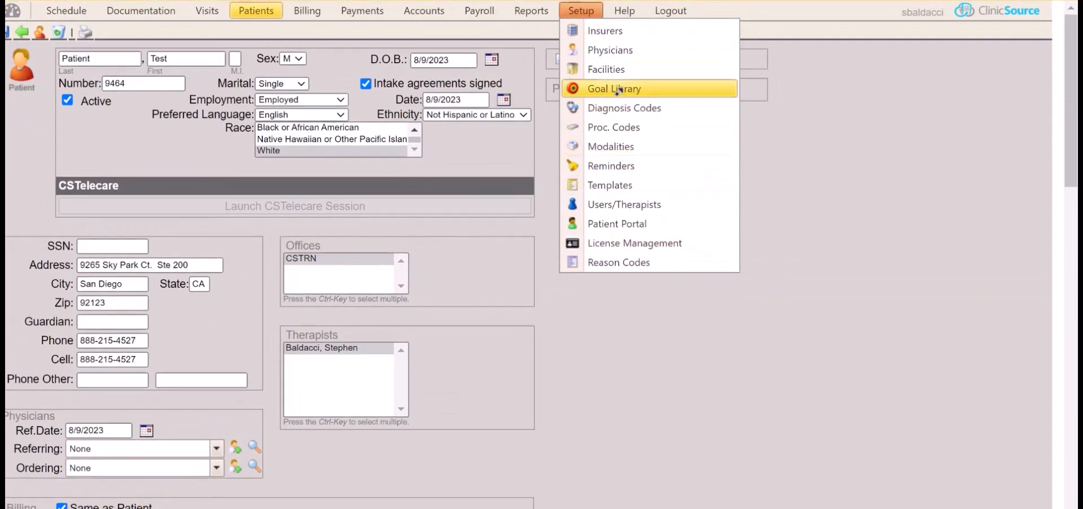
mouse_move(606, 68)
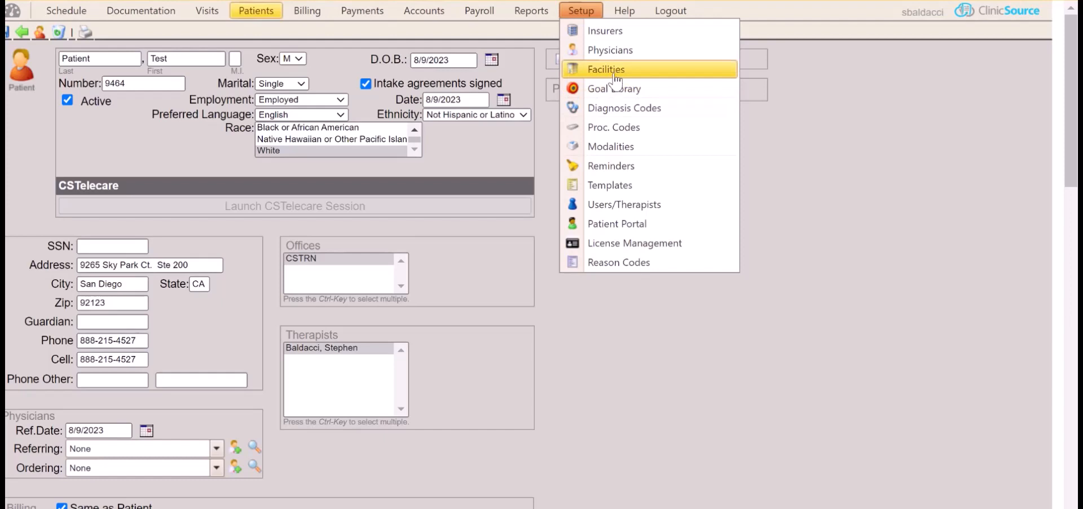
click(606, 68)
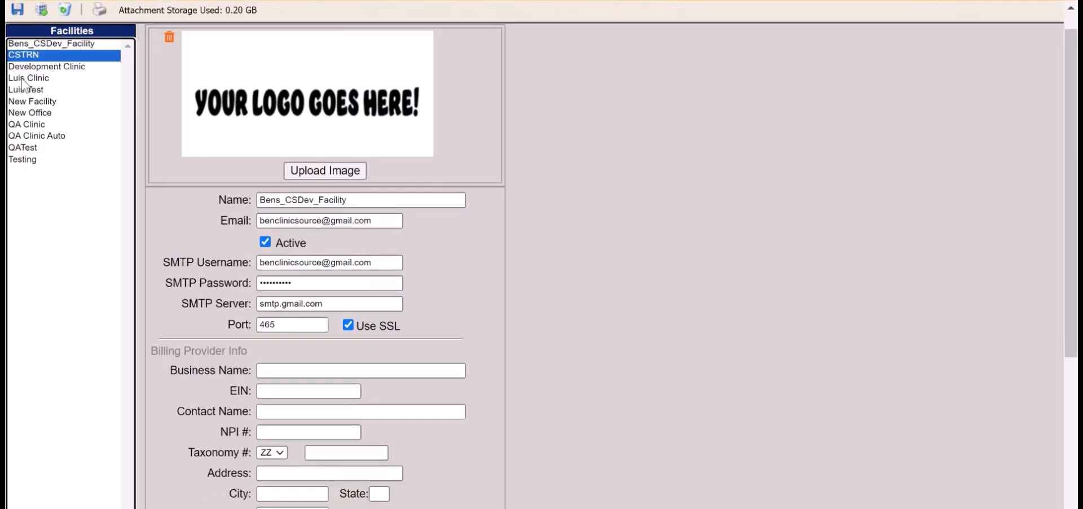
click(25, 79)
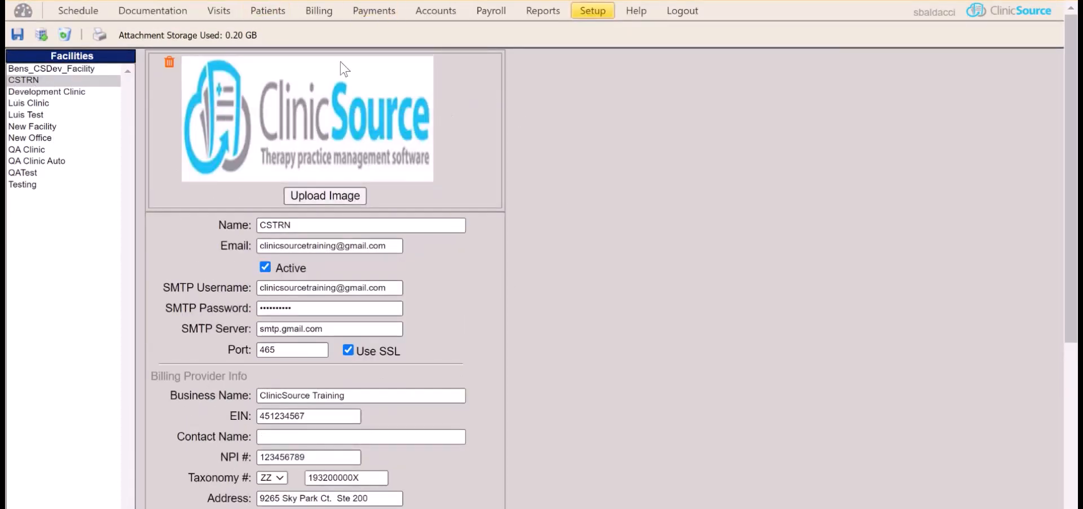
mouse_move(255, 267)
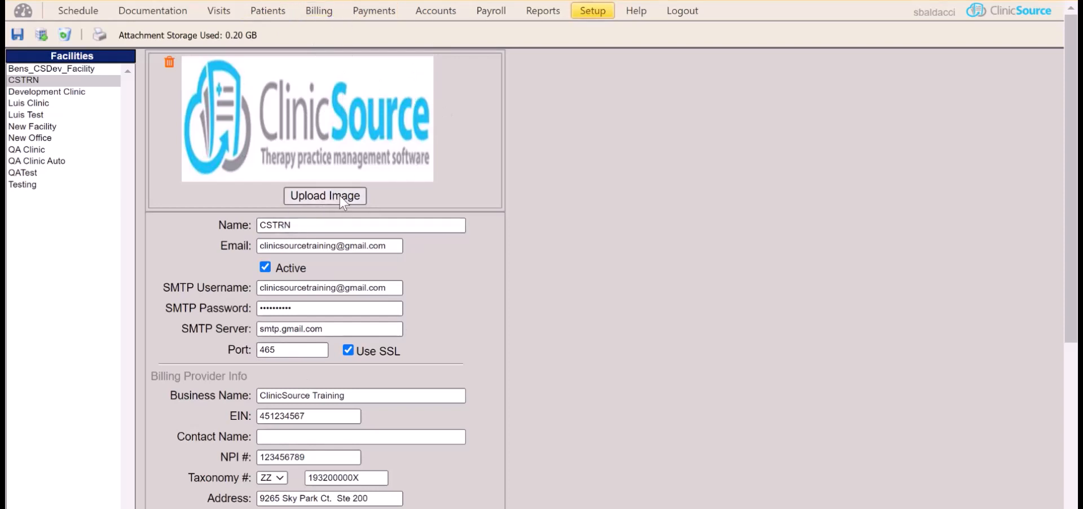
mouse_move(325, 195)
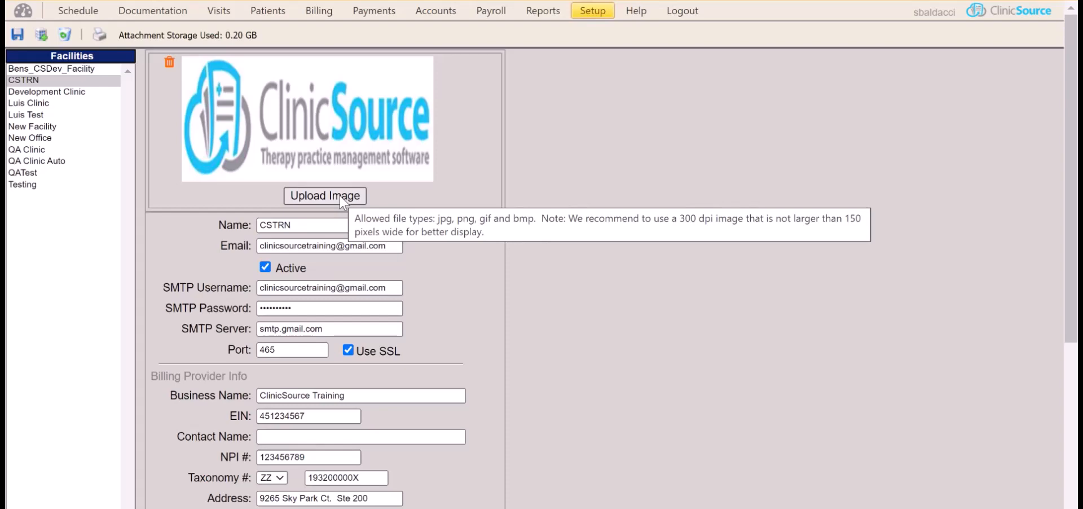
mouse_move(345, 198)
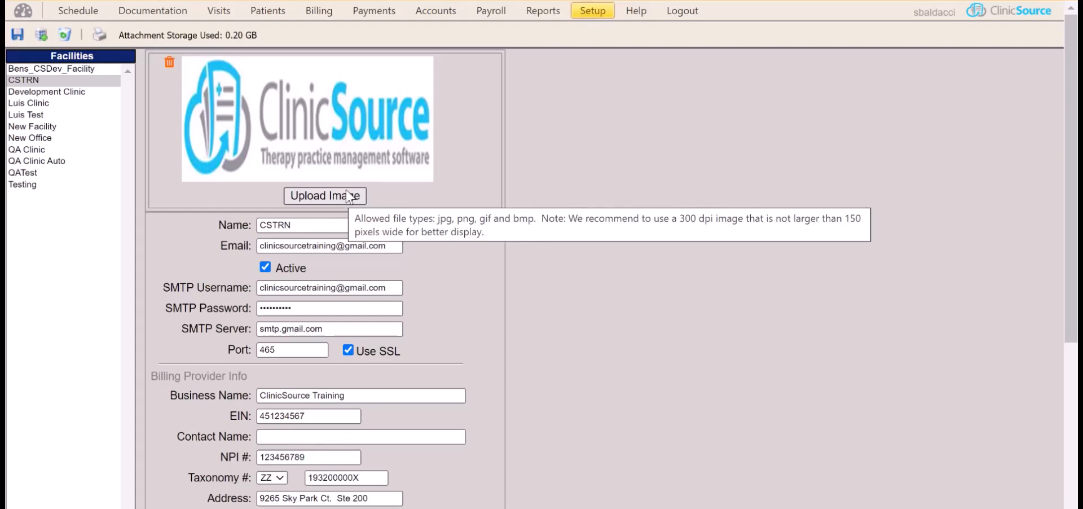
click(593, 10)
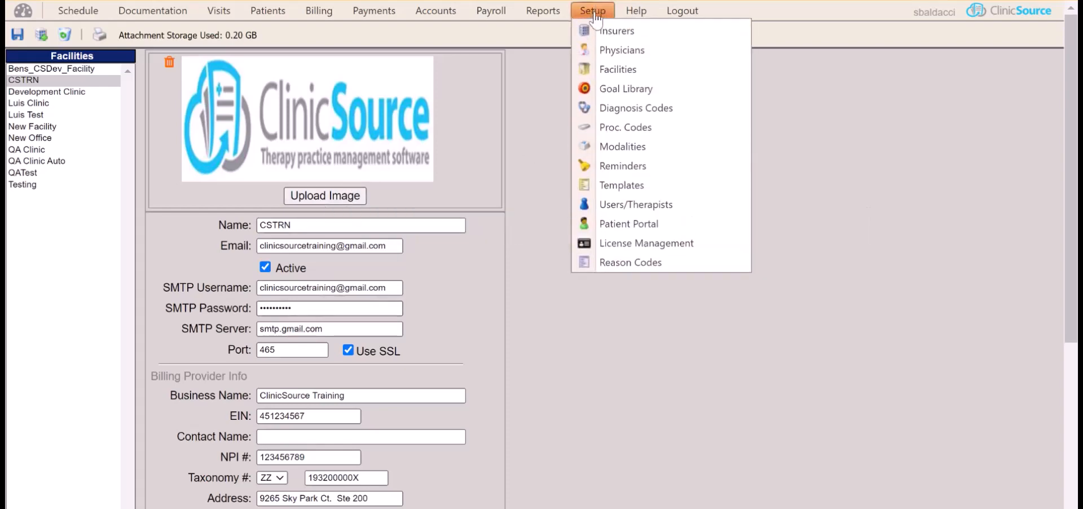
mouse_move(635, 204)
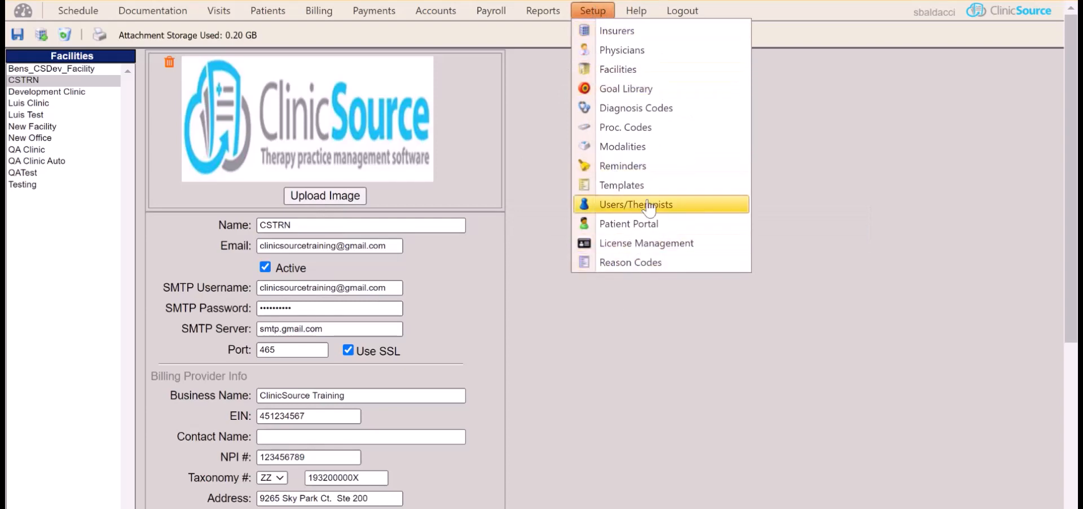
click(636, 204)
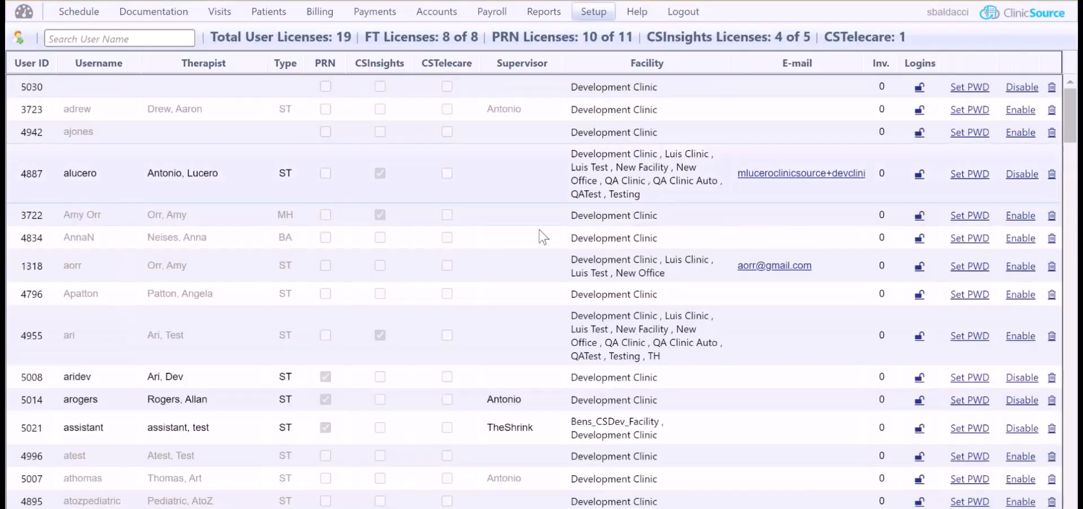
scroll(down, 3)
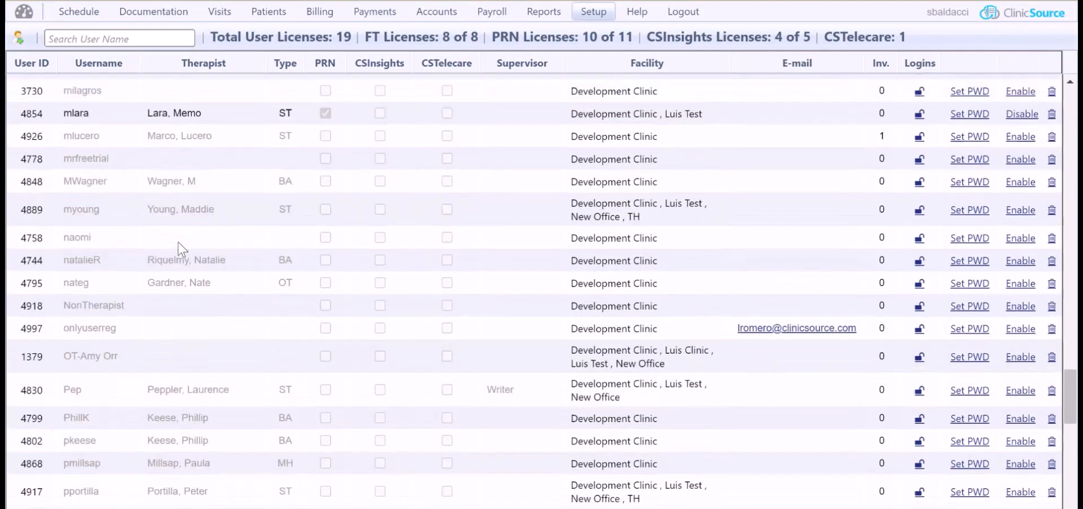
scroll(down, 3)
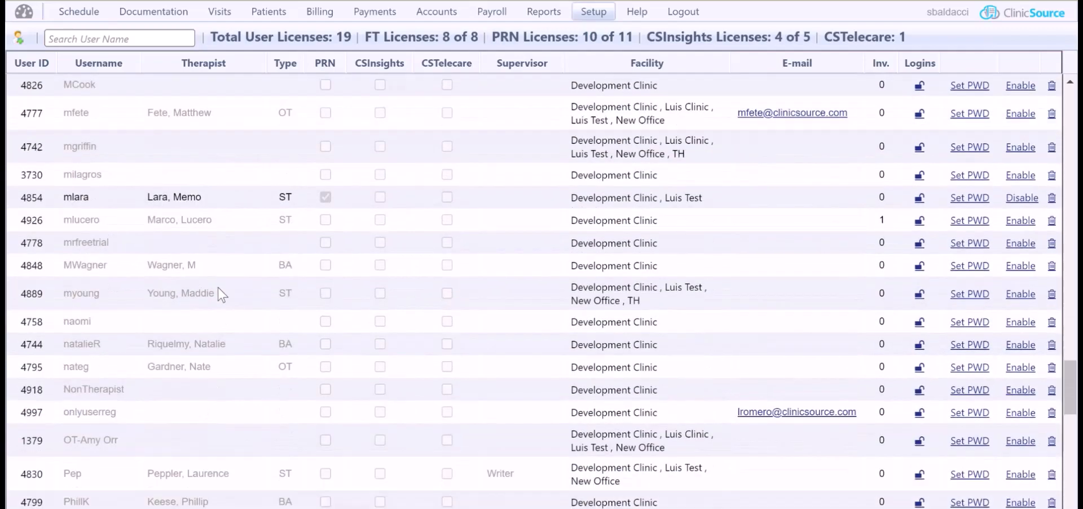
scroll(down, 3)
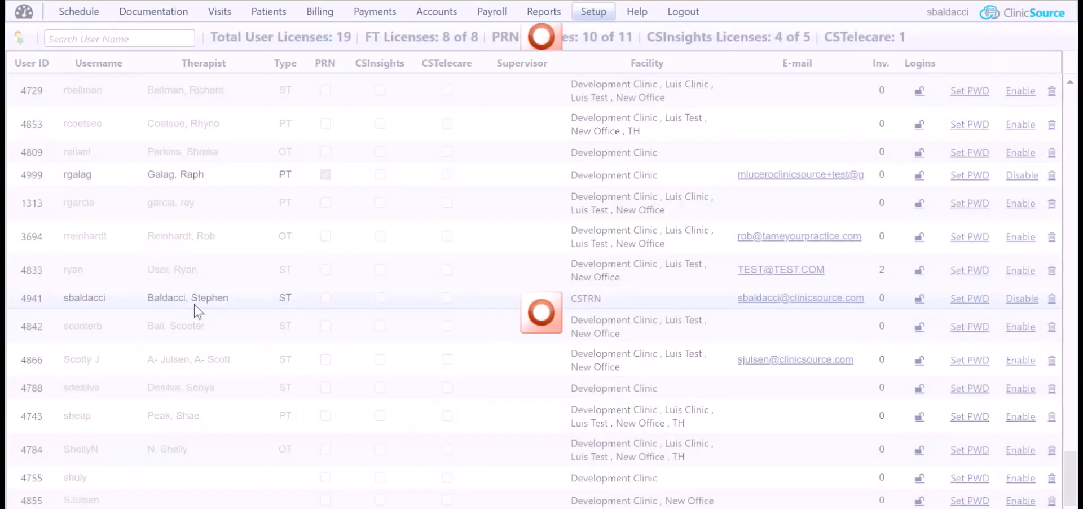
click(84, 297)
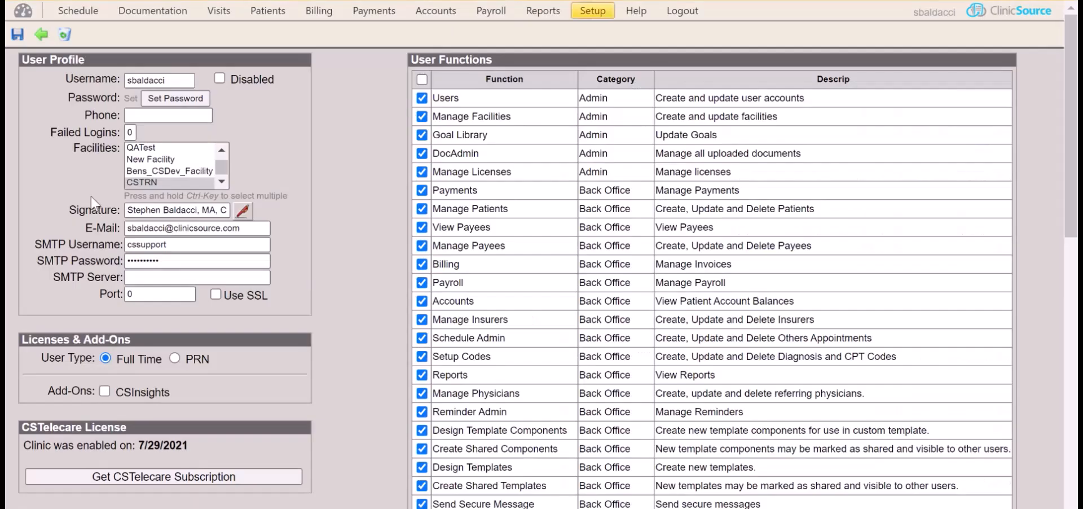
mouse_move(334, 191)
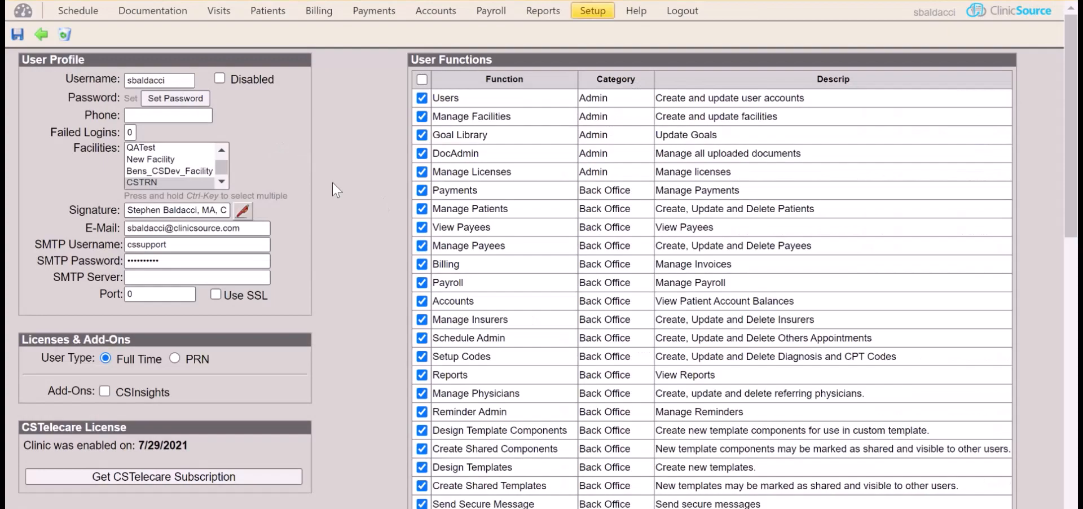
scroll(down, 3)
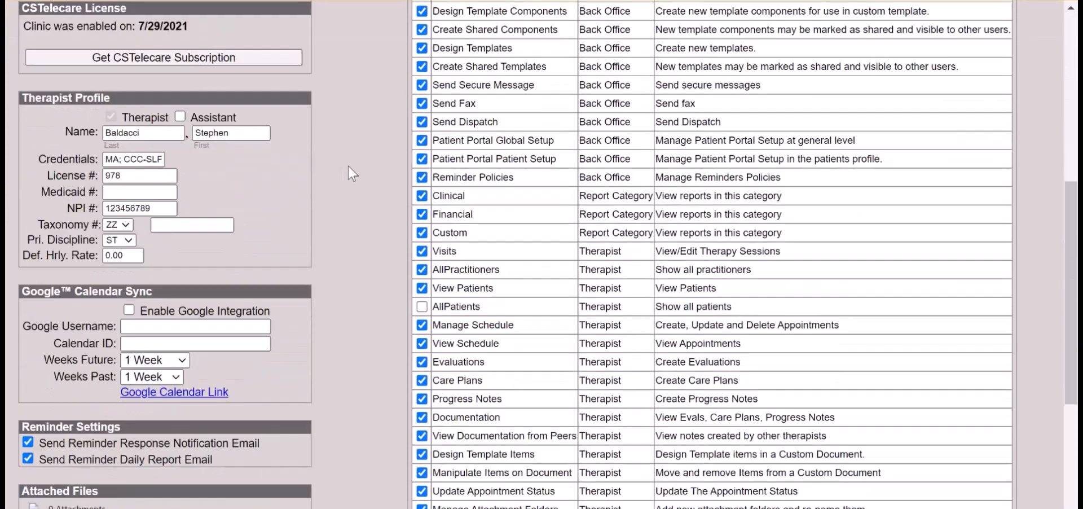
scroll(down, 3)
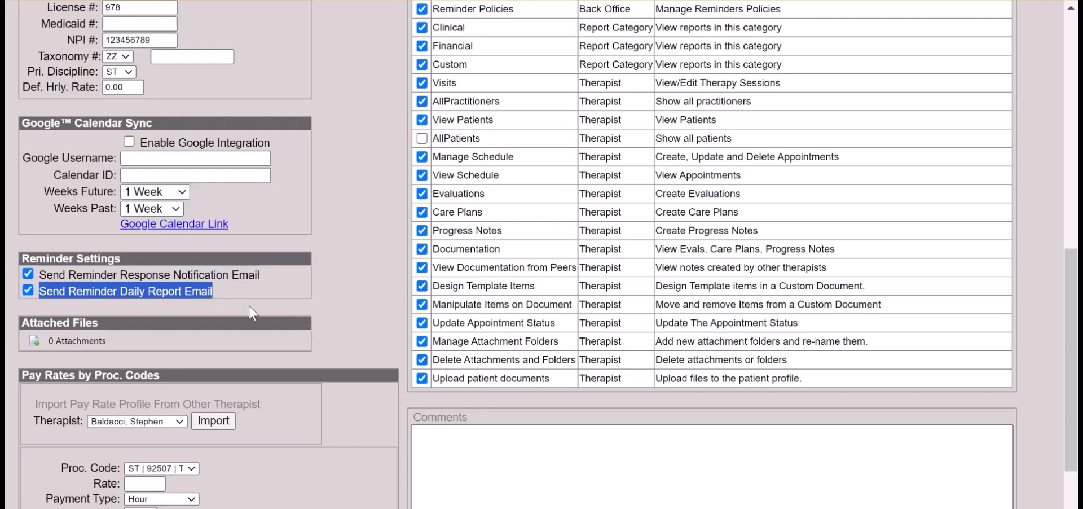
mouse_move(242, 311)
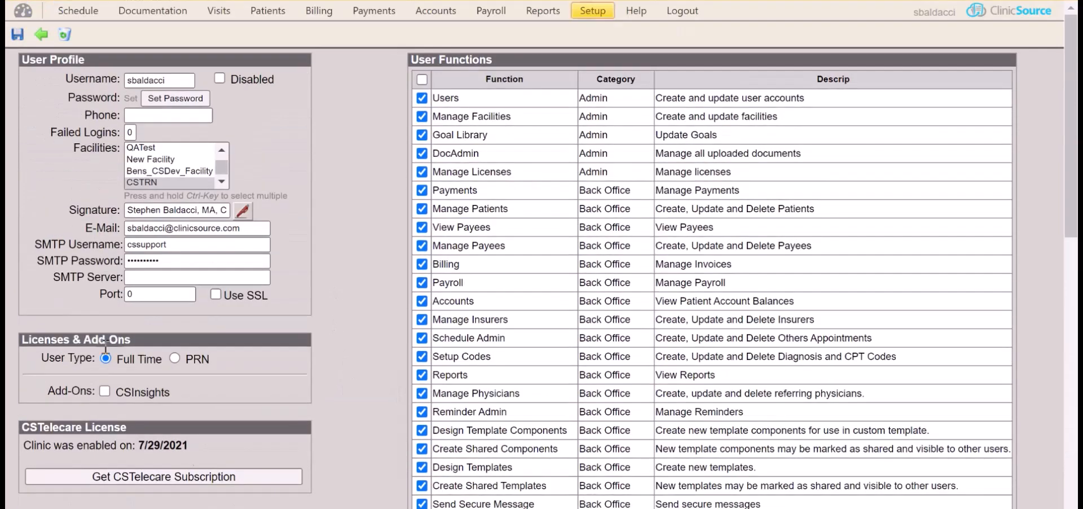
click(592, 10)
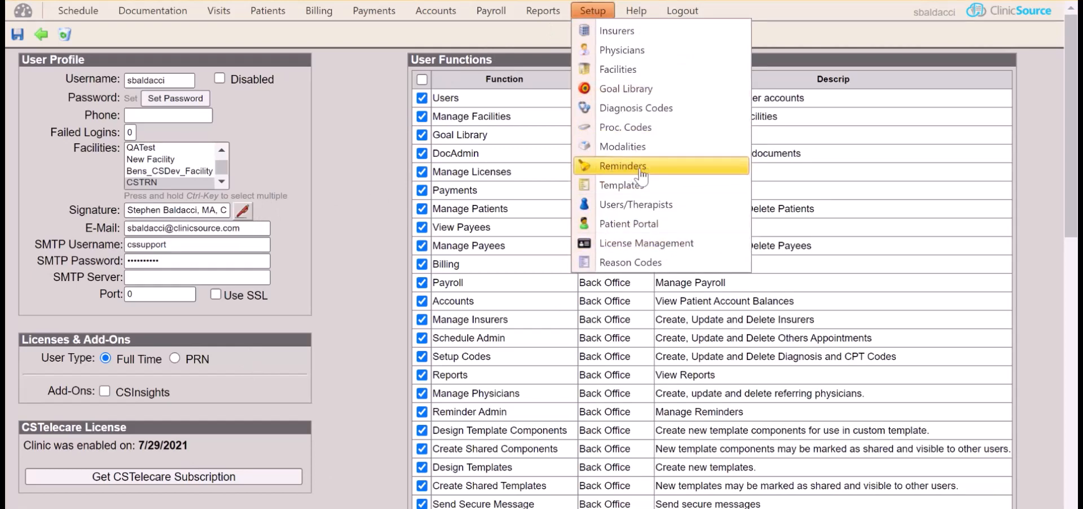
Show the Reminders Log and review its date, contact, therapist and type filters.
click(622, 166)
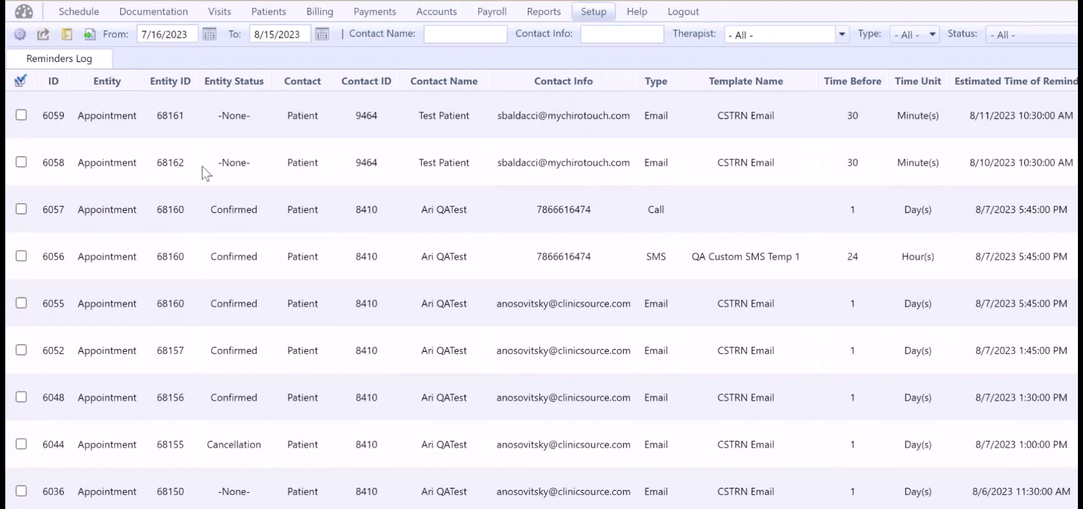
mouse_move(388, 227)
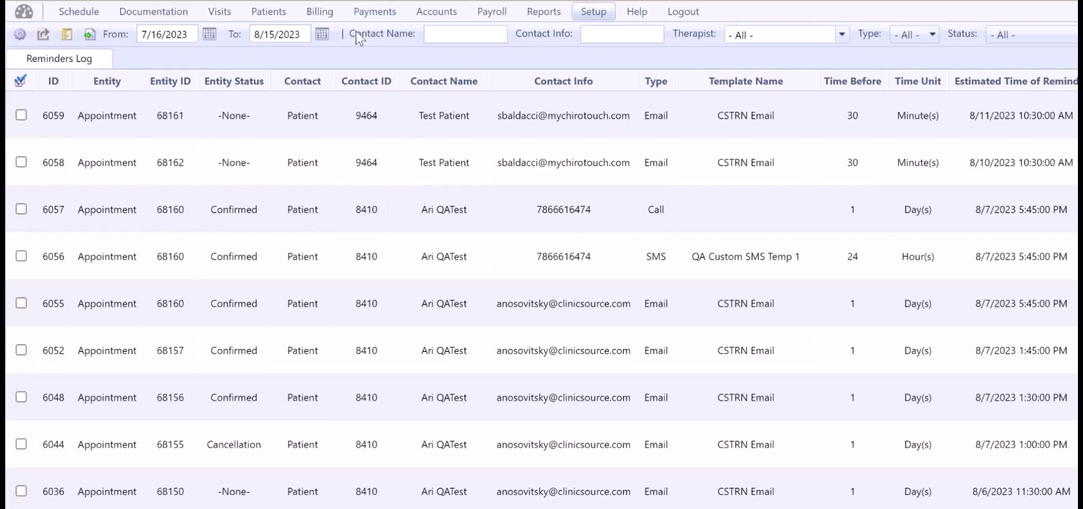
click(464, 34)
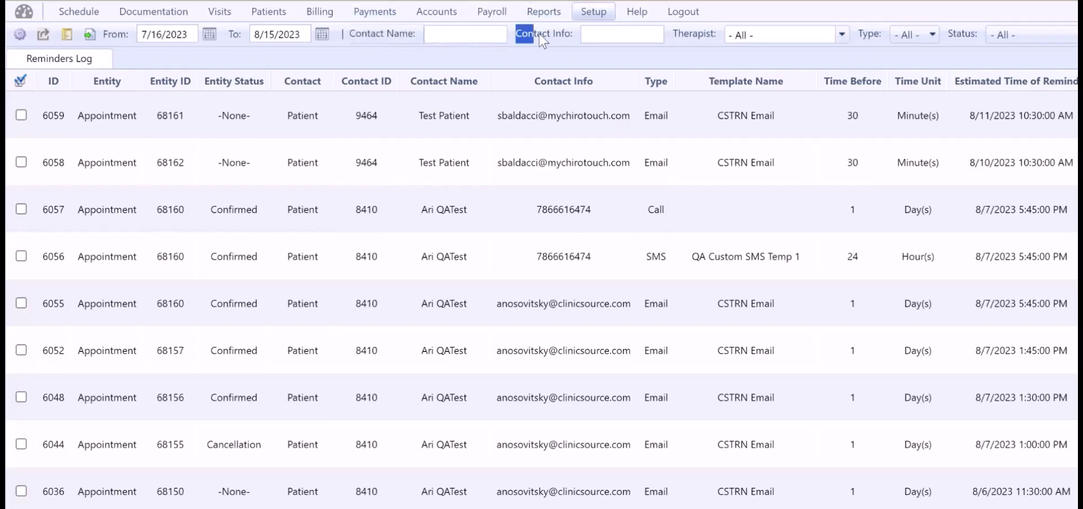
click(620, 34)
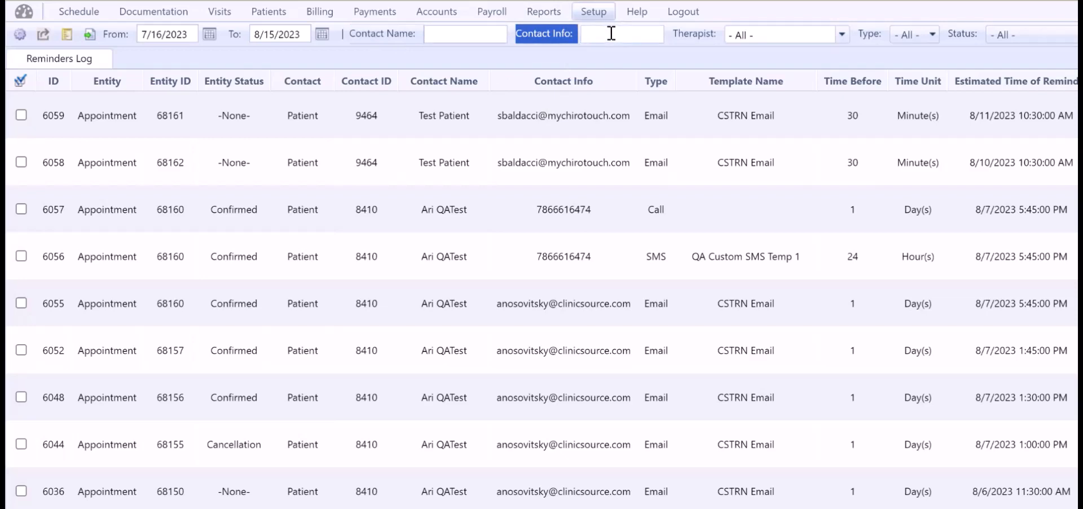
mouse_move(684, 36)
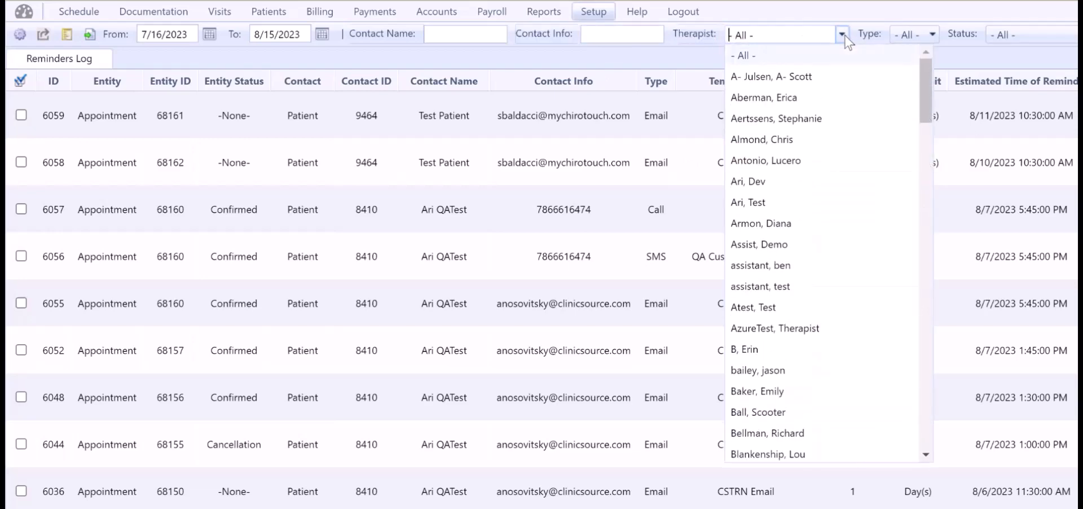
click(932, 34)
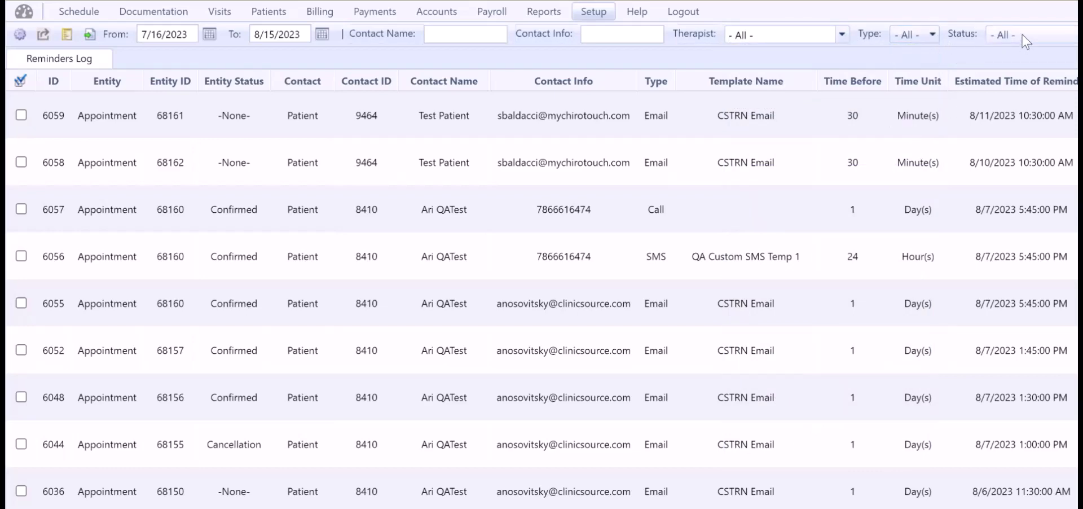
click(1025, 35)
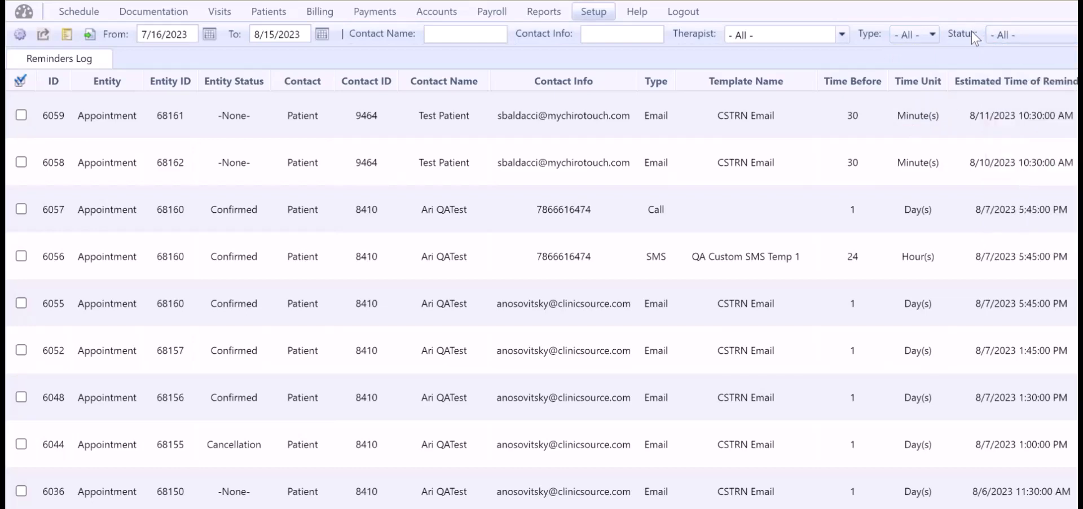
mouse_move(598, 105)
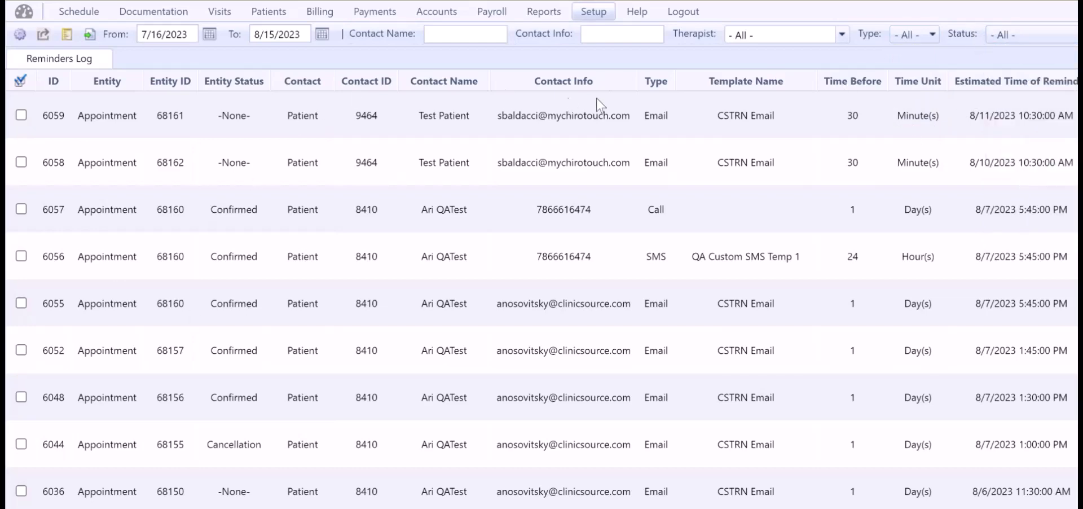
mouse_move(66, 117)
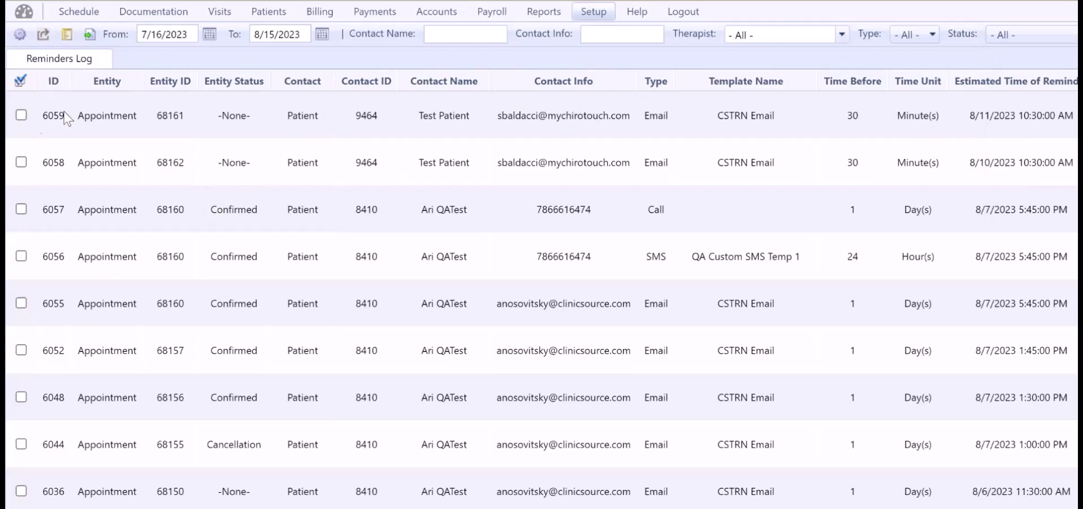
mouse_move(90, 34)
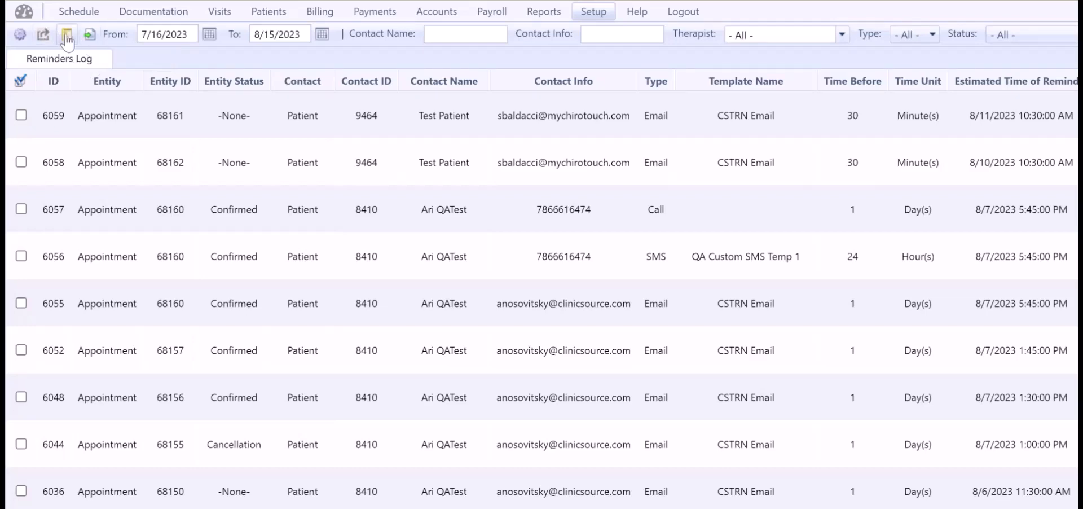
mouse_move(67, 34)
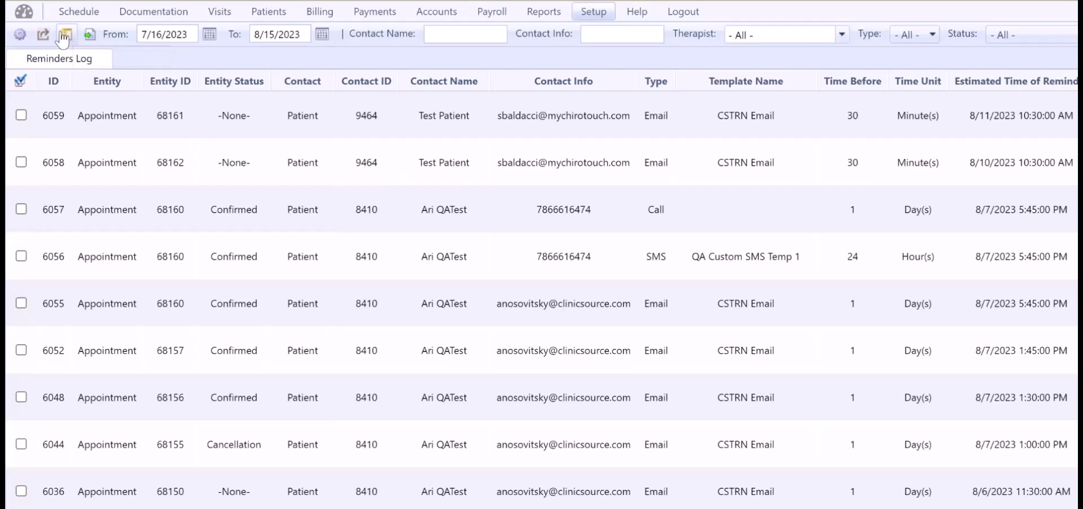
Show the Reminder Templates list with the sample email, SMS and CSTRN Email templates.
click(65, 34)
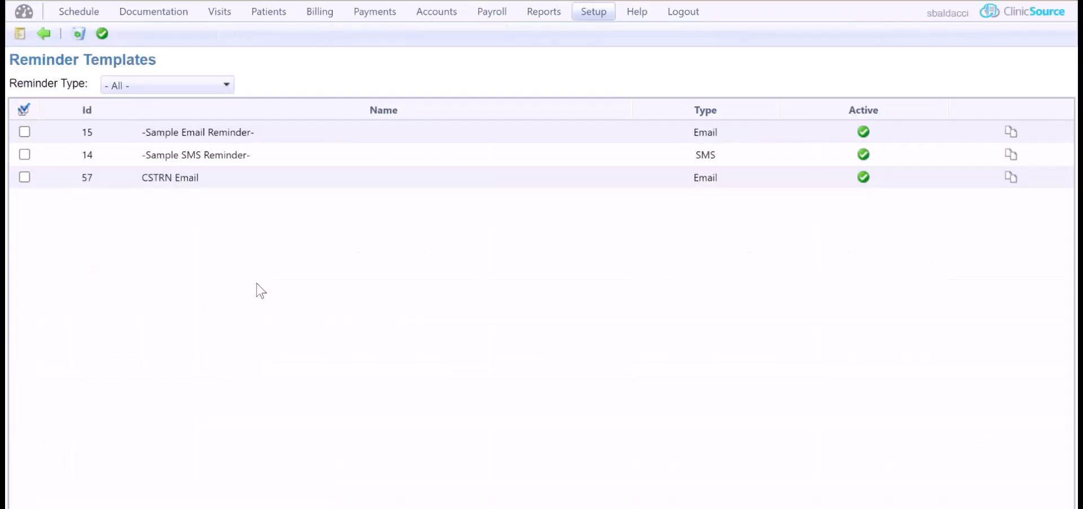
mouse_move(199, 82)
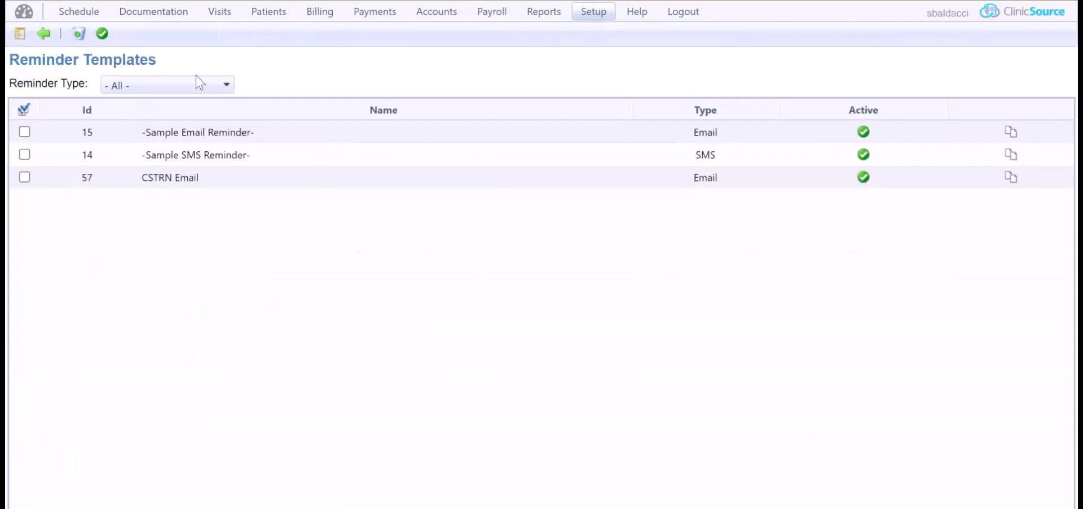
mouse_move(212, 379)
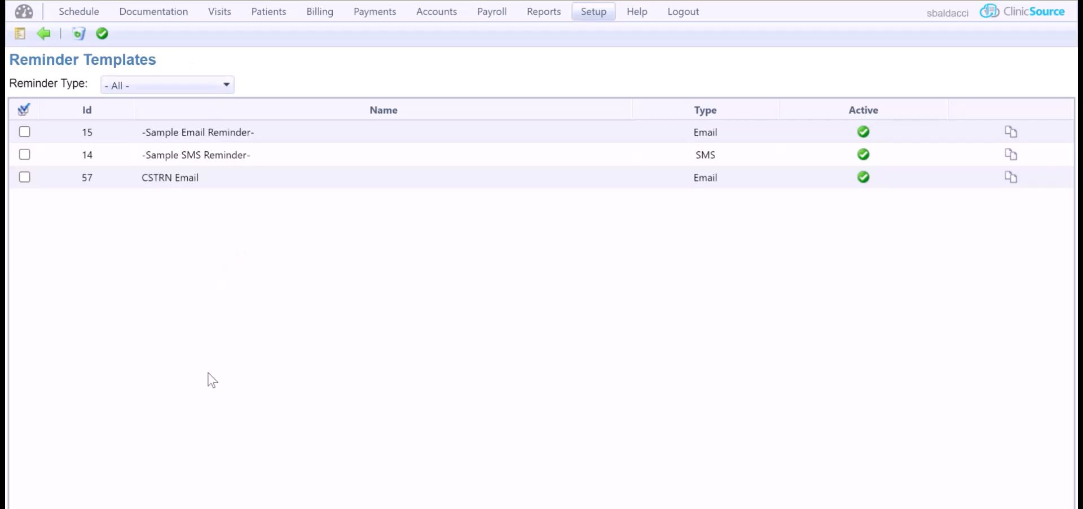
mouse_move(219, 360)
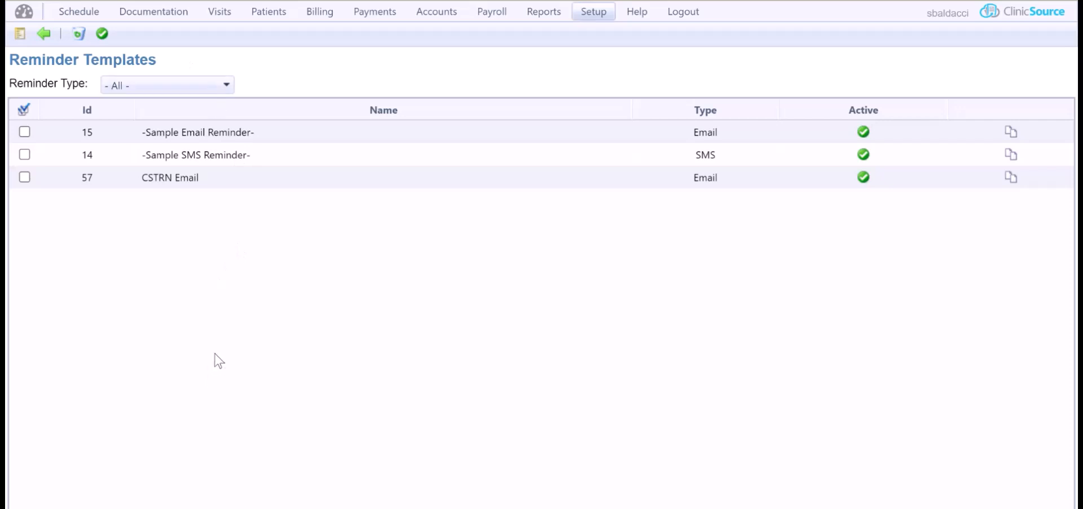
mouse_move(235, 296)
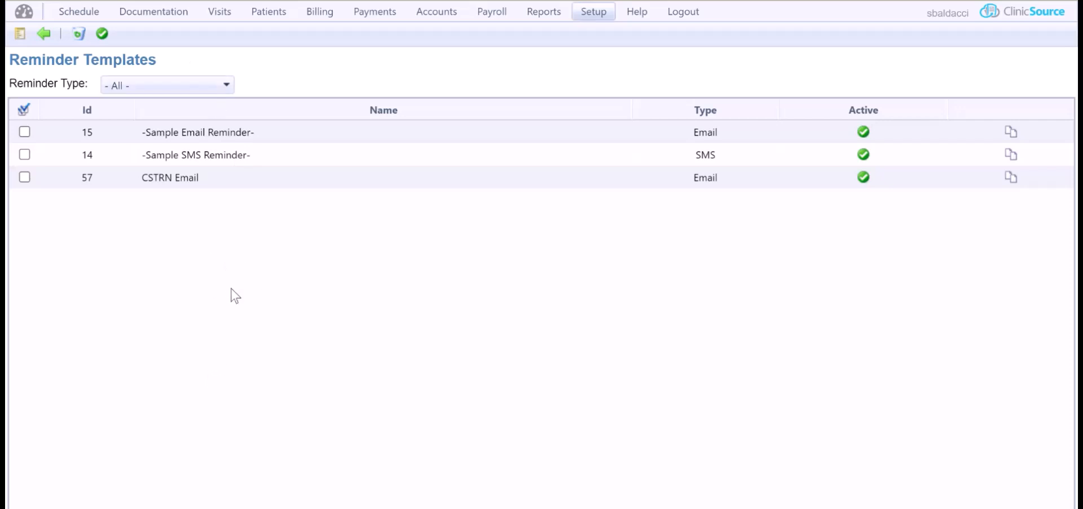
mouse_move(186, 136)
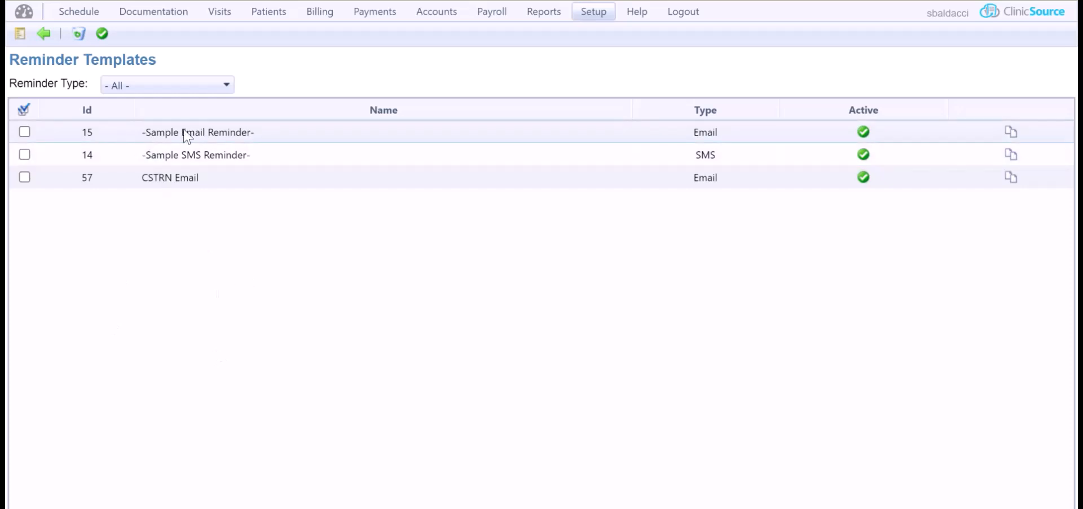
mouse_move(150, 164)
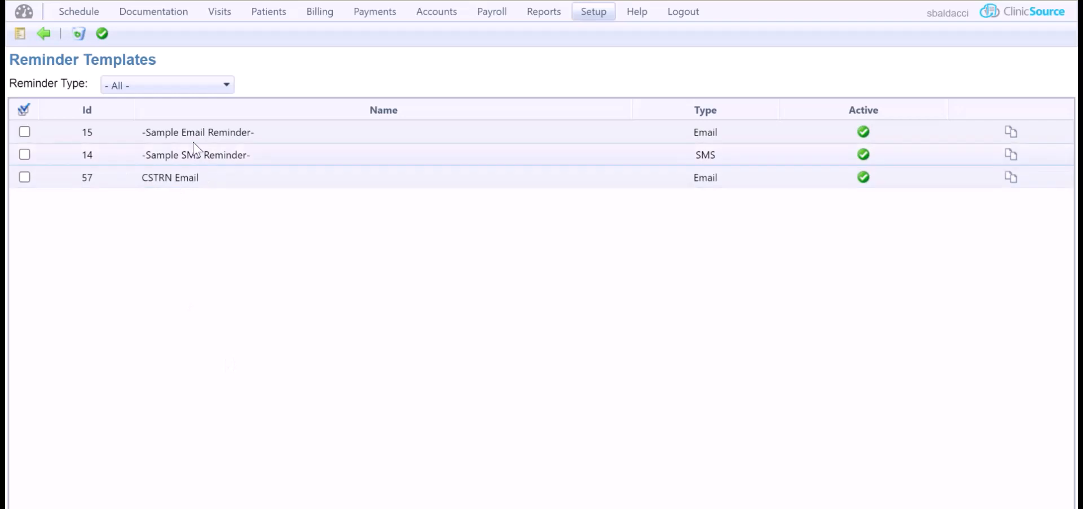
mouse_move(228, 159)
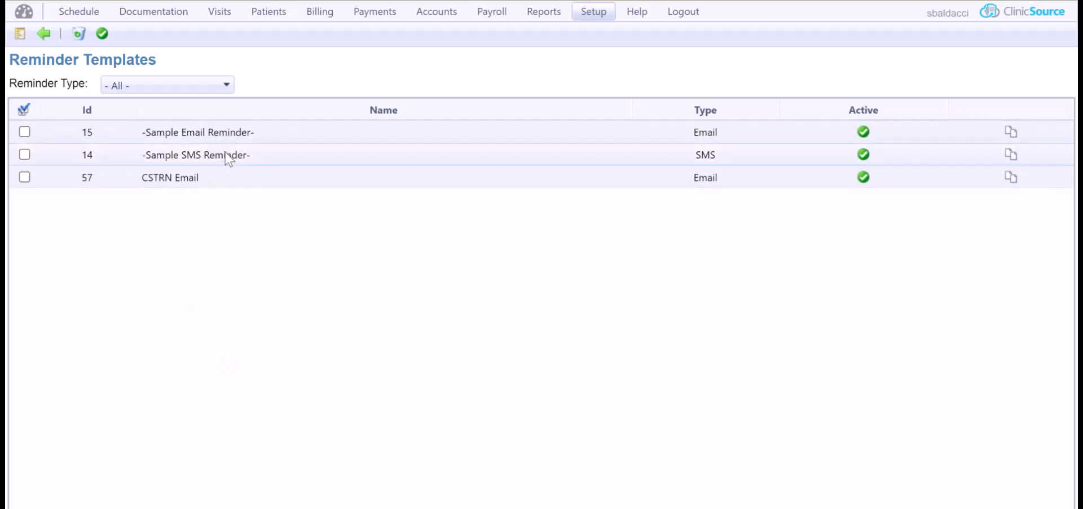
mouse_move(995, 161)
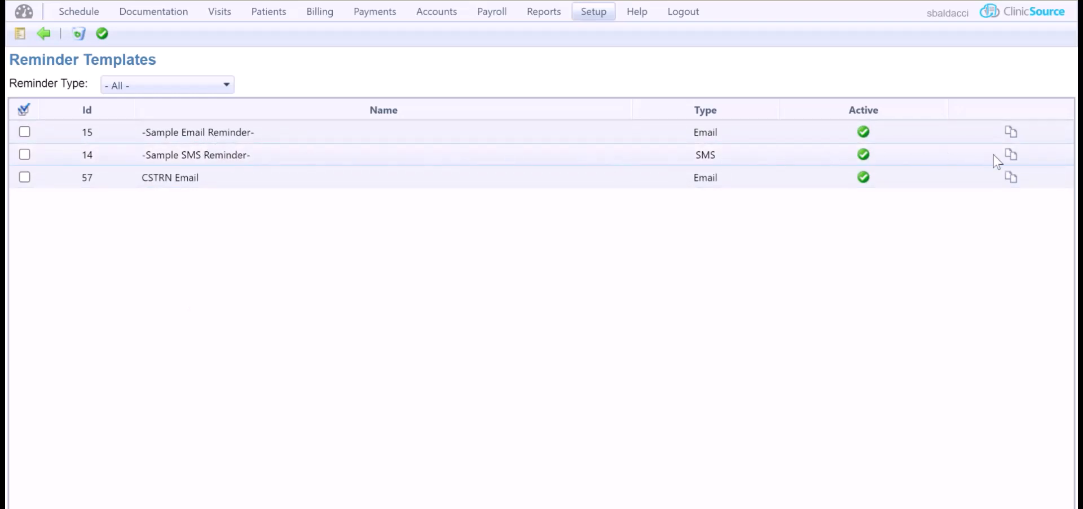
mouse_move(1011, 154)
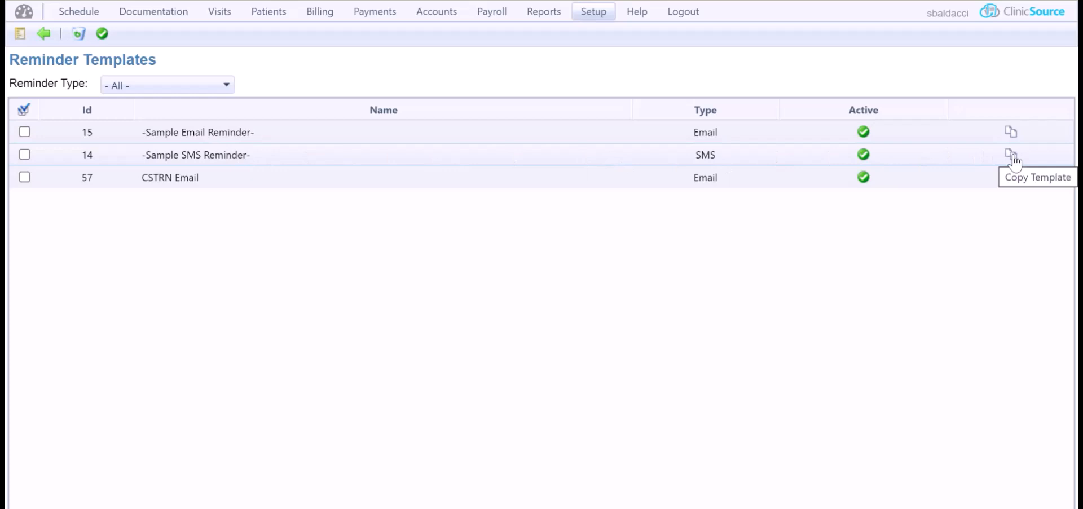
mouse_move(863, 154)
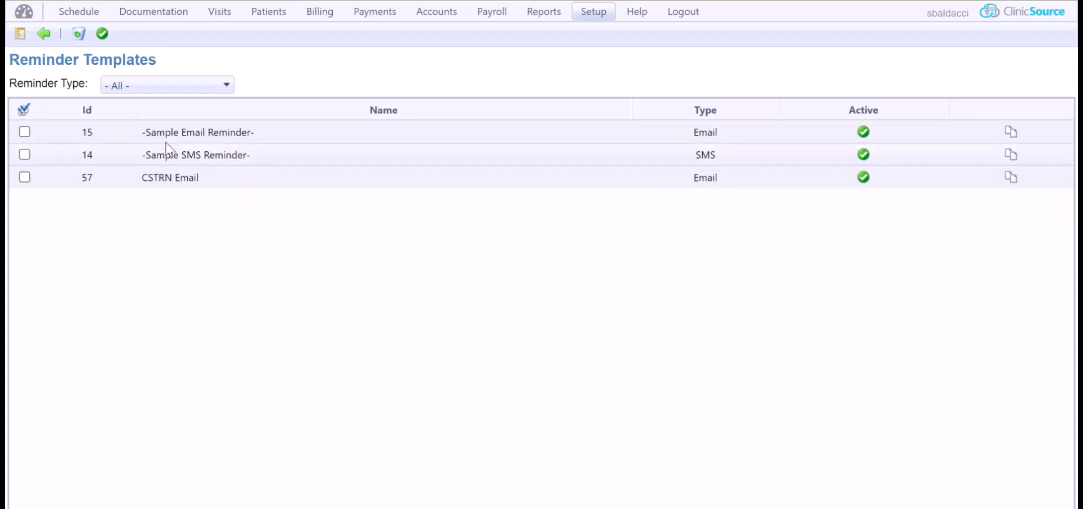
mouse_move(215, 151)
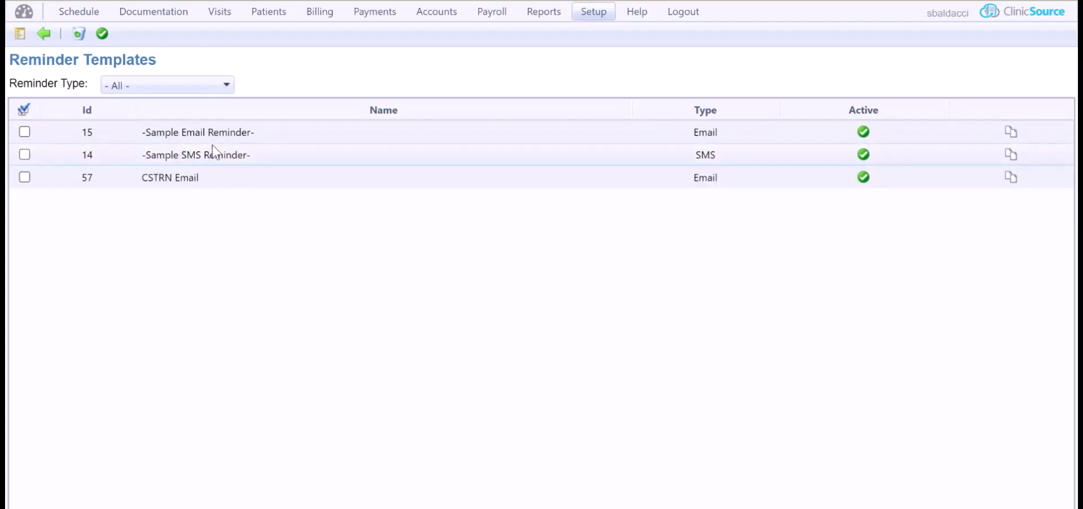
mouse_move(1013, 132)
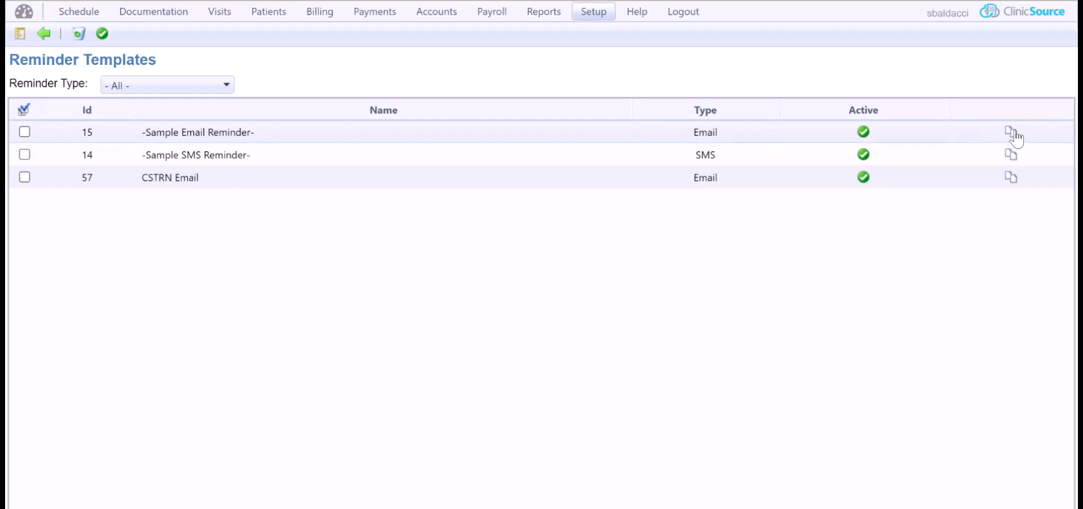
Copy the -Sample Email Reminder- template and name the copy 'El Patients'.
click(1012, 132)
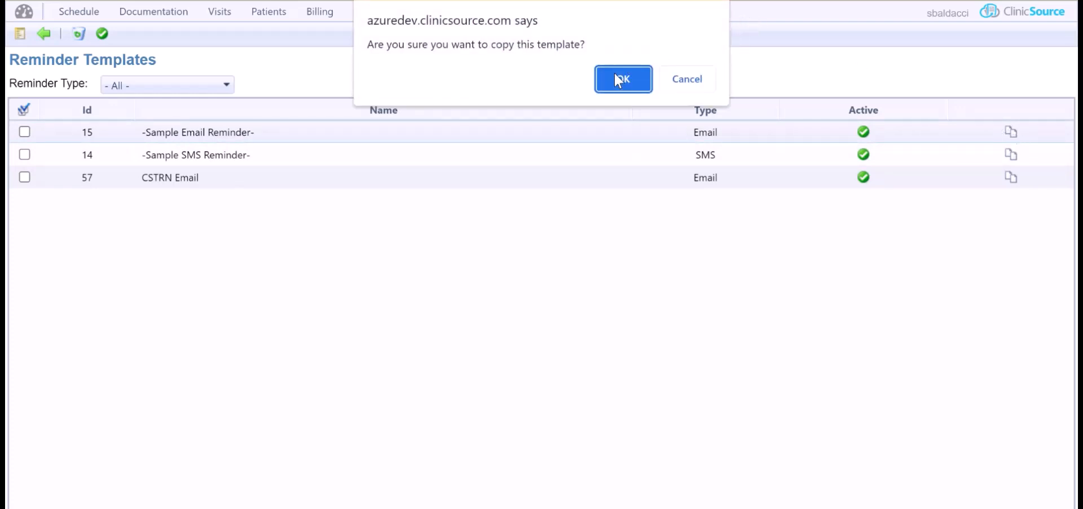
click(622, 79)
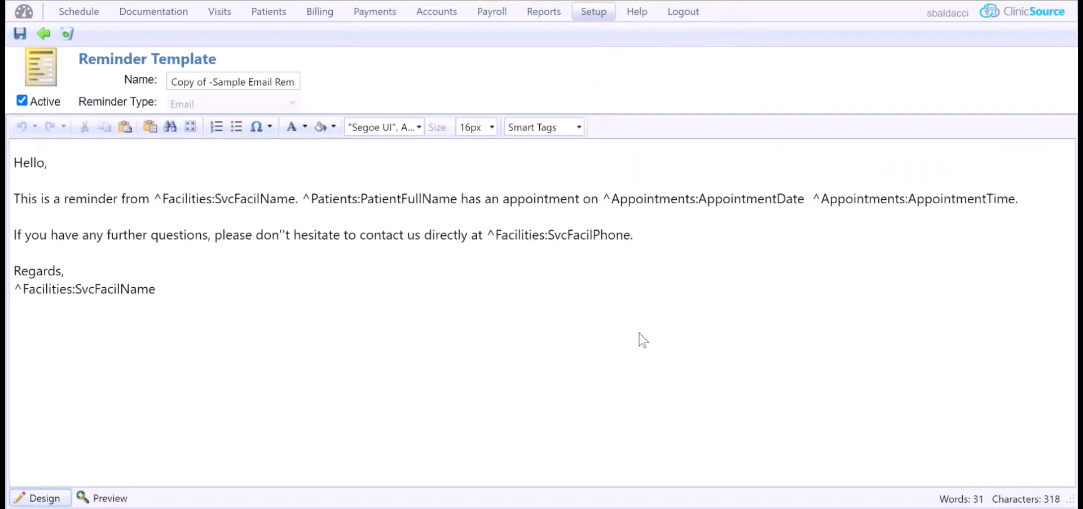
mouse_move(134, 87)
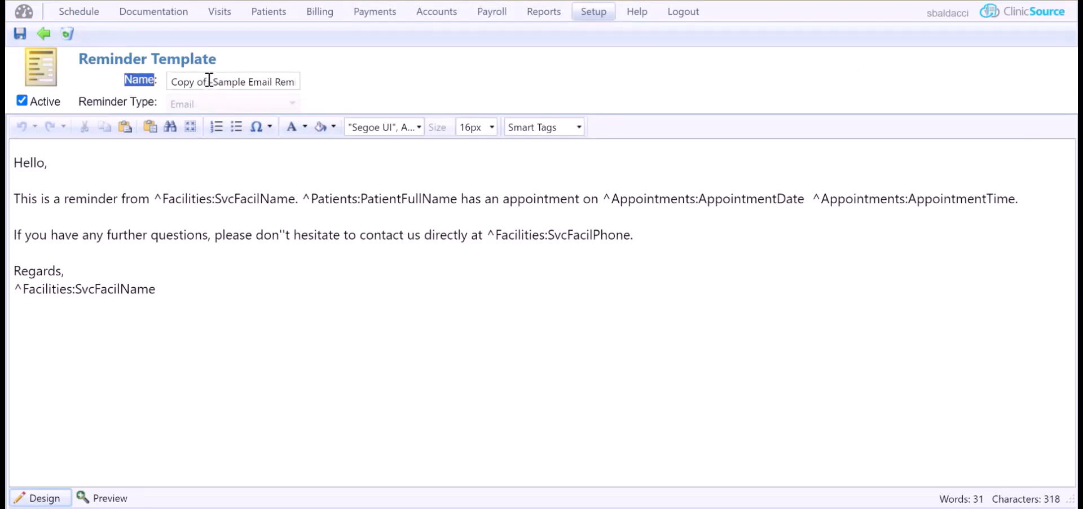
text(-)
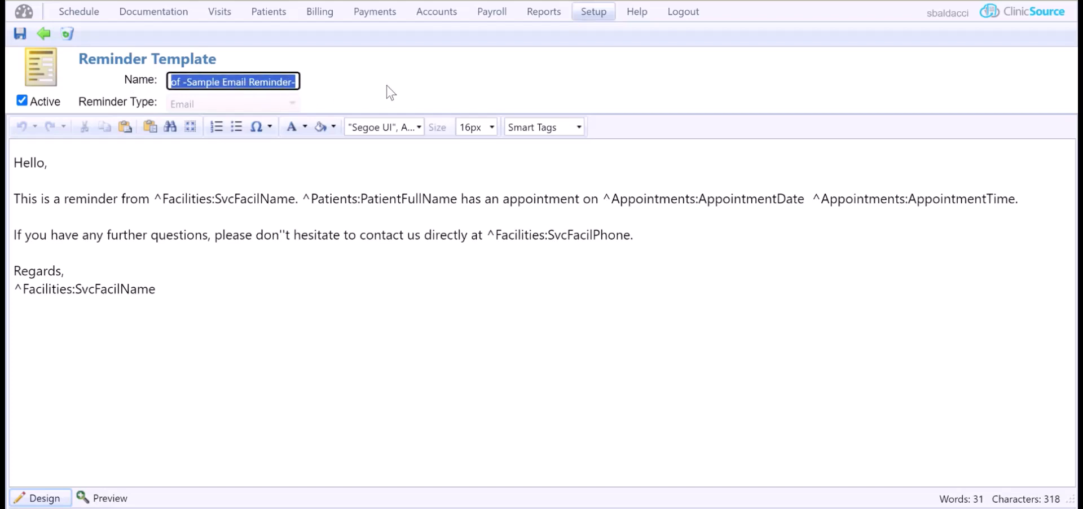
text(E)
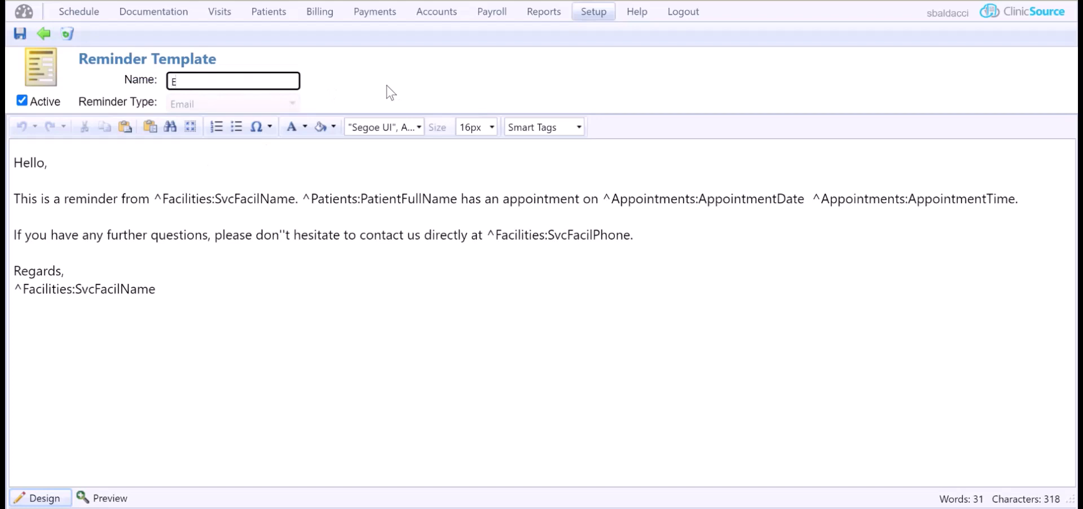
text(l Patient)
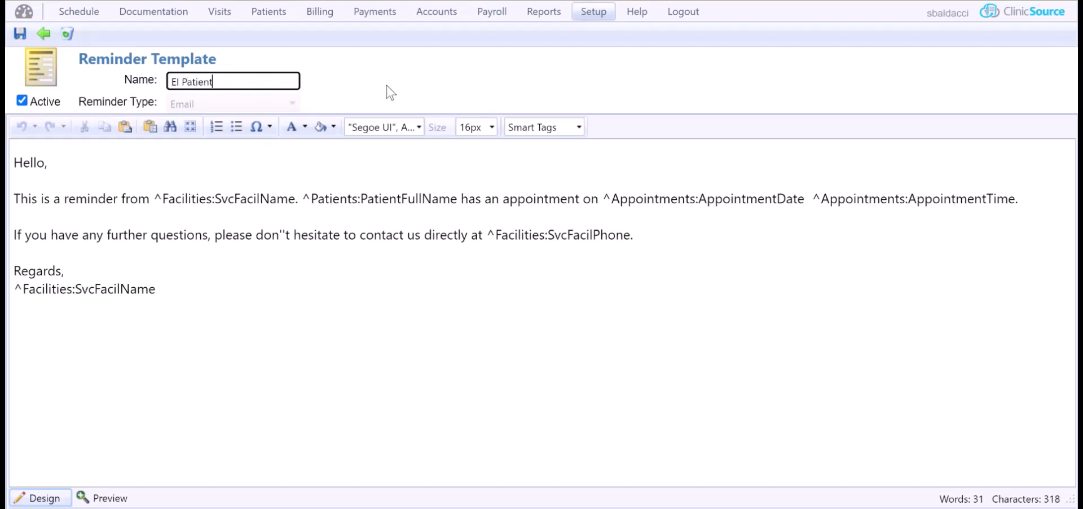
text(s)
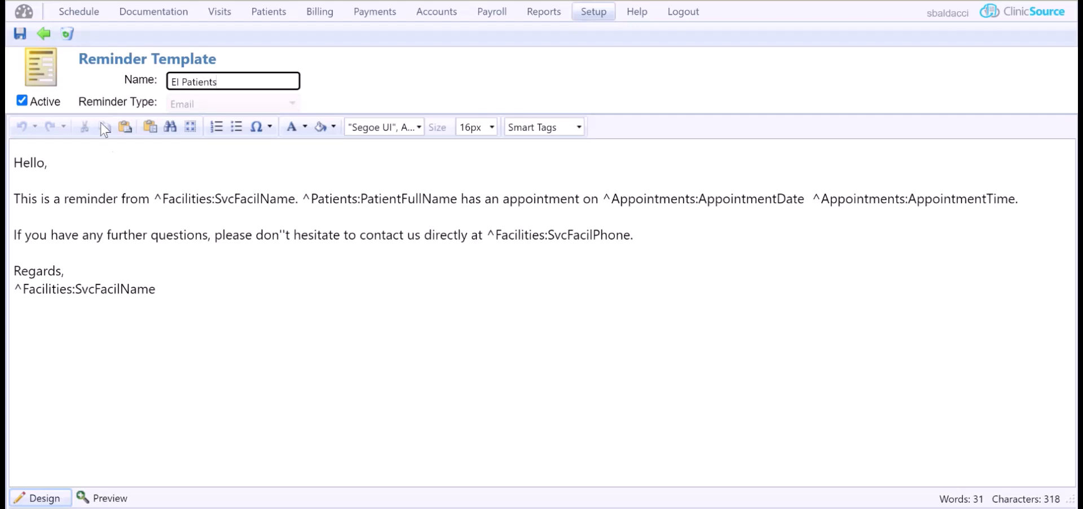
Replace the PatientFullName tag after 'Hello' with the Patient First Name smart tag.
drag(13, 199, 152, 198)
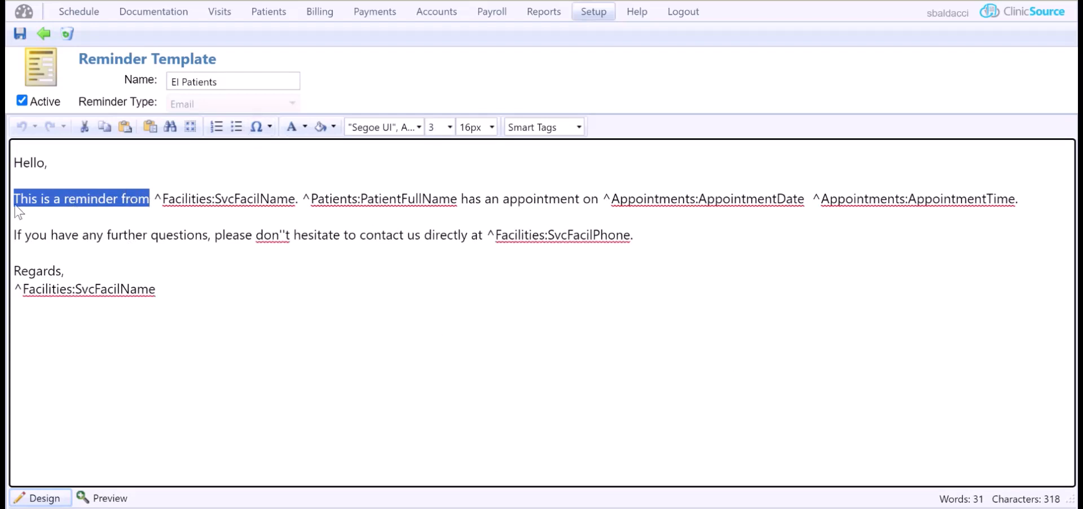
mouse_move(38, 207)
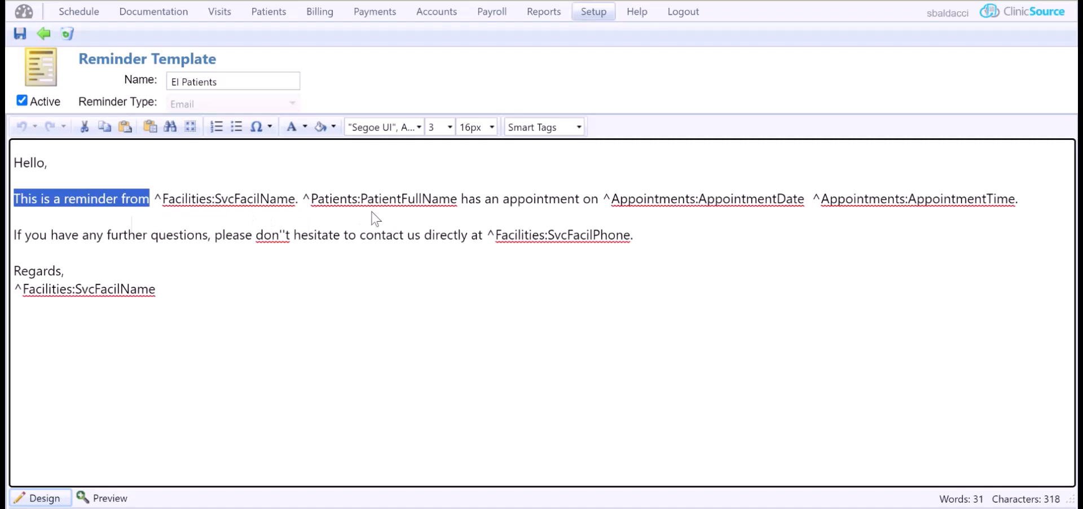
mouse_move(354, 215)
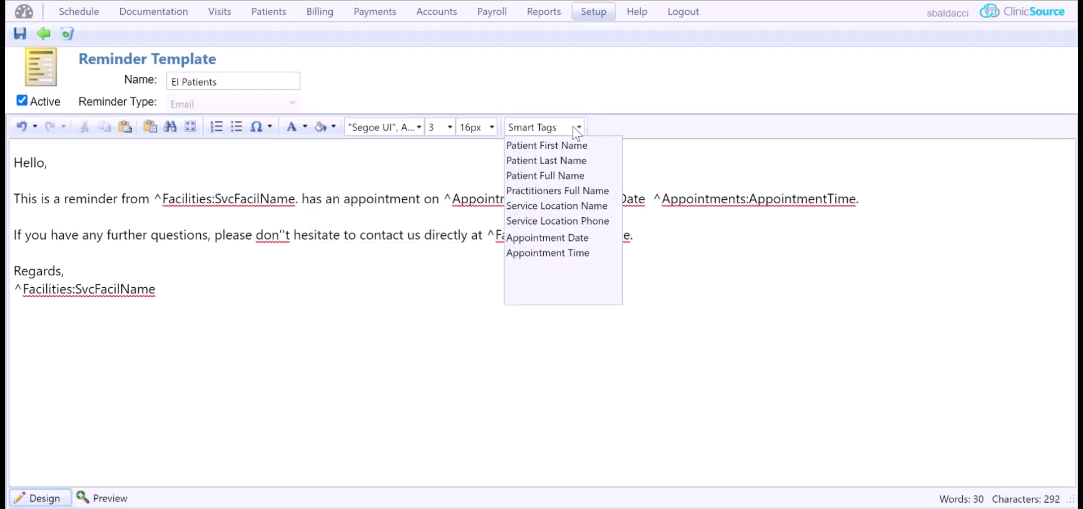
click(547, 145)
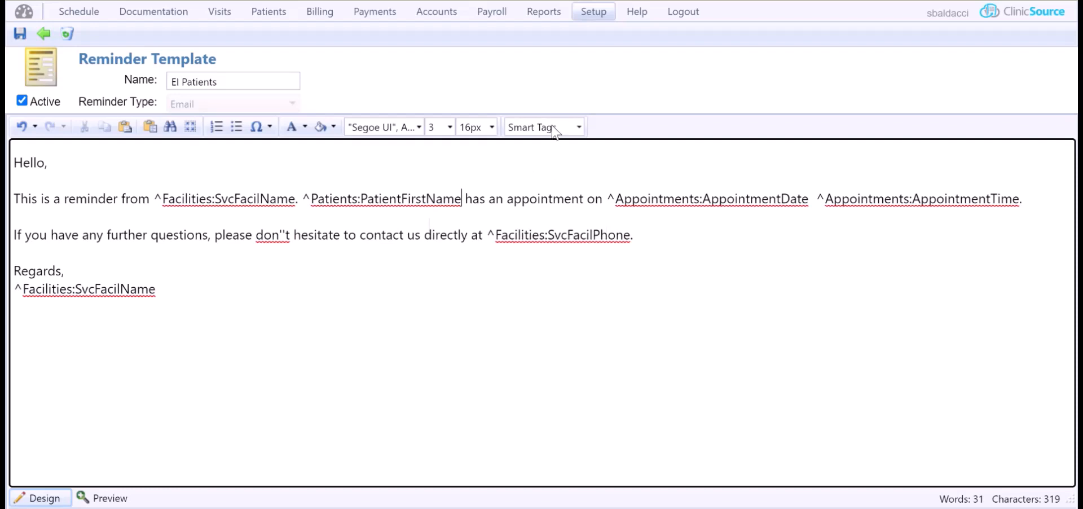
click(542, 127)
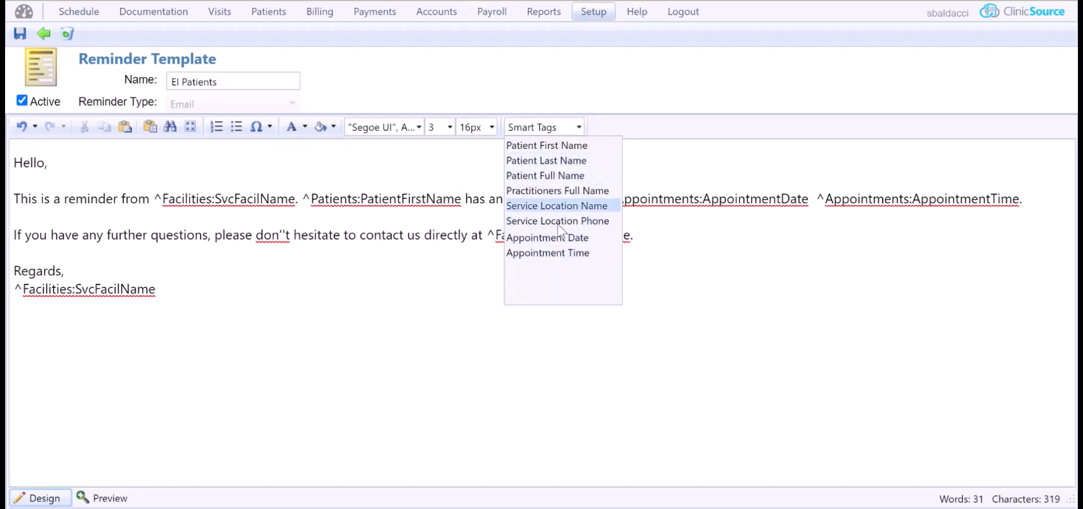
mouse_move(557, 221)
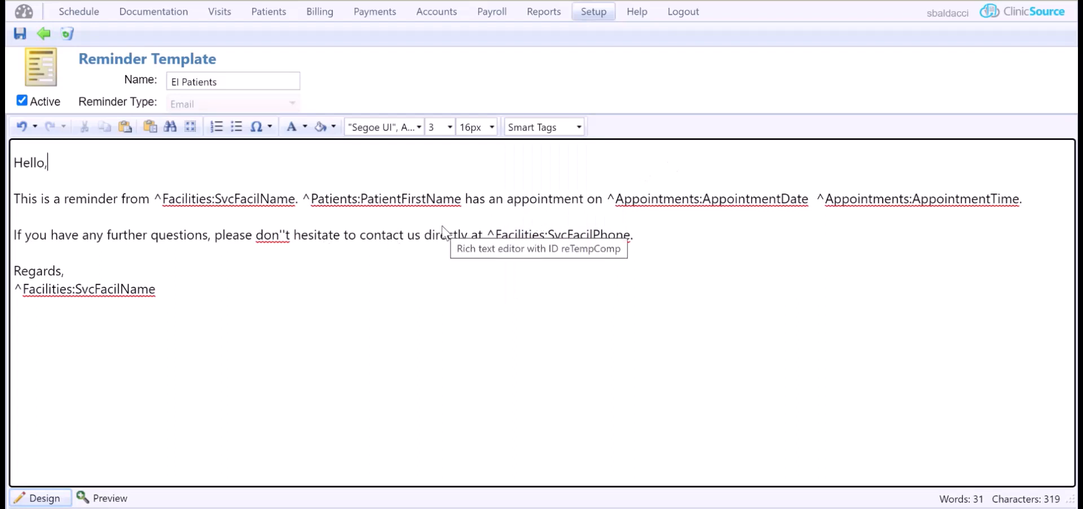
mouse_move(484, 209)
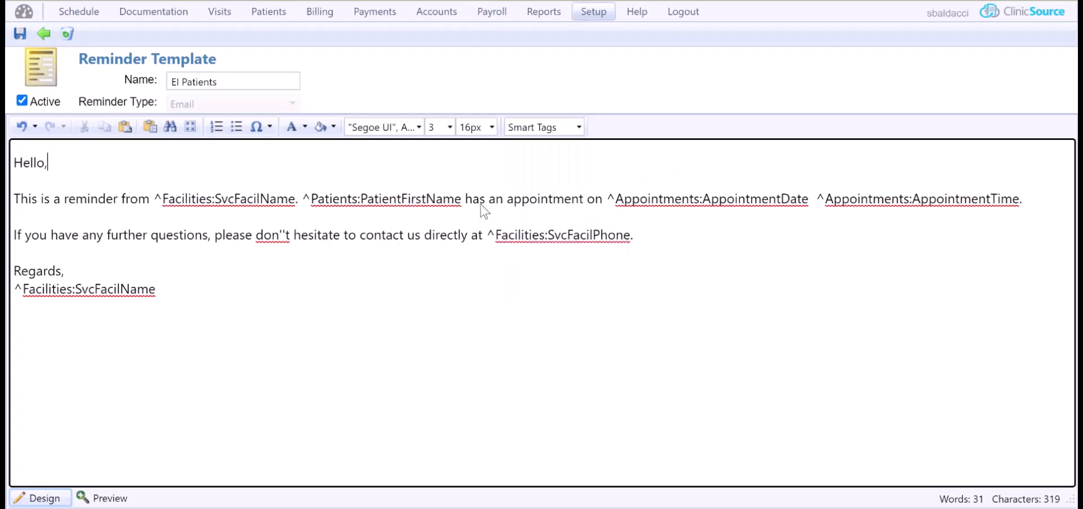
mouse_move(481, 210)
text( ^Patients:PatientFirstName)
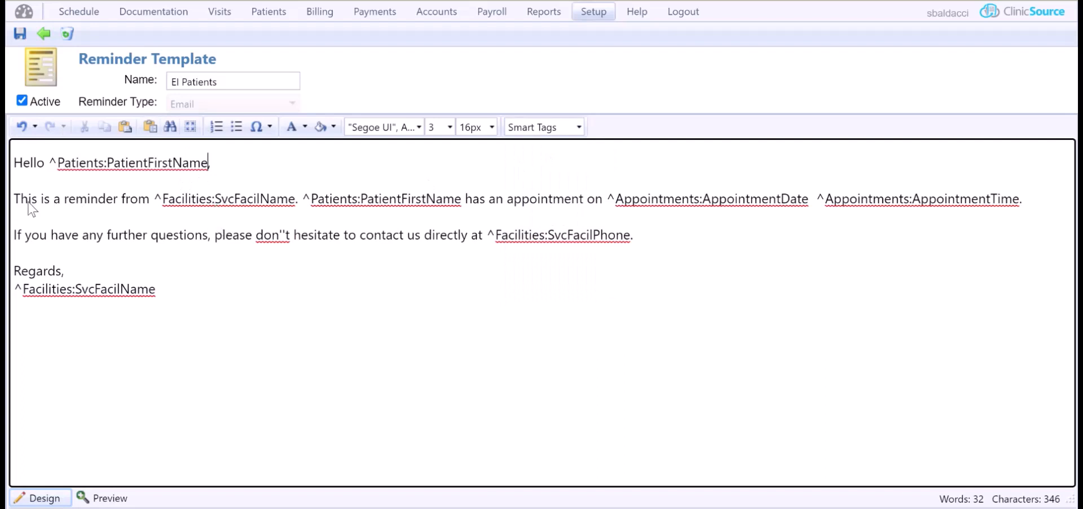
mouse_move(31, 210)
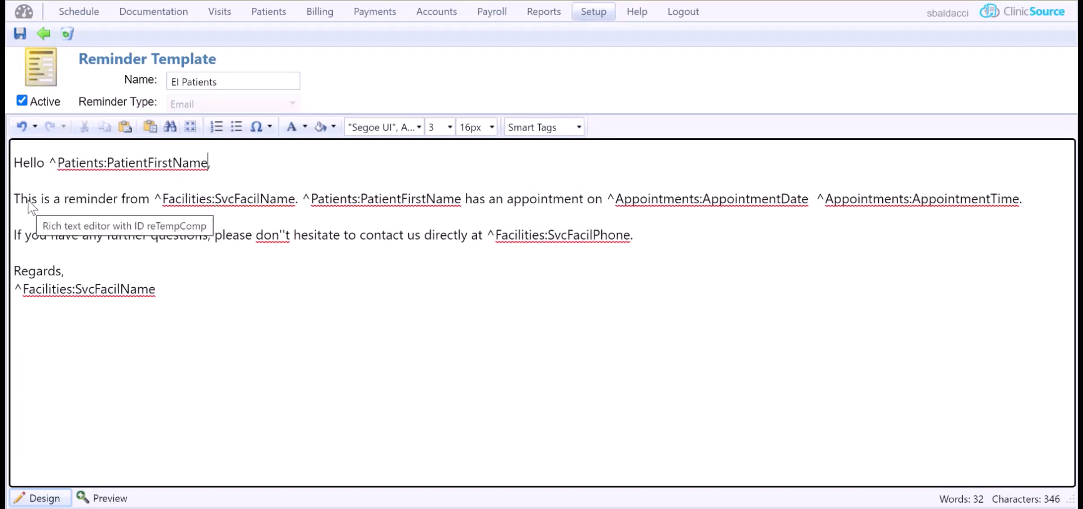
mouse_move(190, 346)
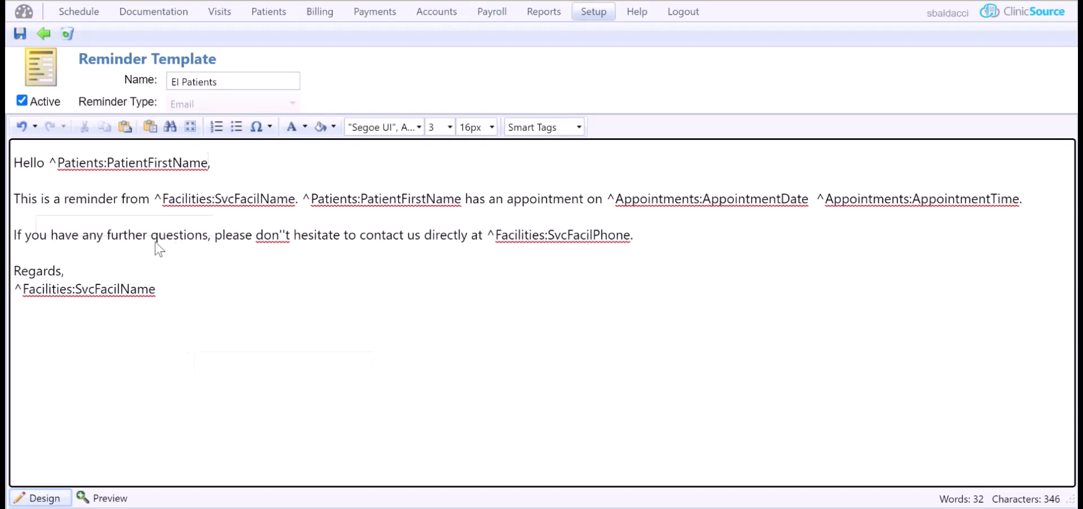
mouse_move(654, 272)
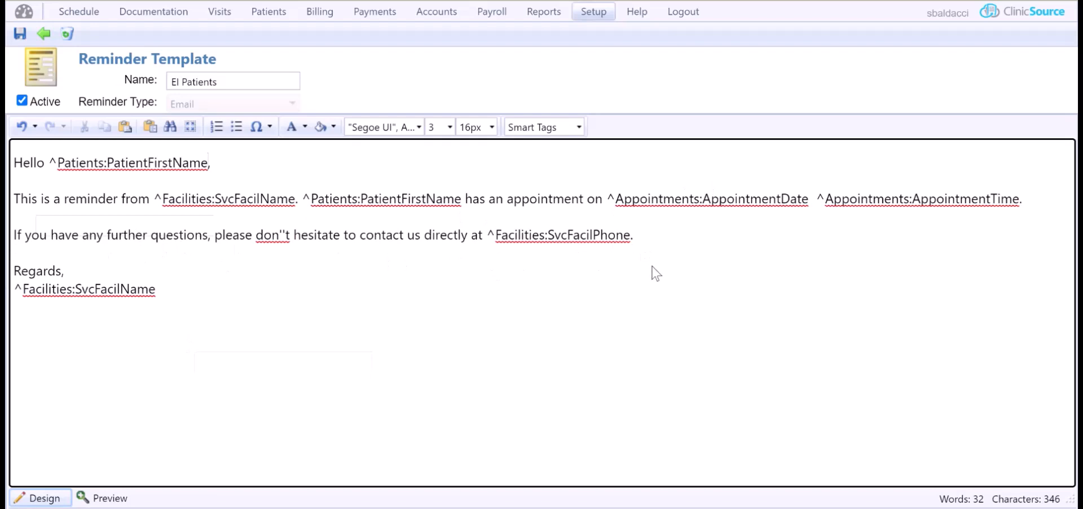
mouse_move(655, 275)
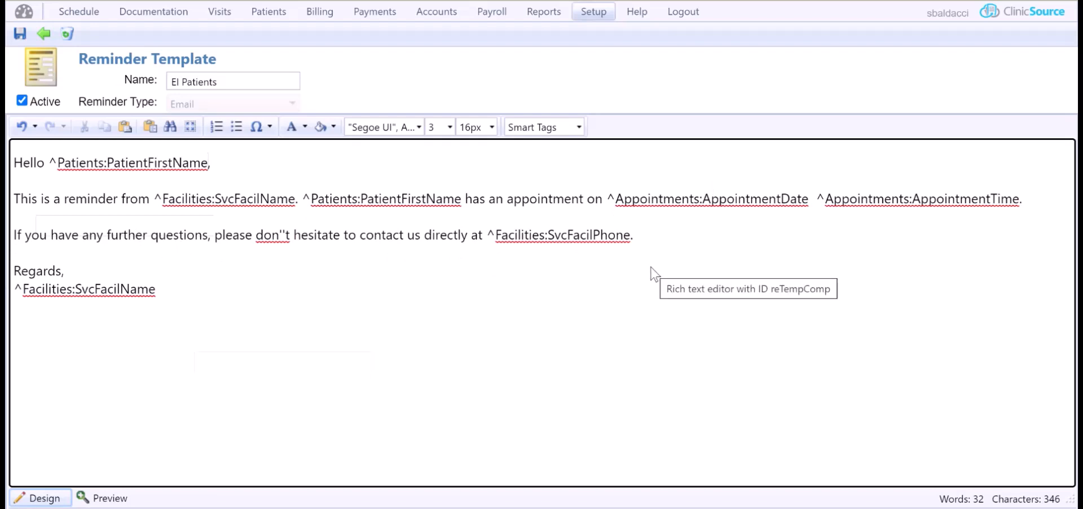
mouse_move(23, 19)
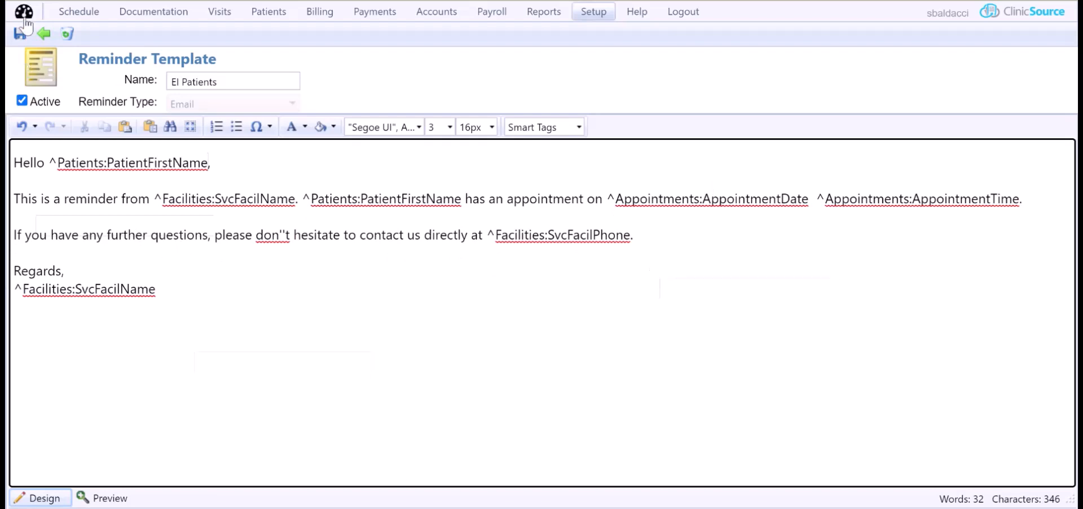
Save the El Patients template and return to the Reminders Log.
click(19, 33)
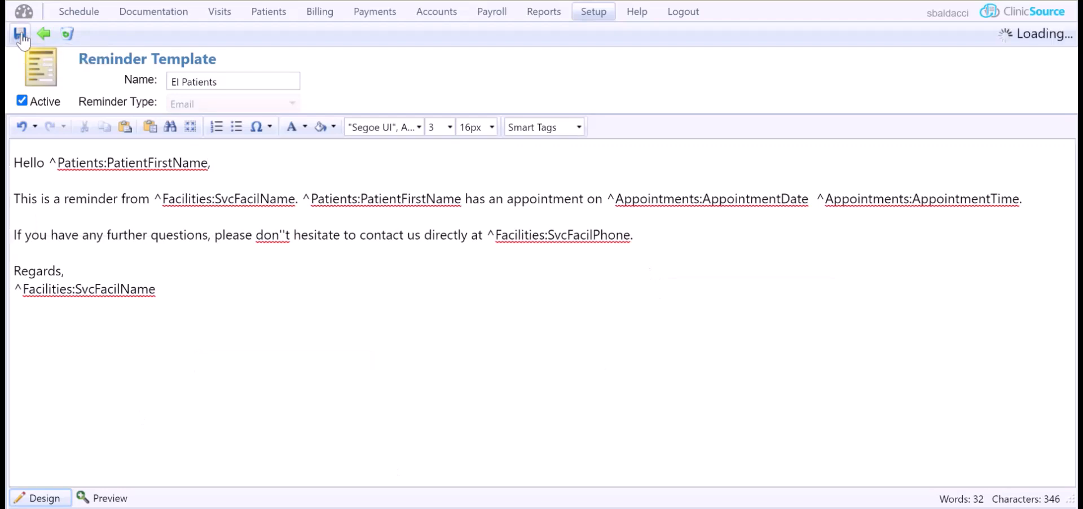
click(19, 34)
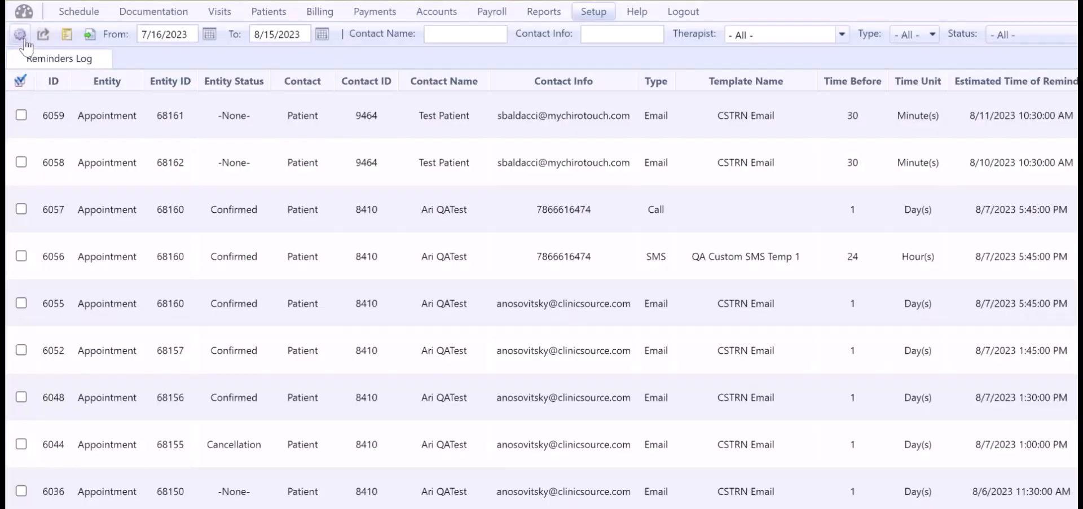
Start an Email reminder rule for patient 'A, Bob' using the El Patients template.
click(21, 34)
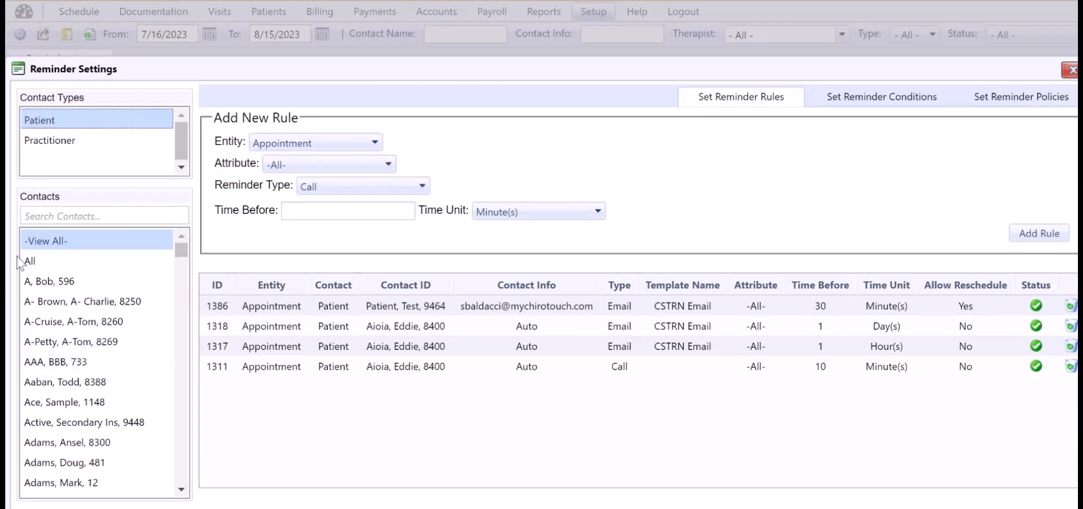
click(48, 281)
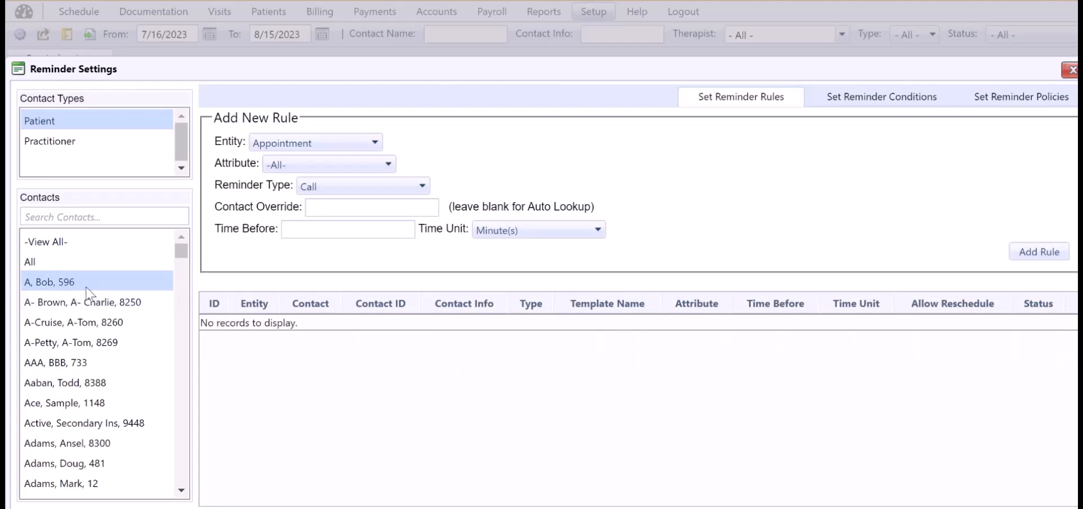
mouse_move(378, 130)
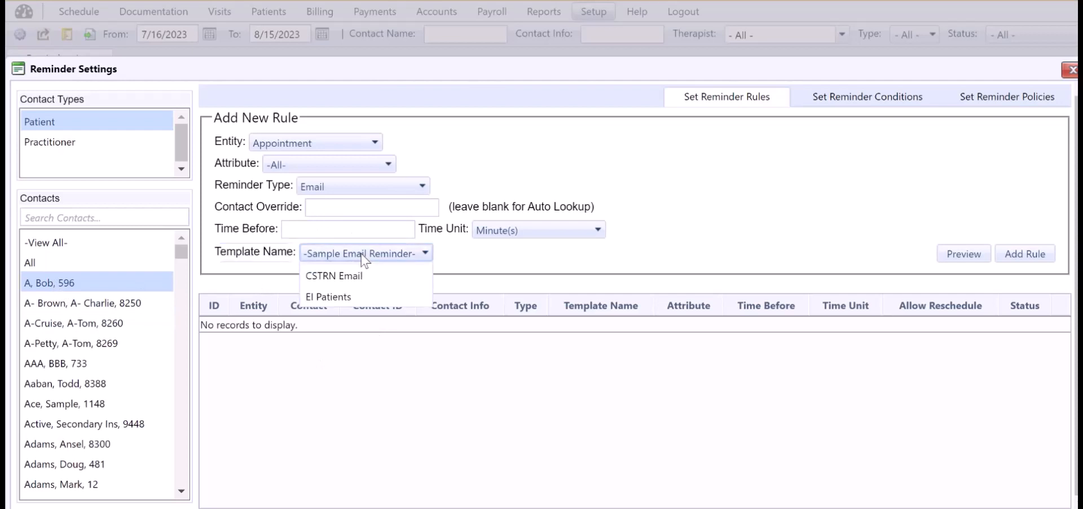
click(328, 296)
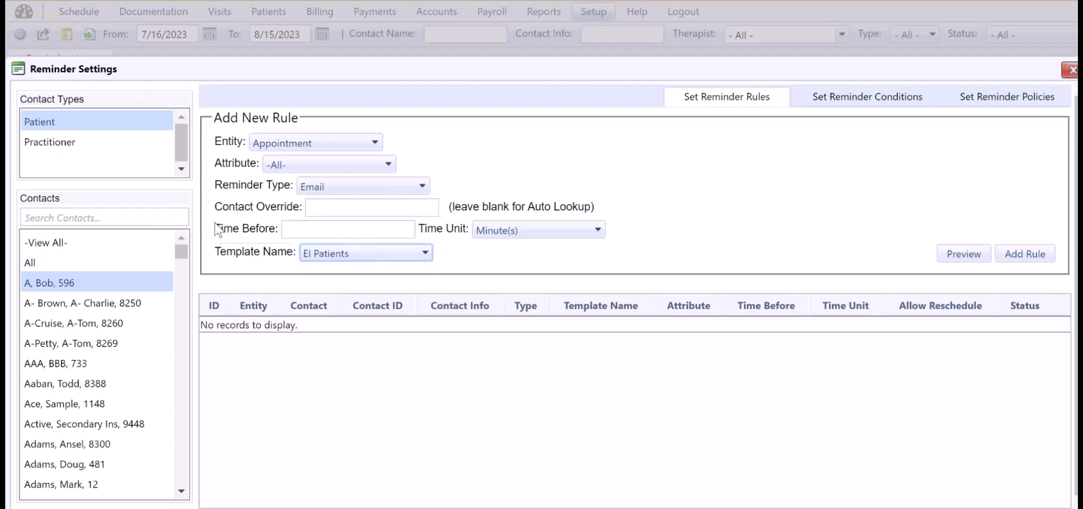
Set the rule's time before appointment to 30 Minute(s).
click(347, 228)
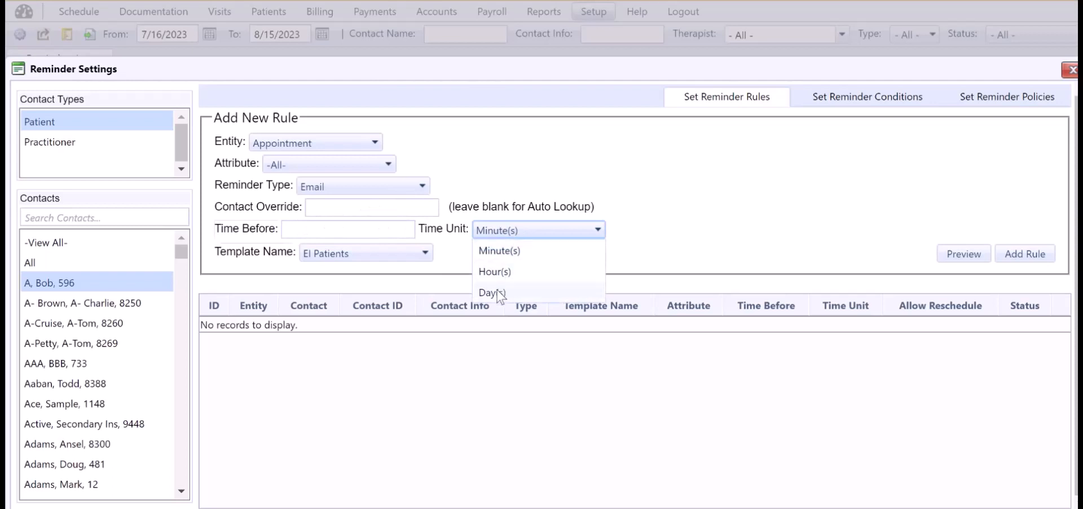
mouse_move(498, 297)
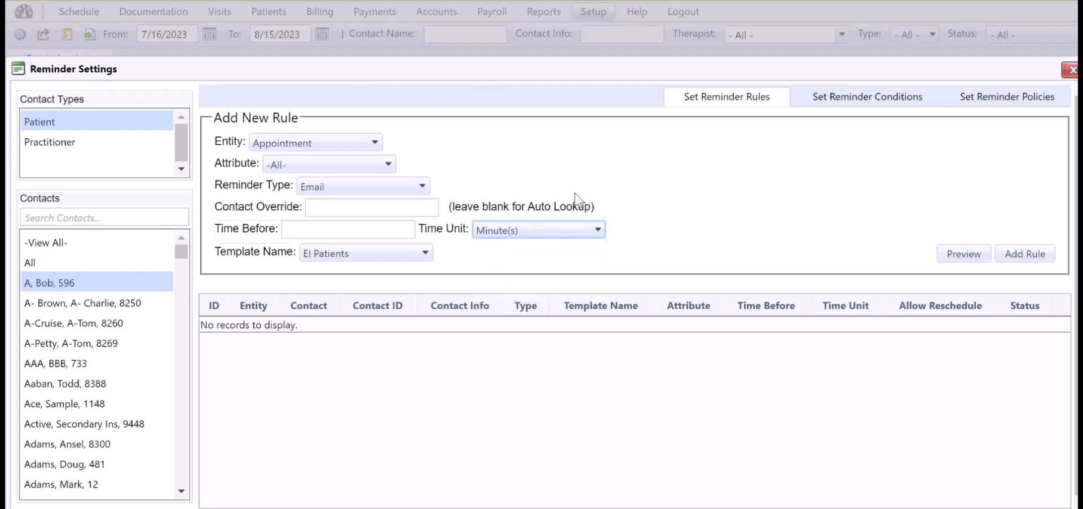
click(348, 228)
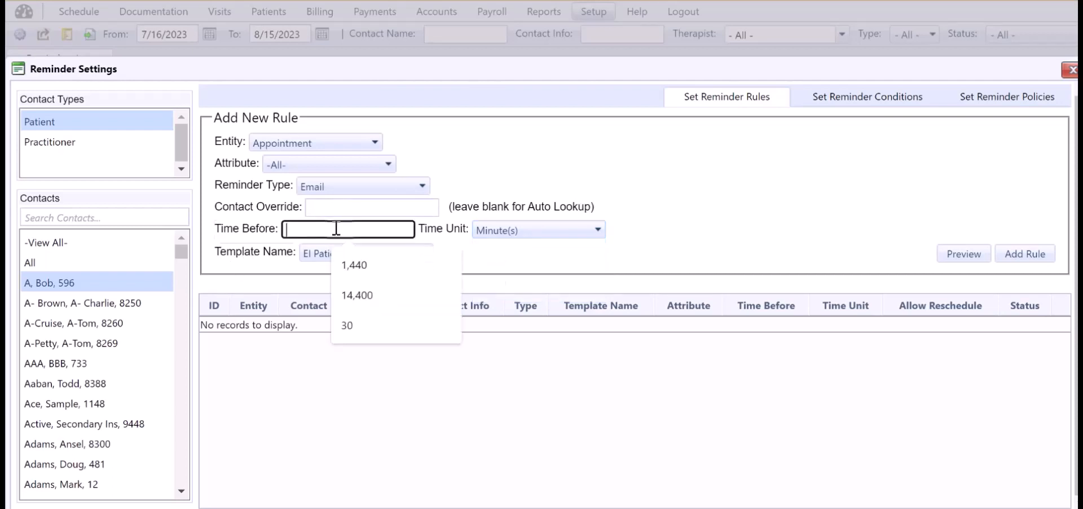
click(347, 325)
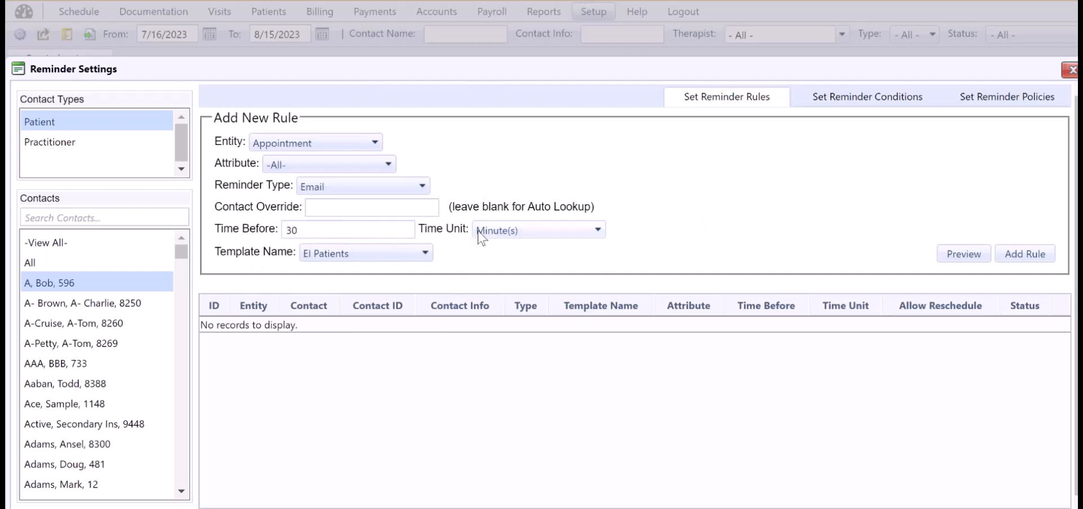
mouse_move(580, 258)
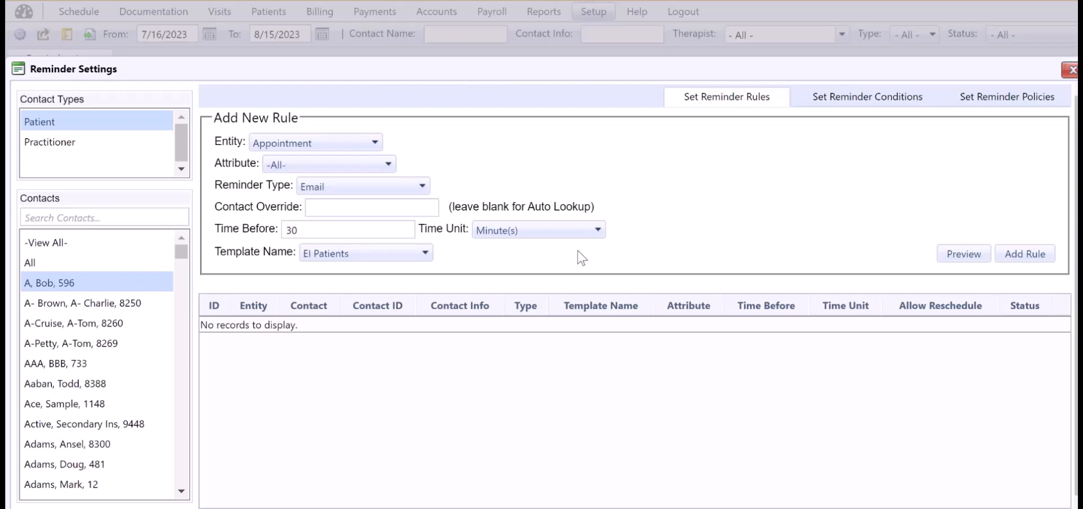
mouse_move(428, 340)
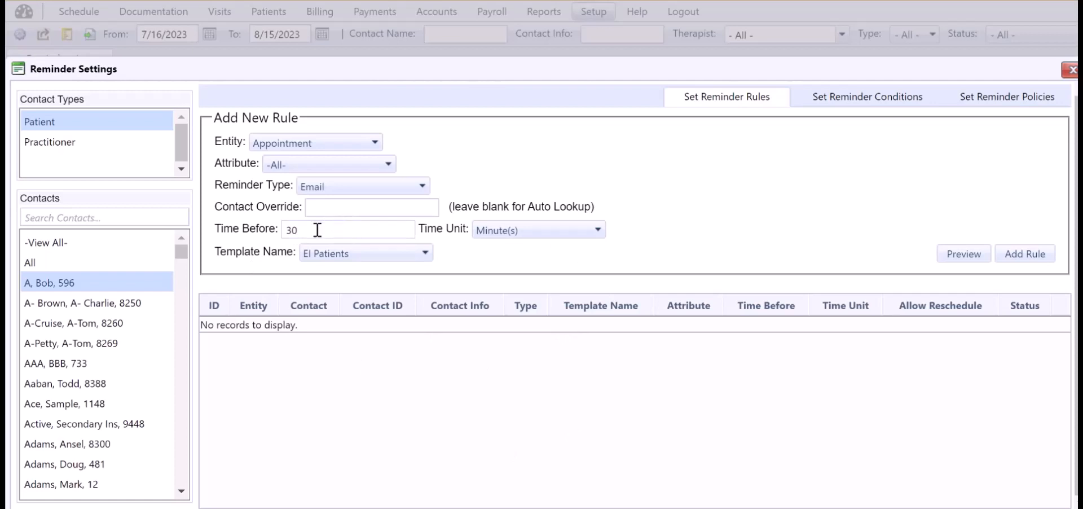
mouse_move(349, 253)
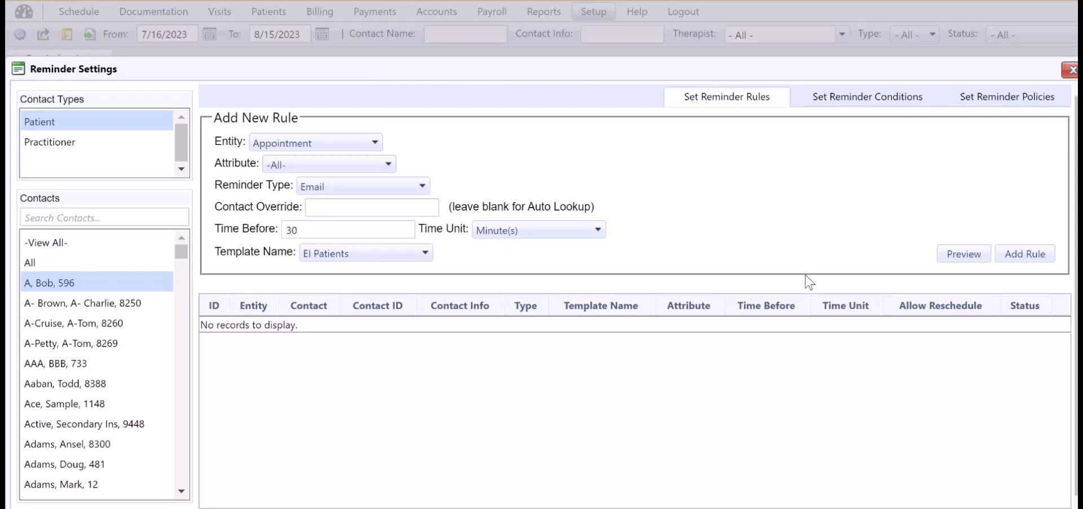
mouse_move(628, 218)
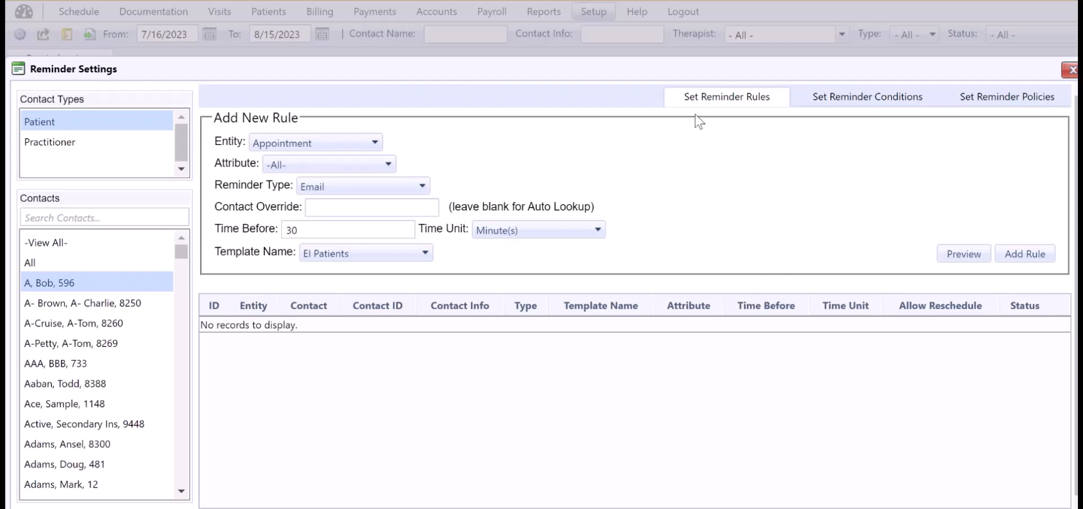
mouse_move(1005, 96)
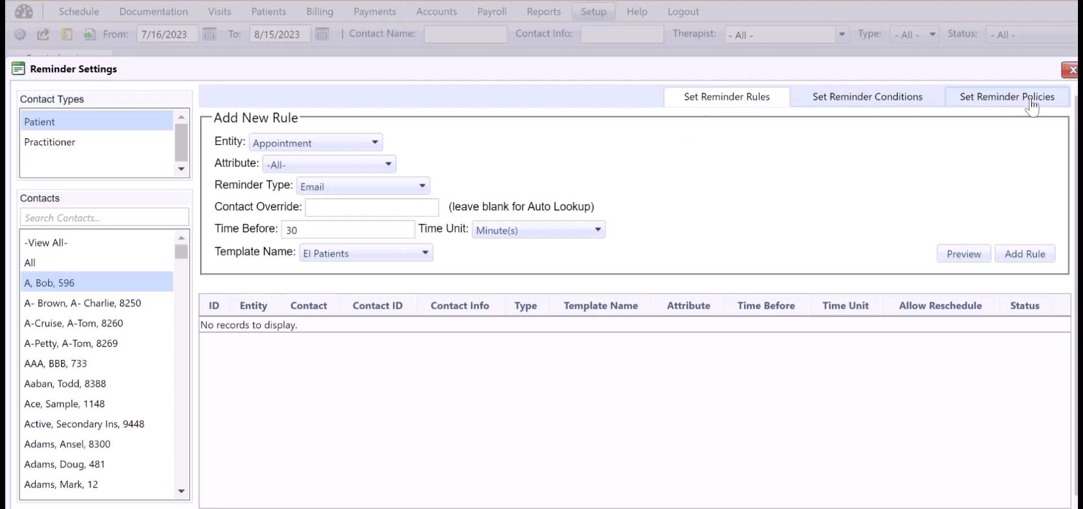
Enable Set Reschedule Parameters with a limit of 1 Hour(s) before the appointment.
click(1007, 96)
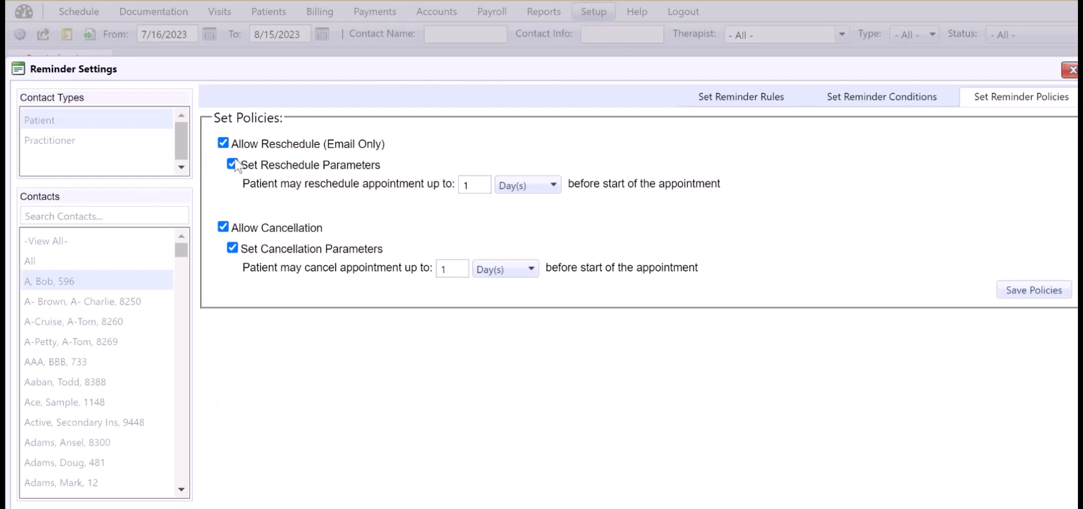
click(232, 165)
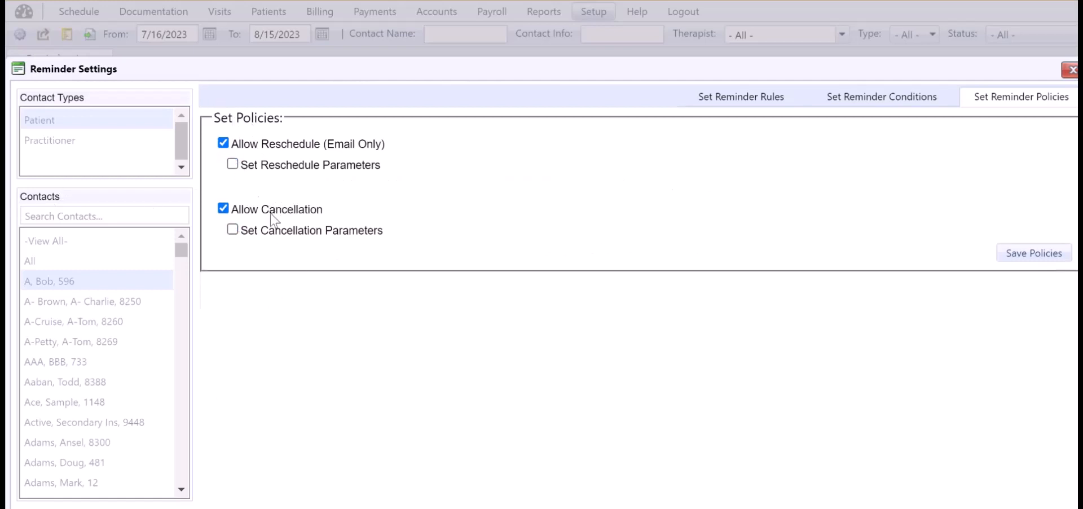
double_click(290, 144)
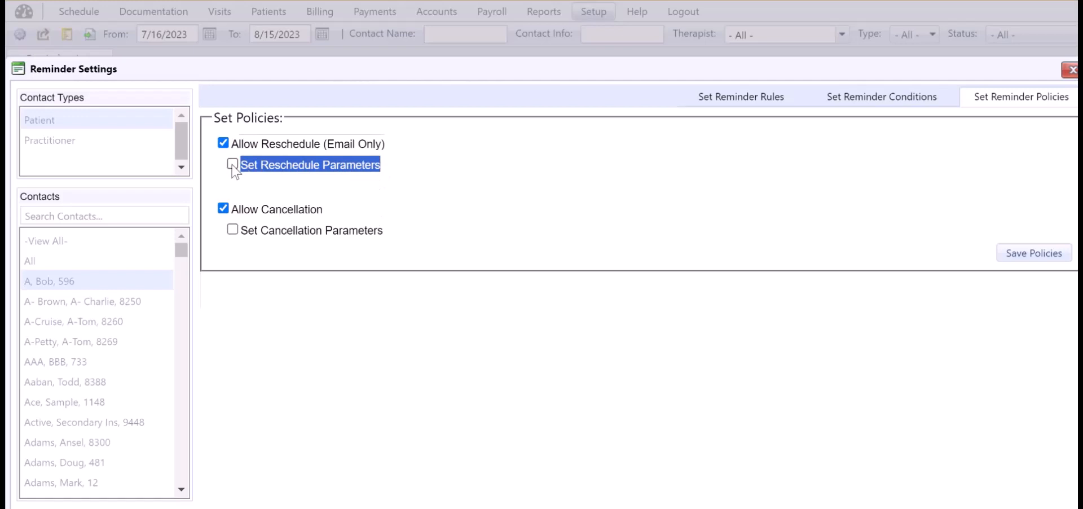
click(232, 164)
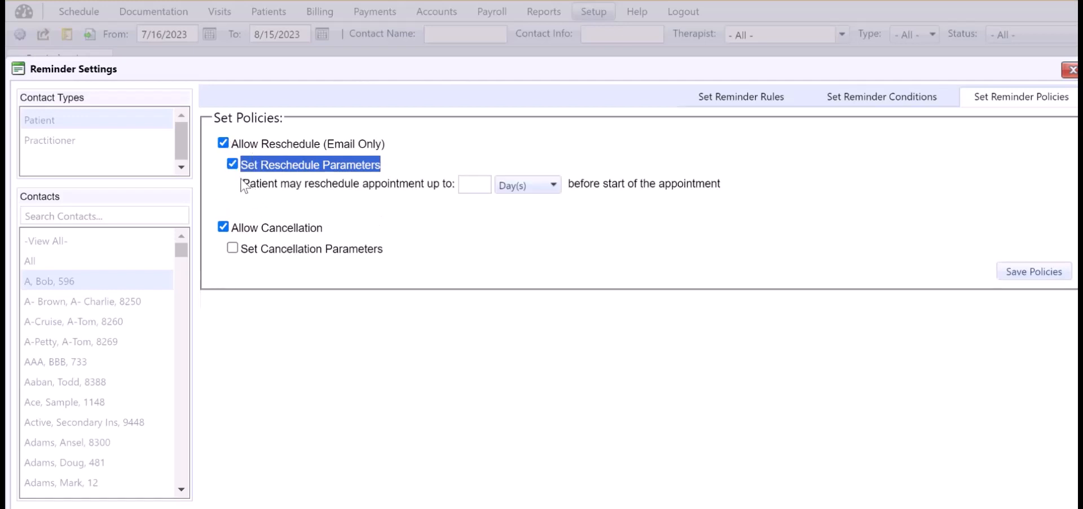
click(345, 183)
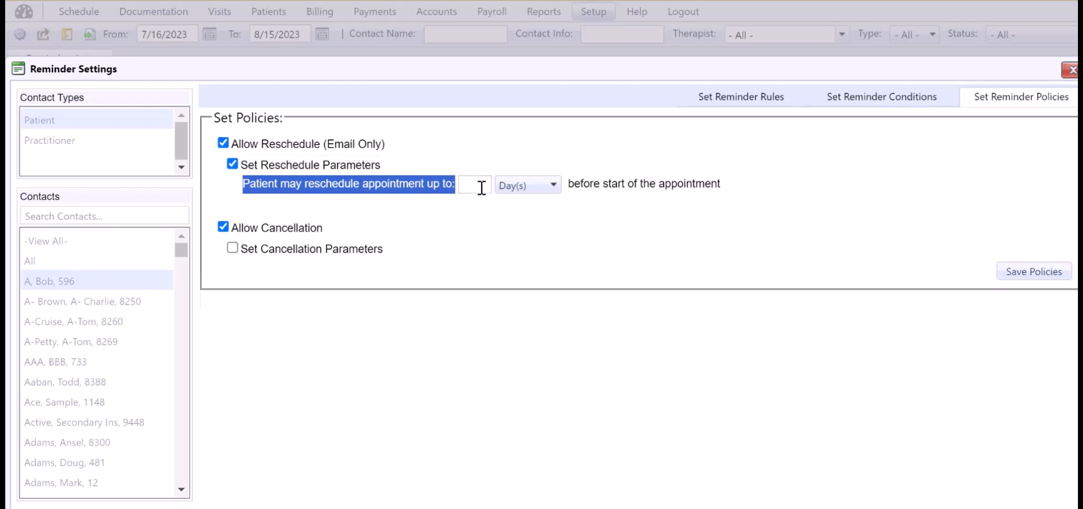
text(1)
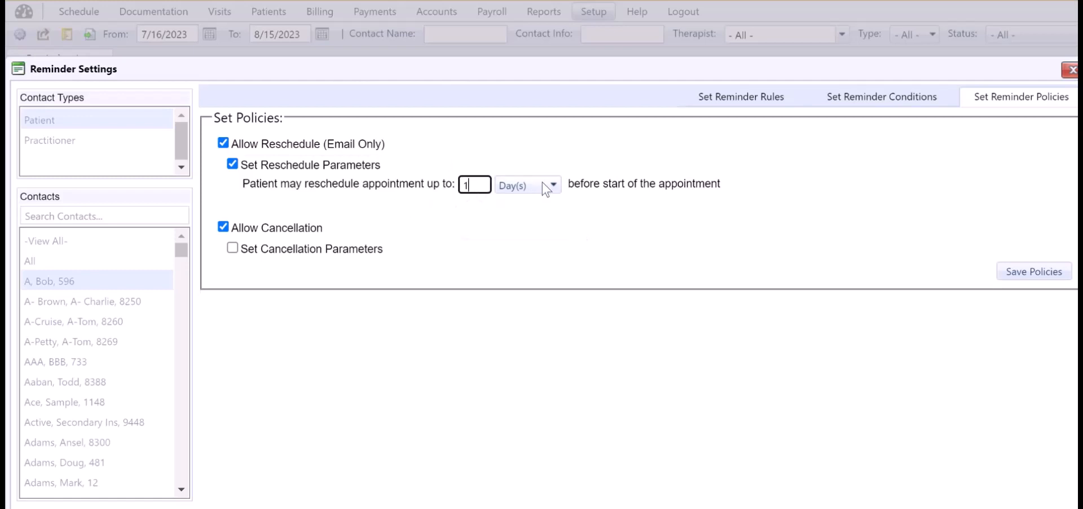
click(527, 185)
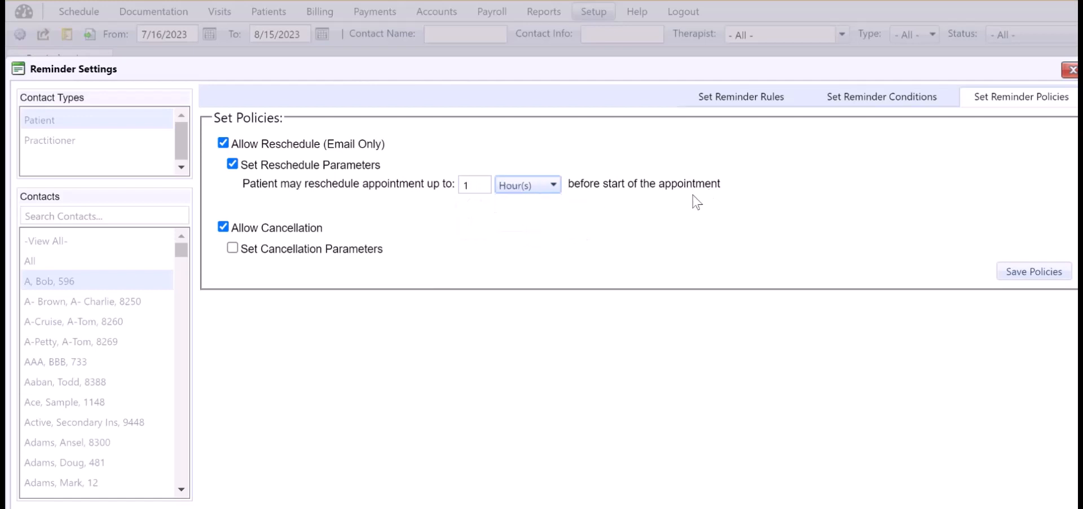
mouse_move(520, 207)
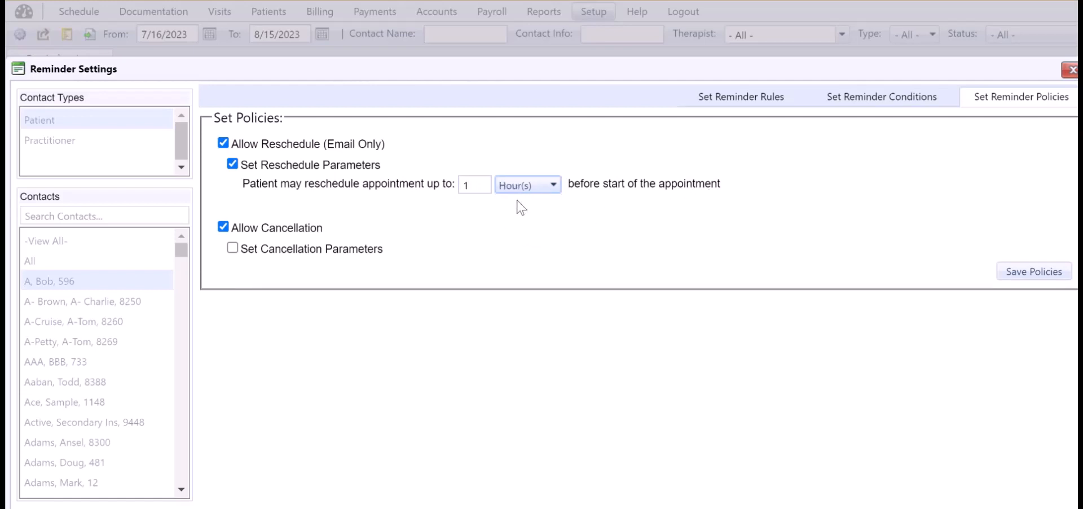
mouse_move(728, 202)
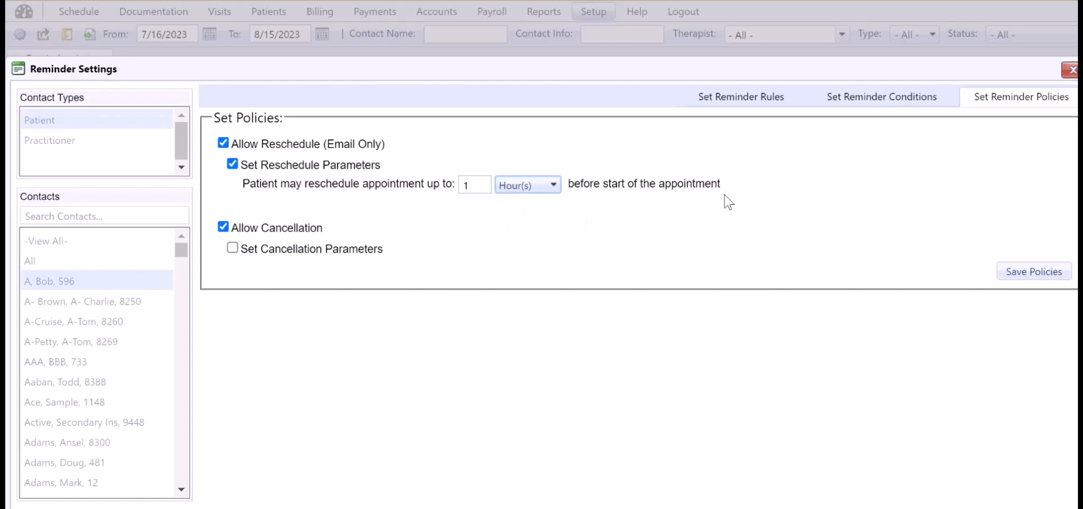
mouse_move(731, 207)
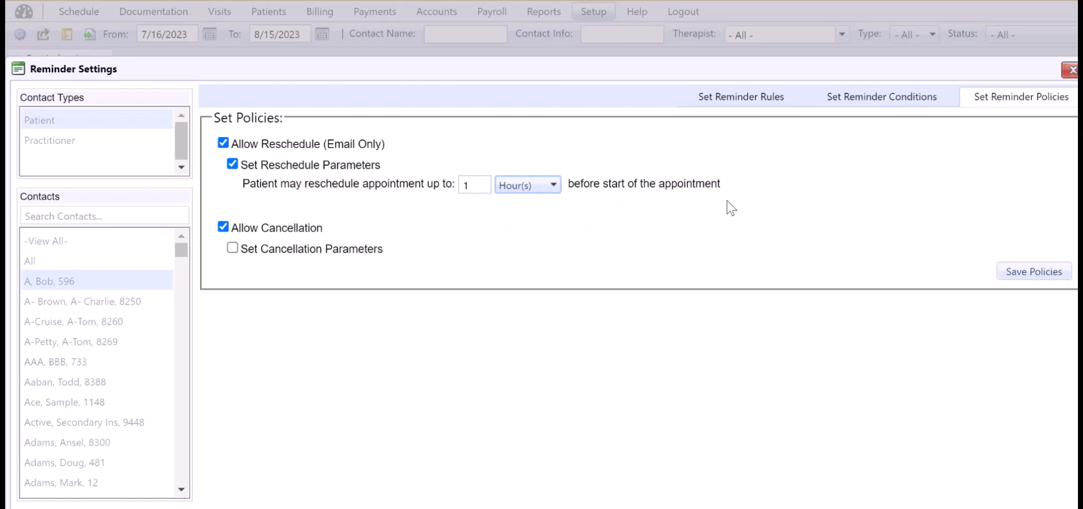
mouse_move(731, 213)
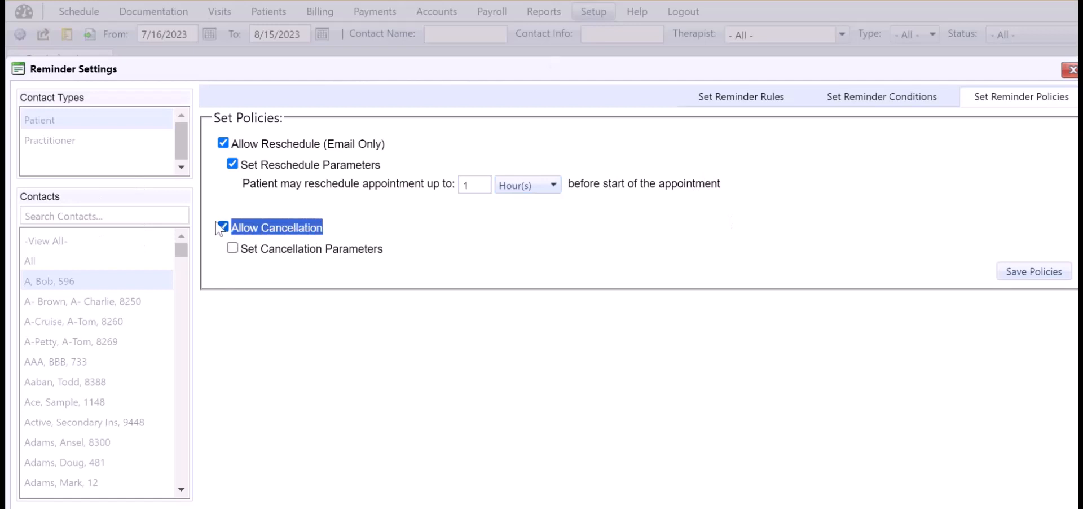
Enable the cancellation time limit at 1 Hour(s) before the appointment.
click(224, 227)
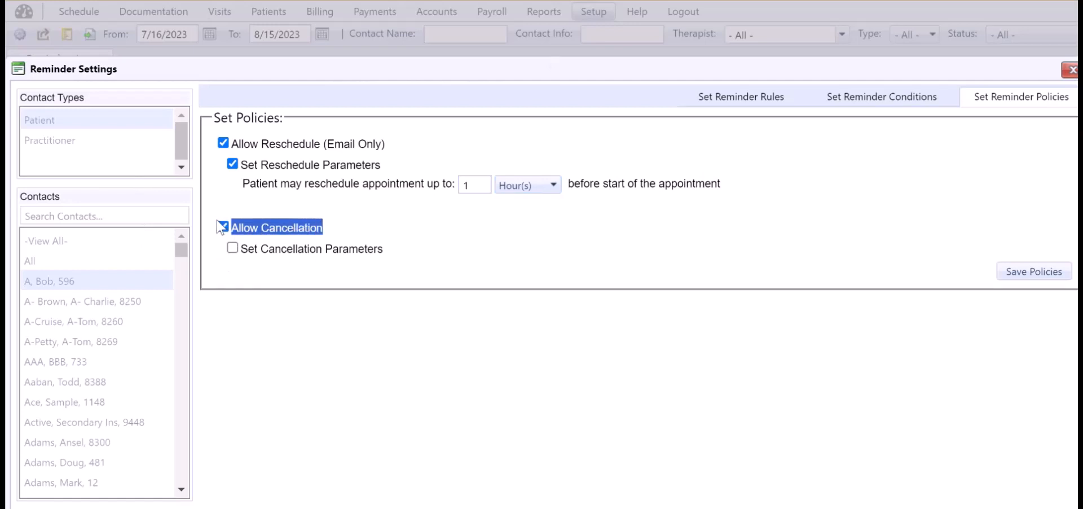
click(233, 248)
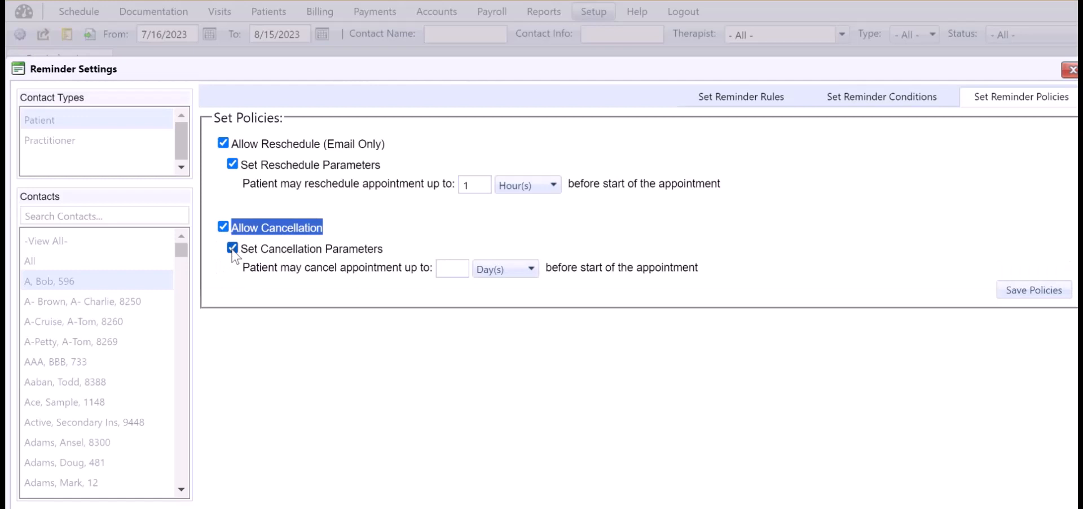
click(451, 268)
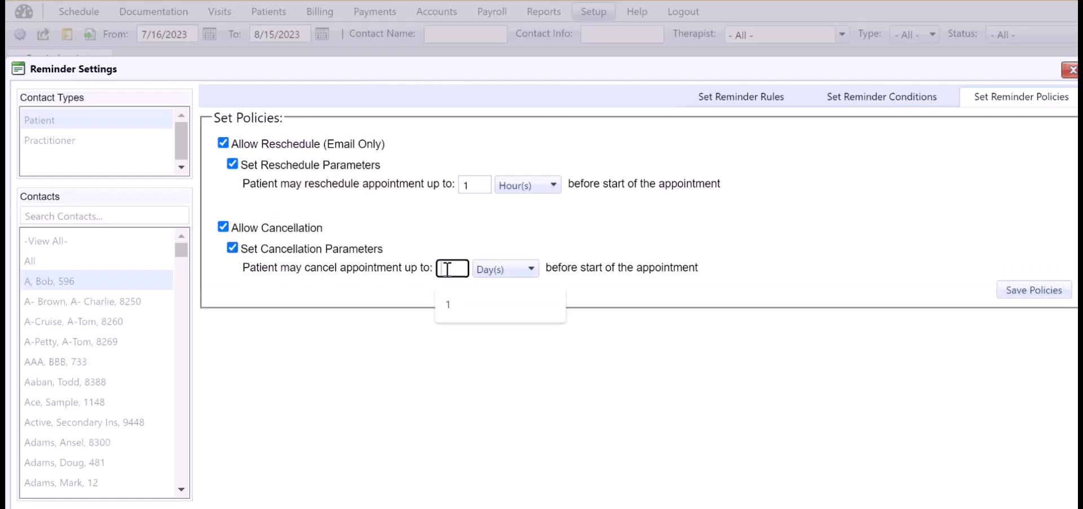
click(504, 268)
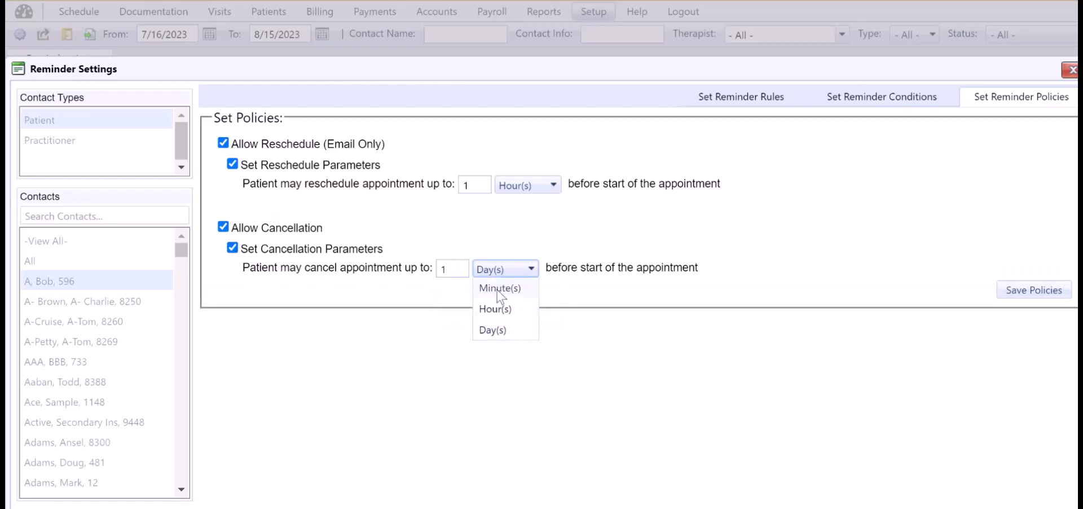
click(495, 308)
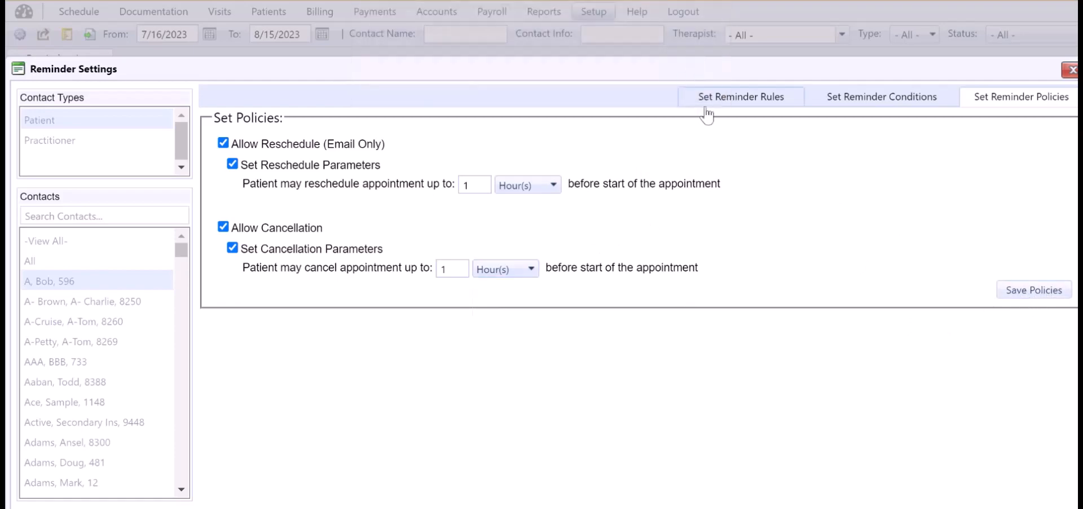
Return to Set Reminder Rules and preview the EI Patients template with its first-name placeholder.
click(740, 96)
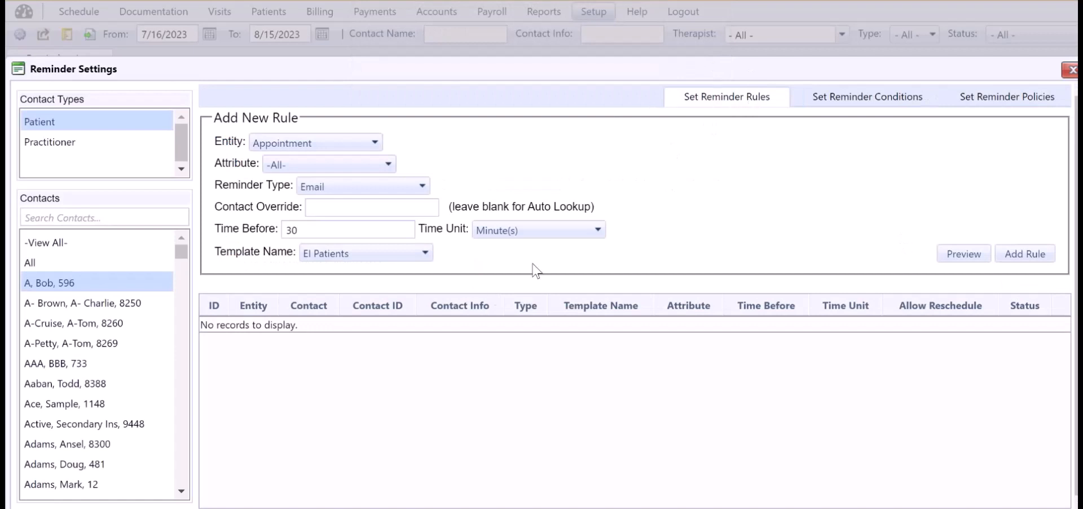
mouse_move(357, 287)
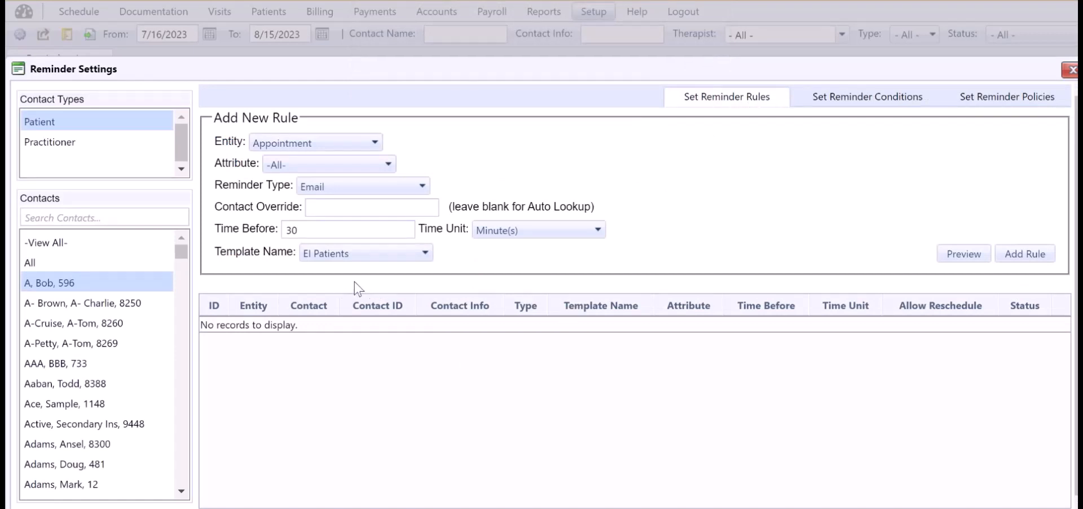
mouse_move(769, 258)
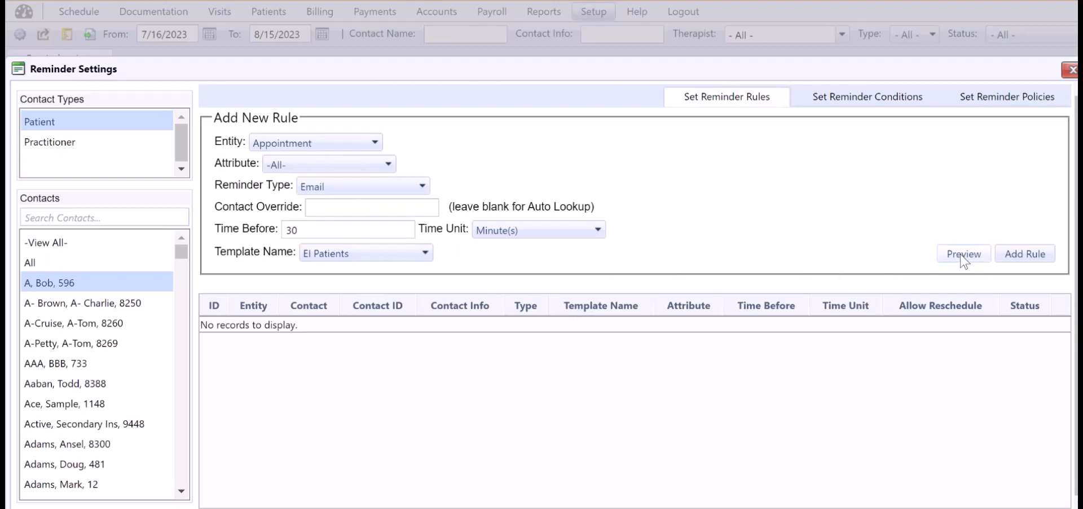
click(962, 254)
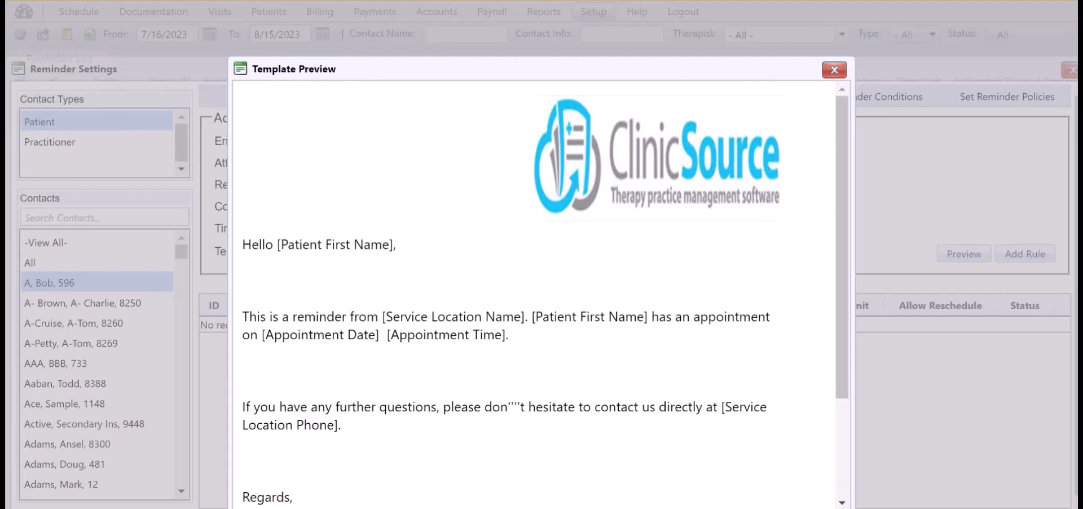
mouse_move(329, 287)
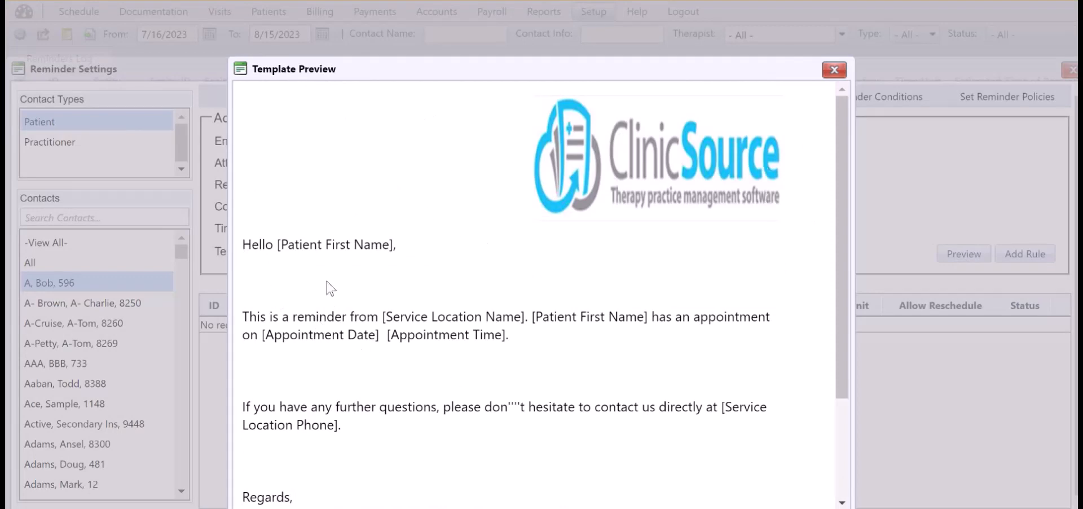
double_click(336, 243)
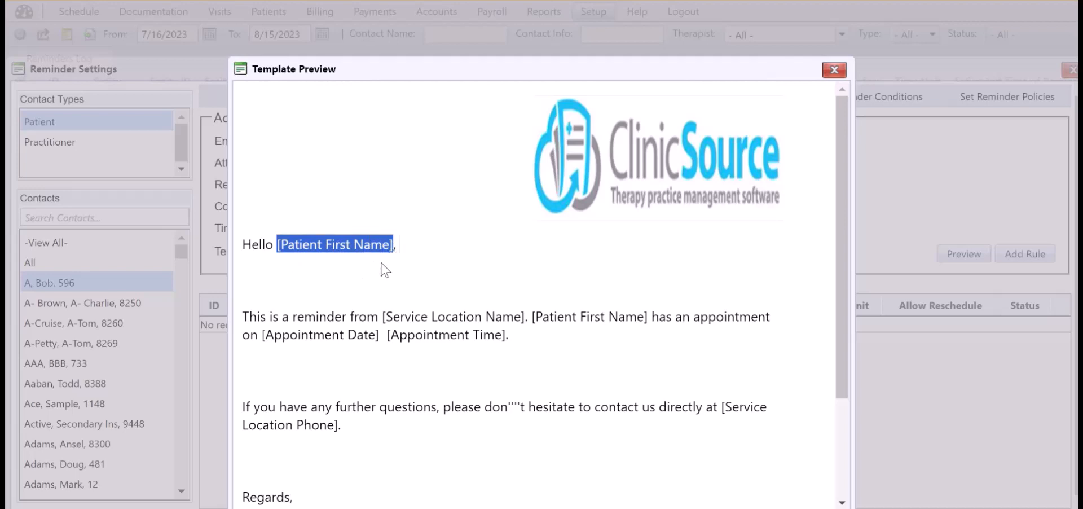
mouse_move(379, 270)
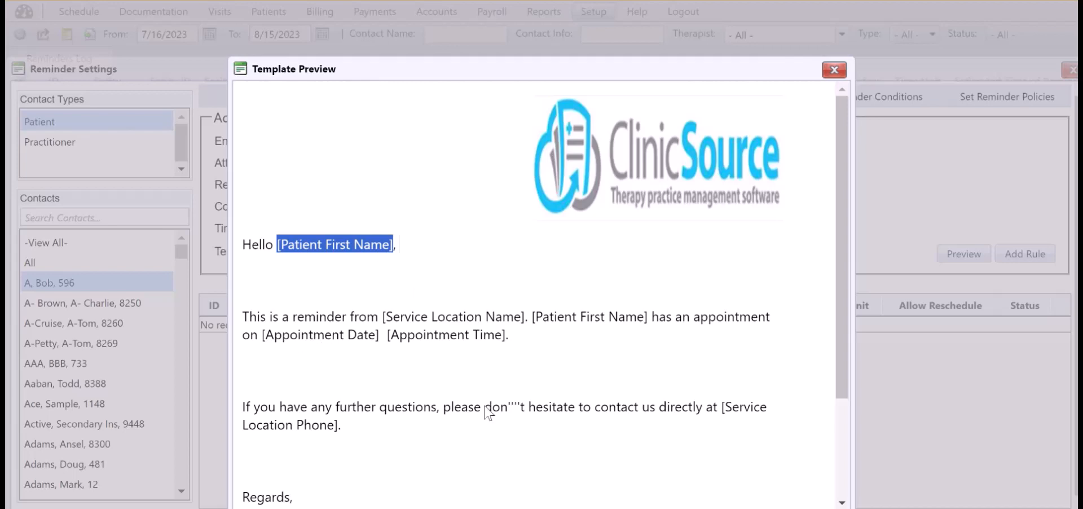
scroll(down, 3)
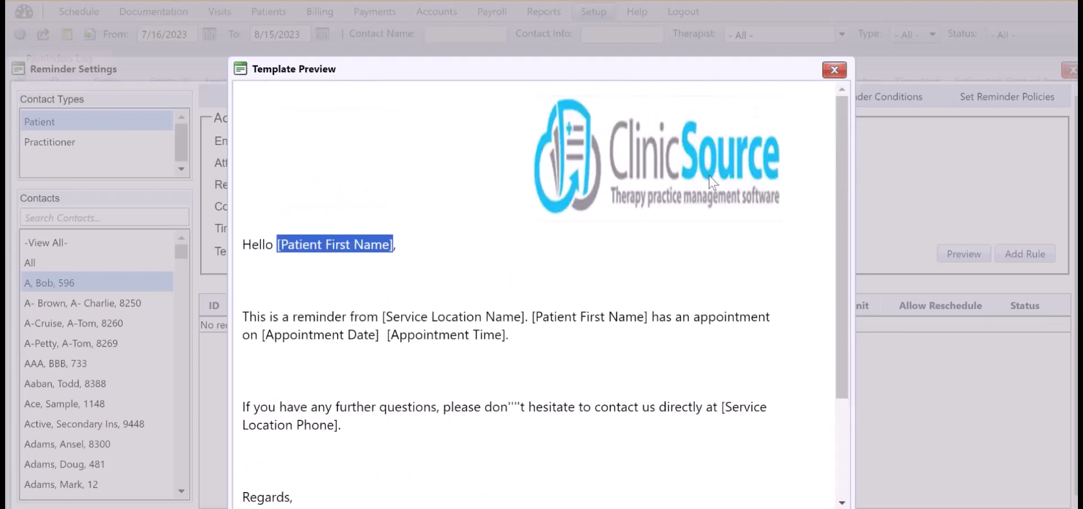
Close the preview and add the 30-minute EI Patients rule, keeping Email as reminder type.
click(833, 69)
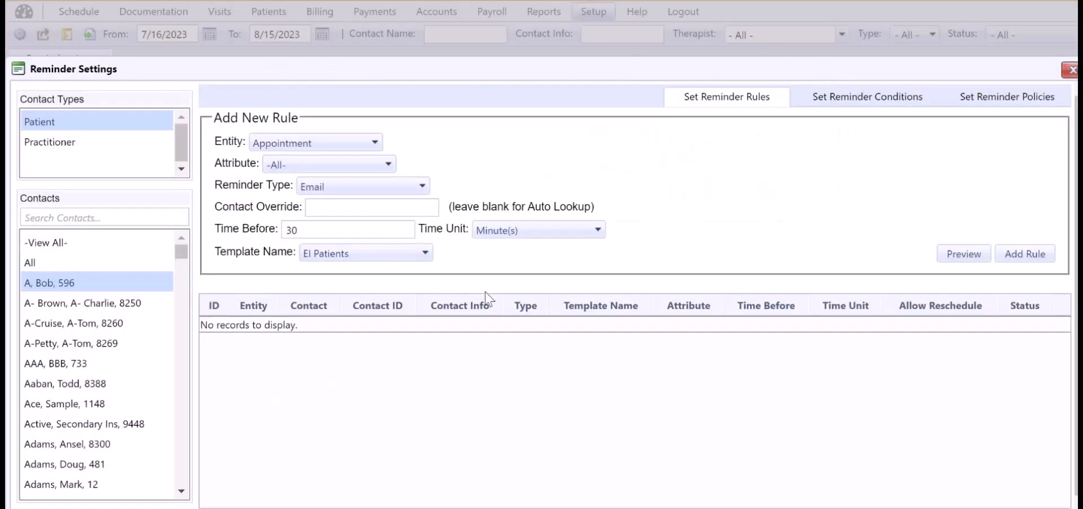
click(1024, 253)
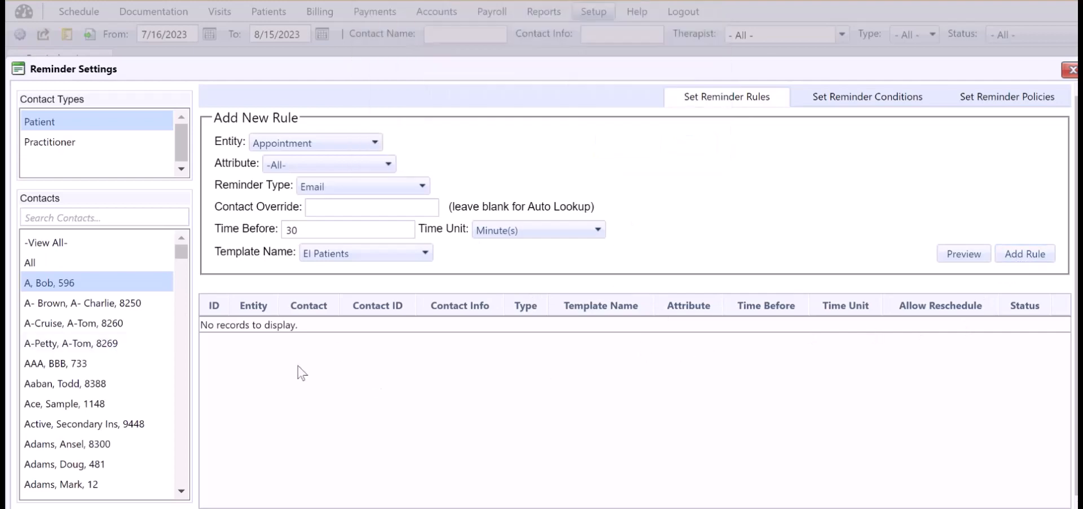
click(1025, 253)
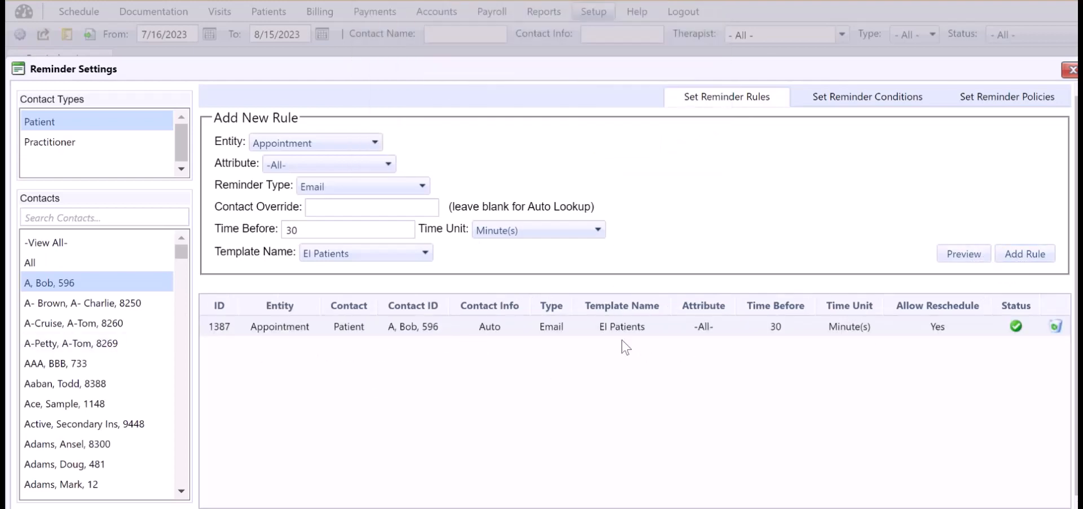
mouse_move(1061, 344)
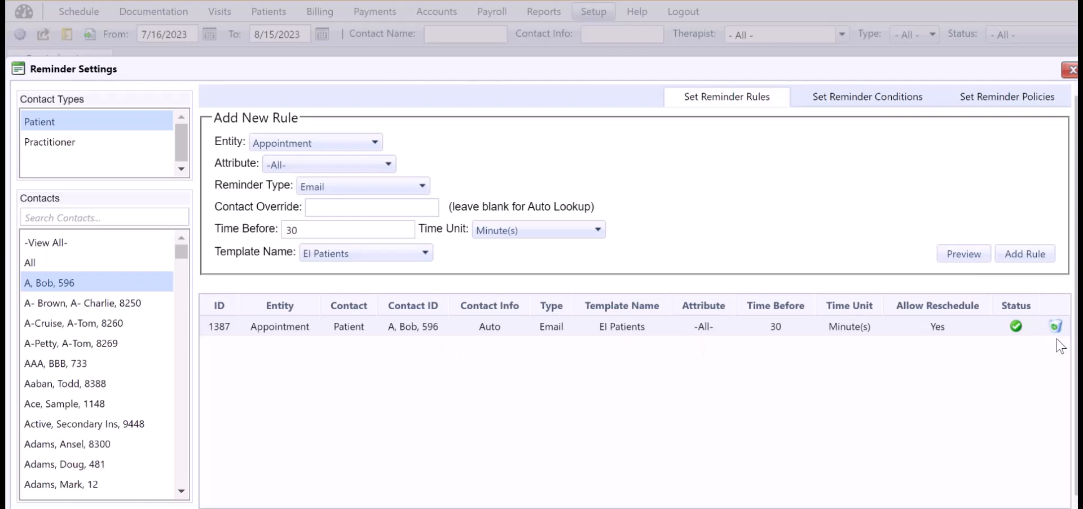
mouse_move(1043, 343)
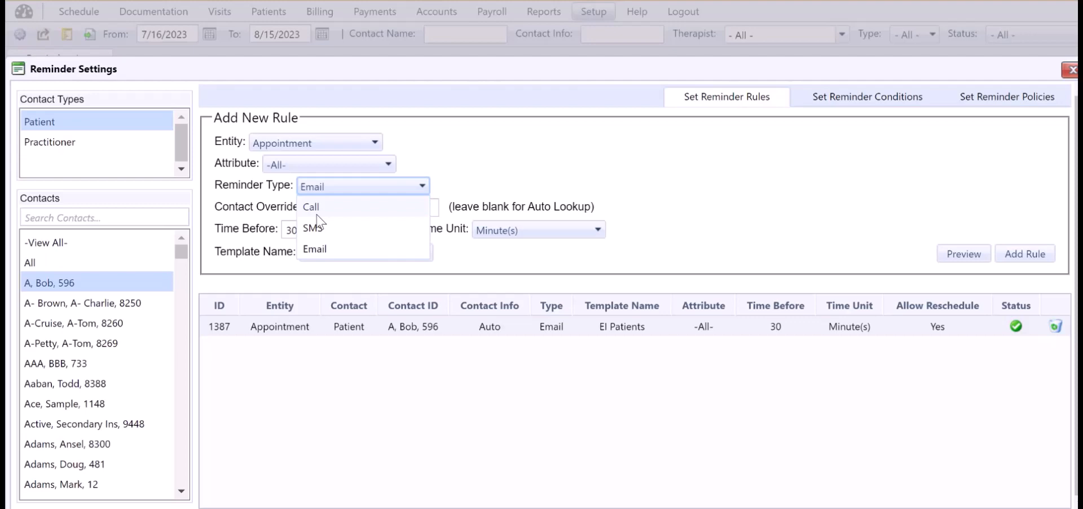
click(315, 249)
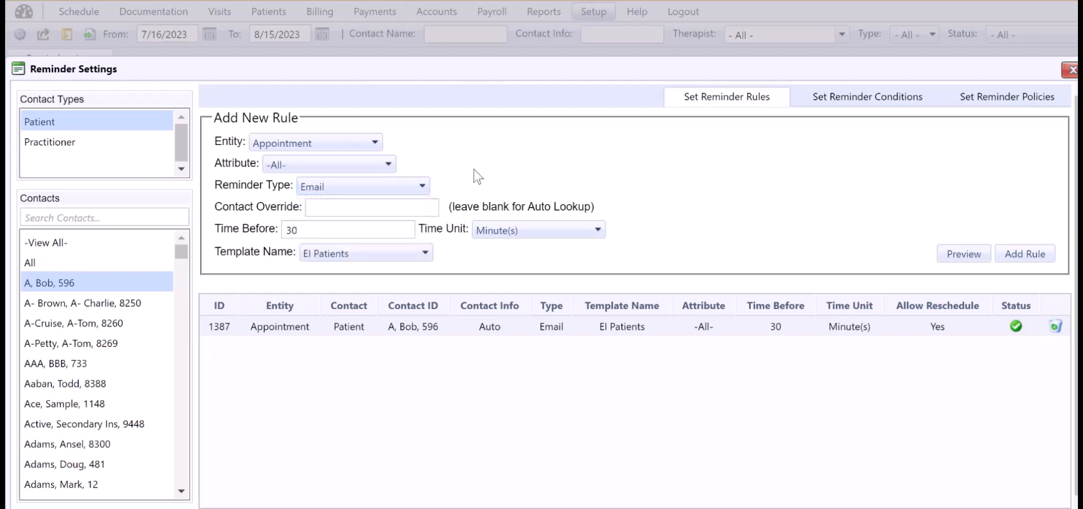
View the Reminders Log, then the Therapist Dashboard with two emailed Test Patient reminders.
click(1071, 69)
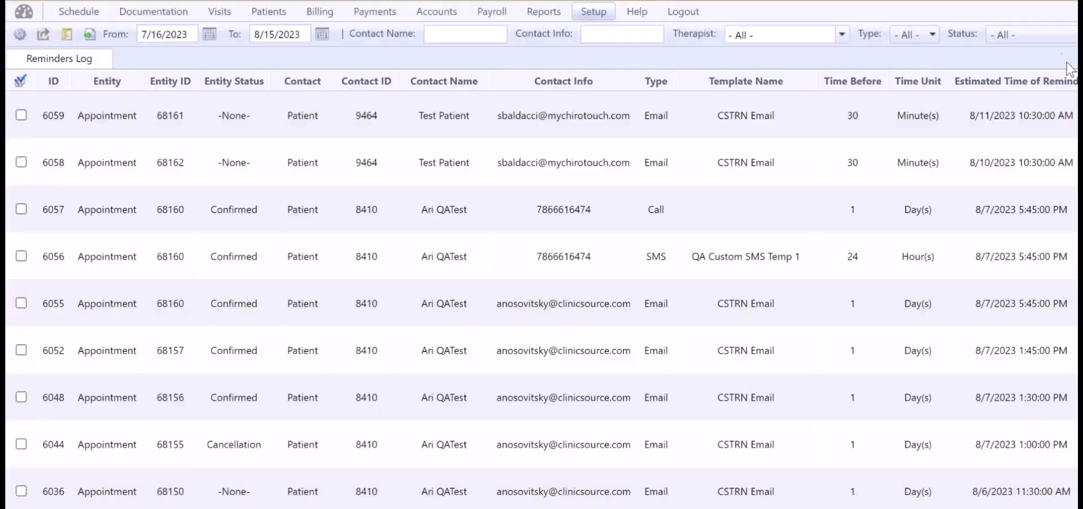
mouse_move(785, 81)
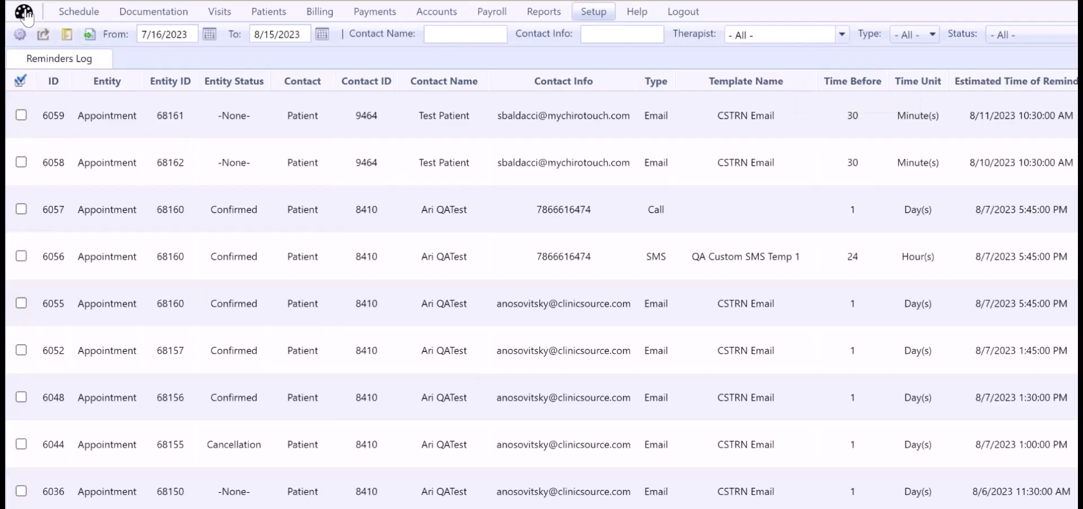
click(22, 11)
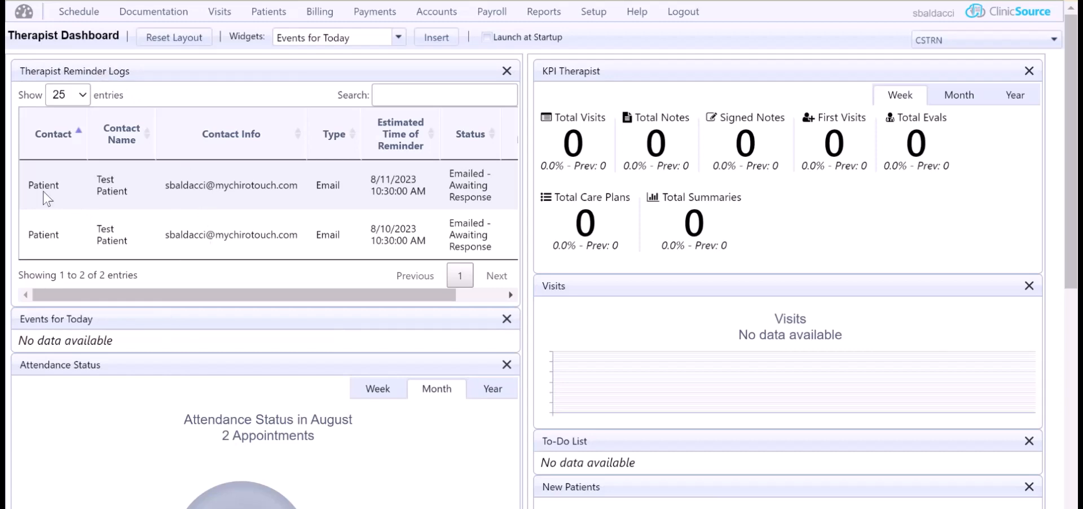
mouse_move(202, 181)
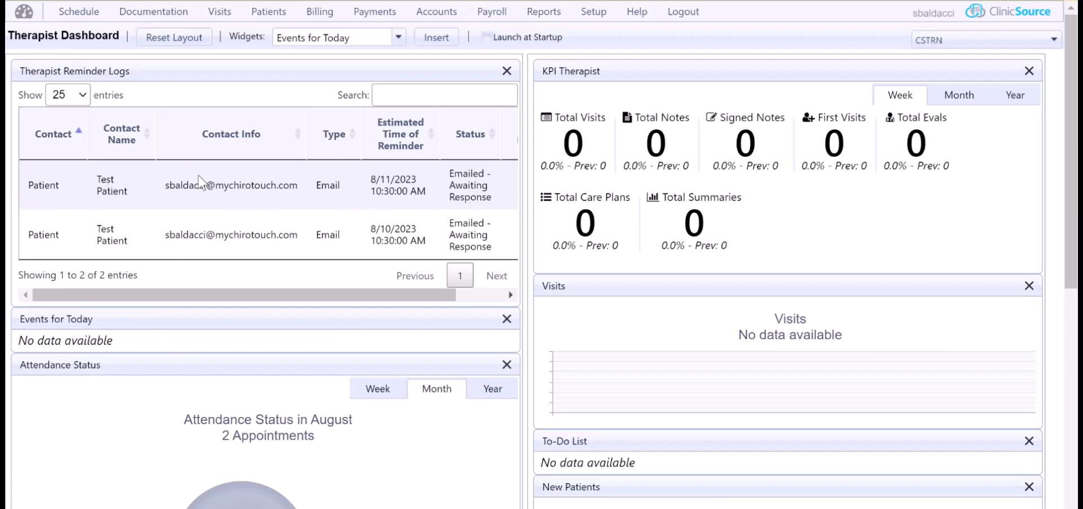
mouse_move(484, 181)
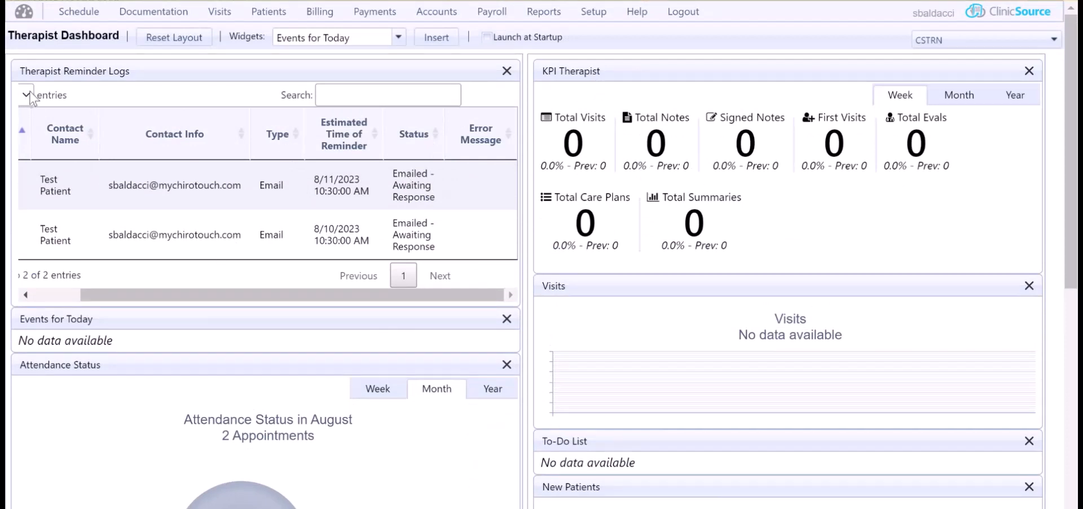
mouse_move(346, 210)
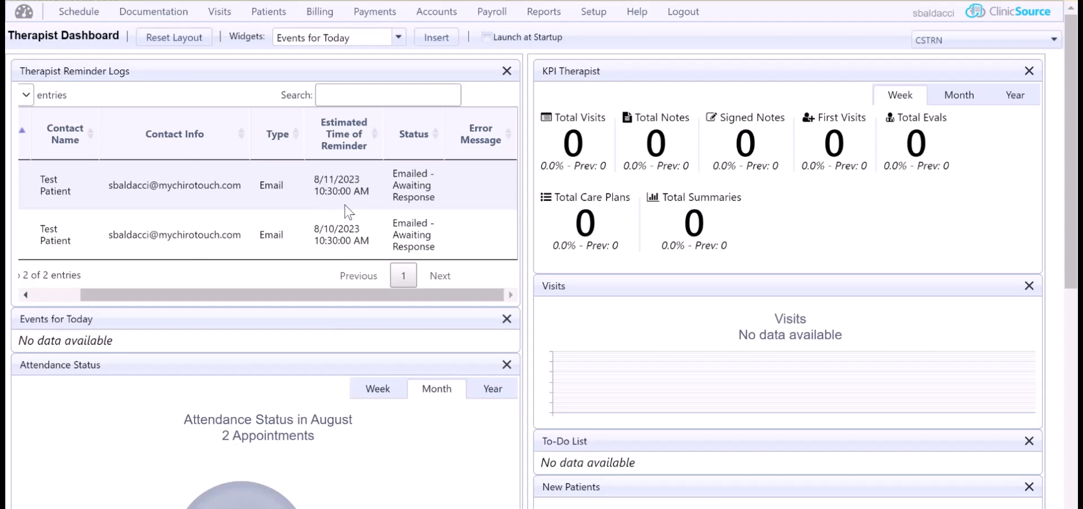
mouse_move(417, 194)
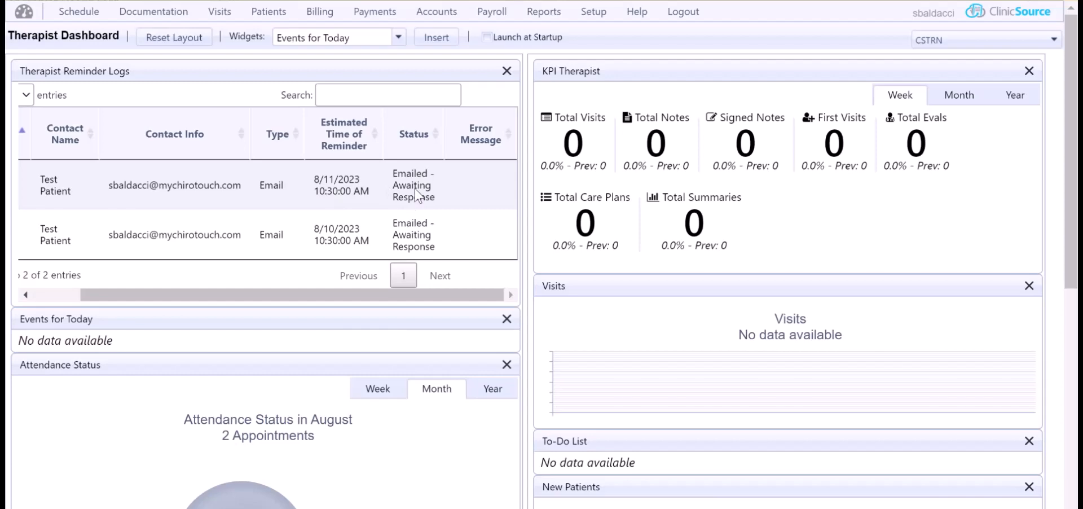
mouse_move(76, 36)
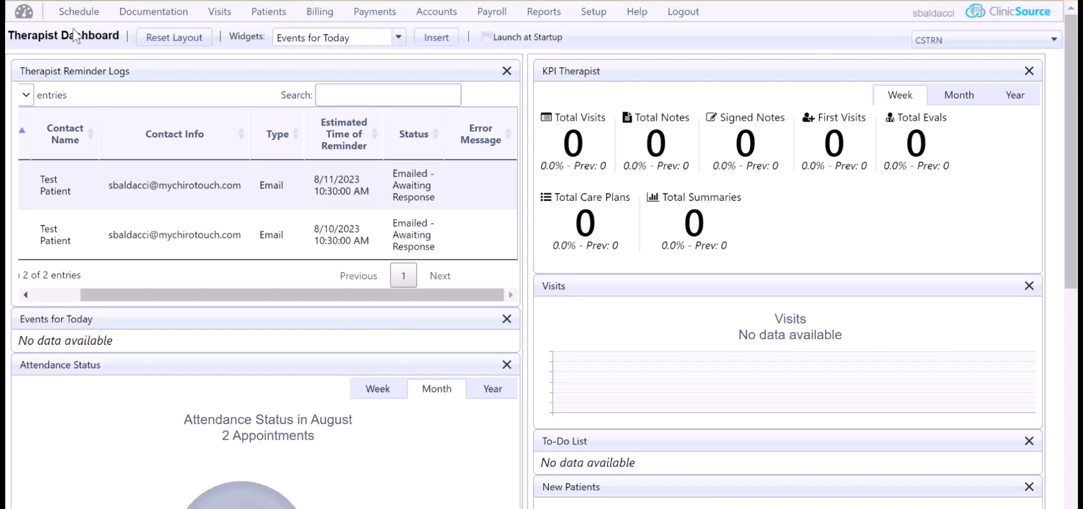
mouse_move(348, 250)
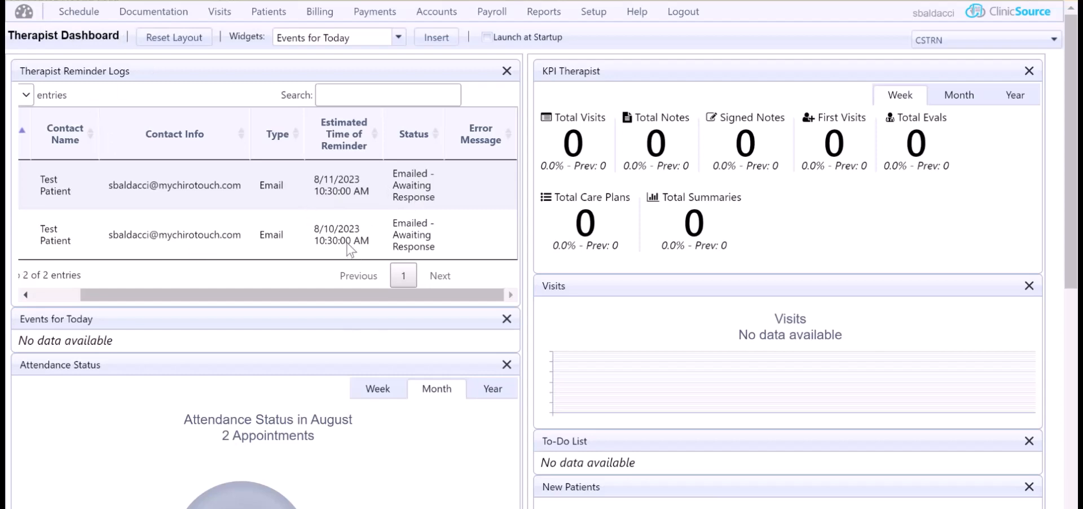